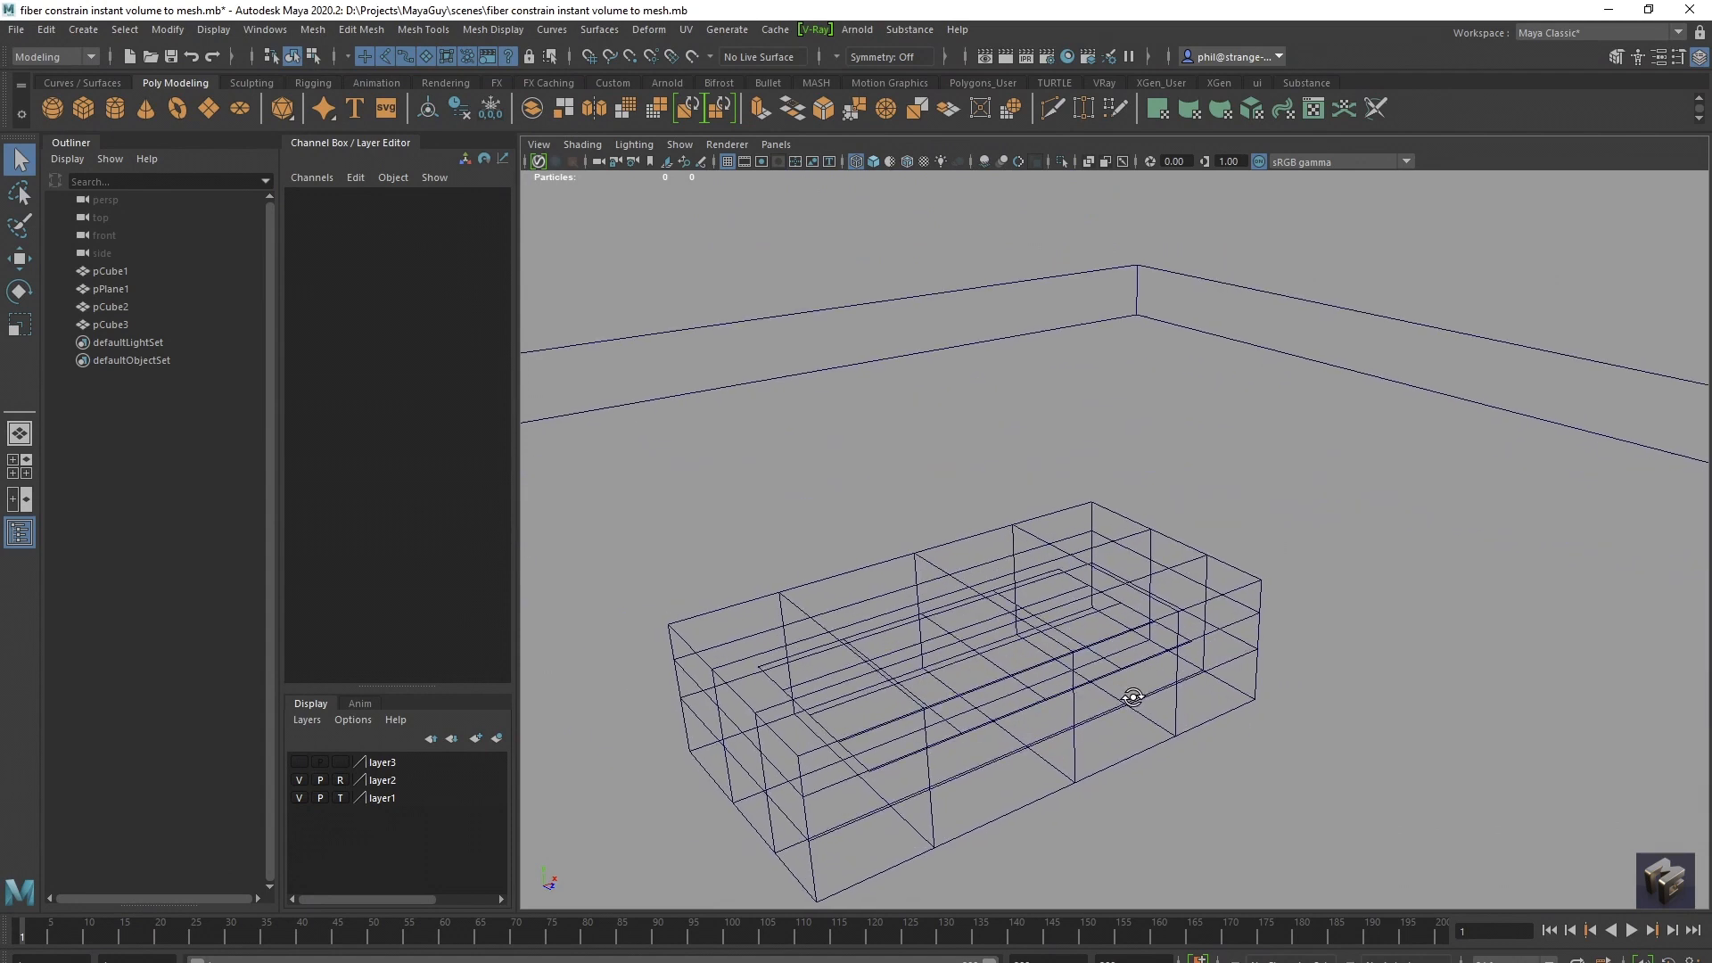
# Orbit the view around the wireframe cubes before starting the graph.
pyautogui.moveTo(1133, 697); pyautogui.dragTo(1054, 699)
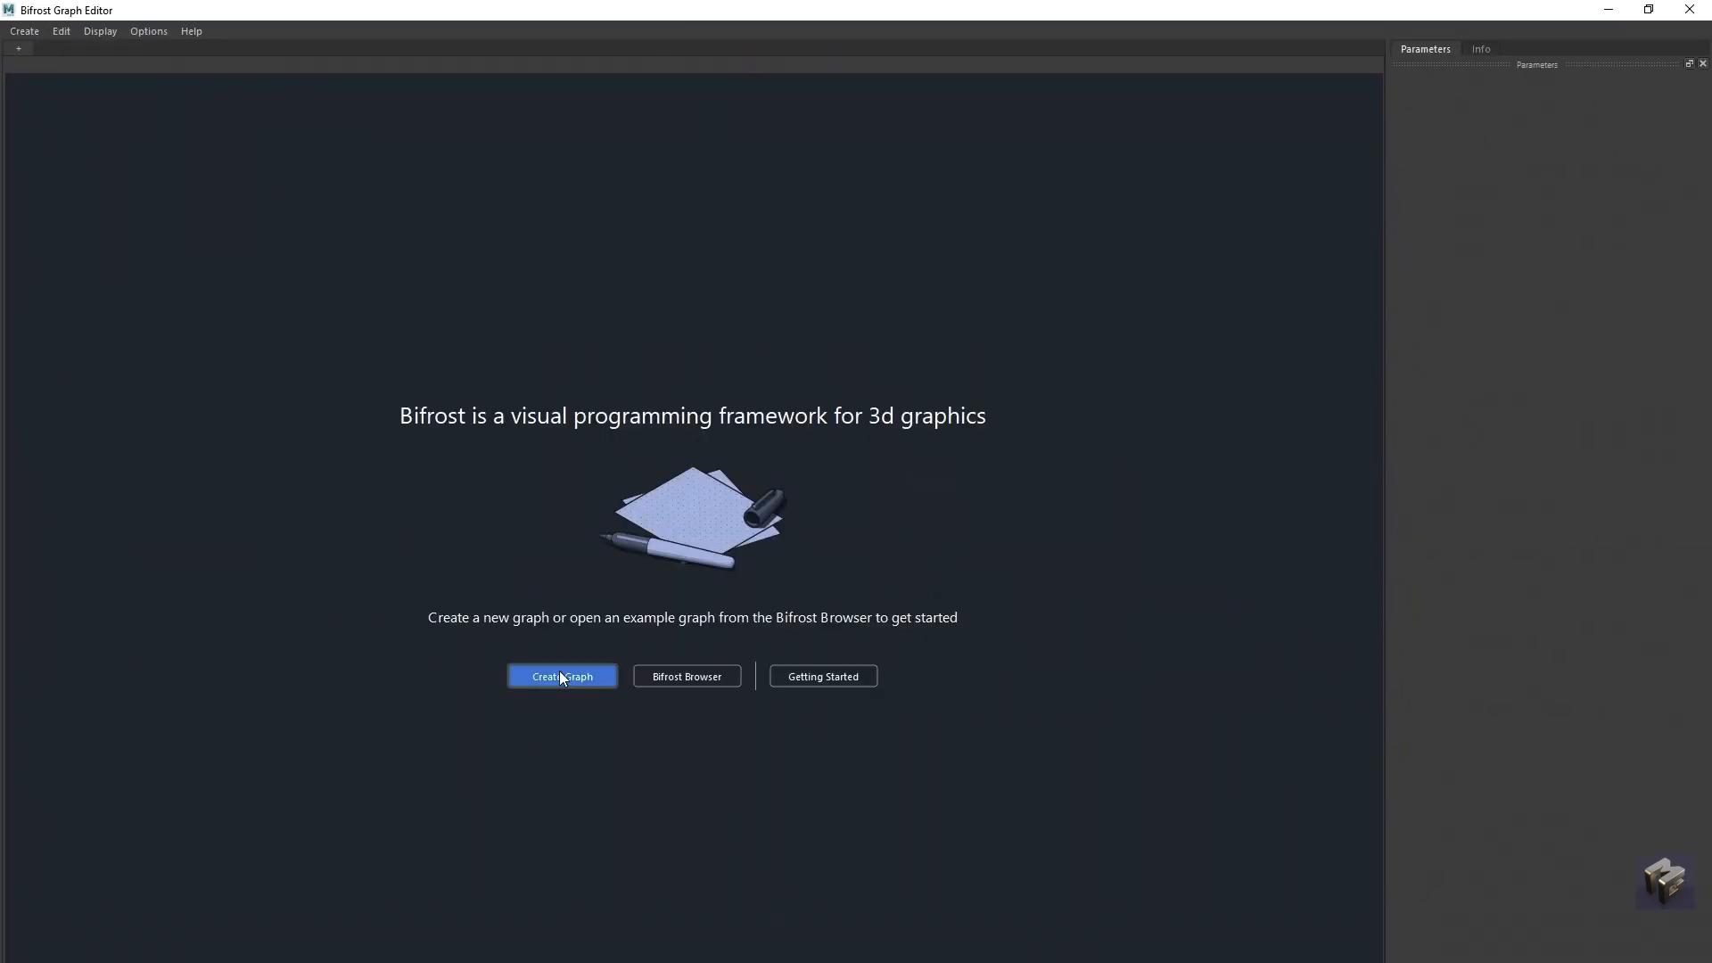
# Start an empty graph and add a create_strands_along_normals node fed by pPlaneShape1.
pyautogui.click(562, 676)
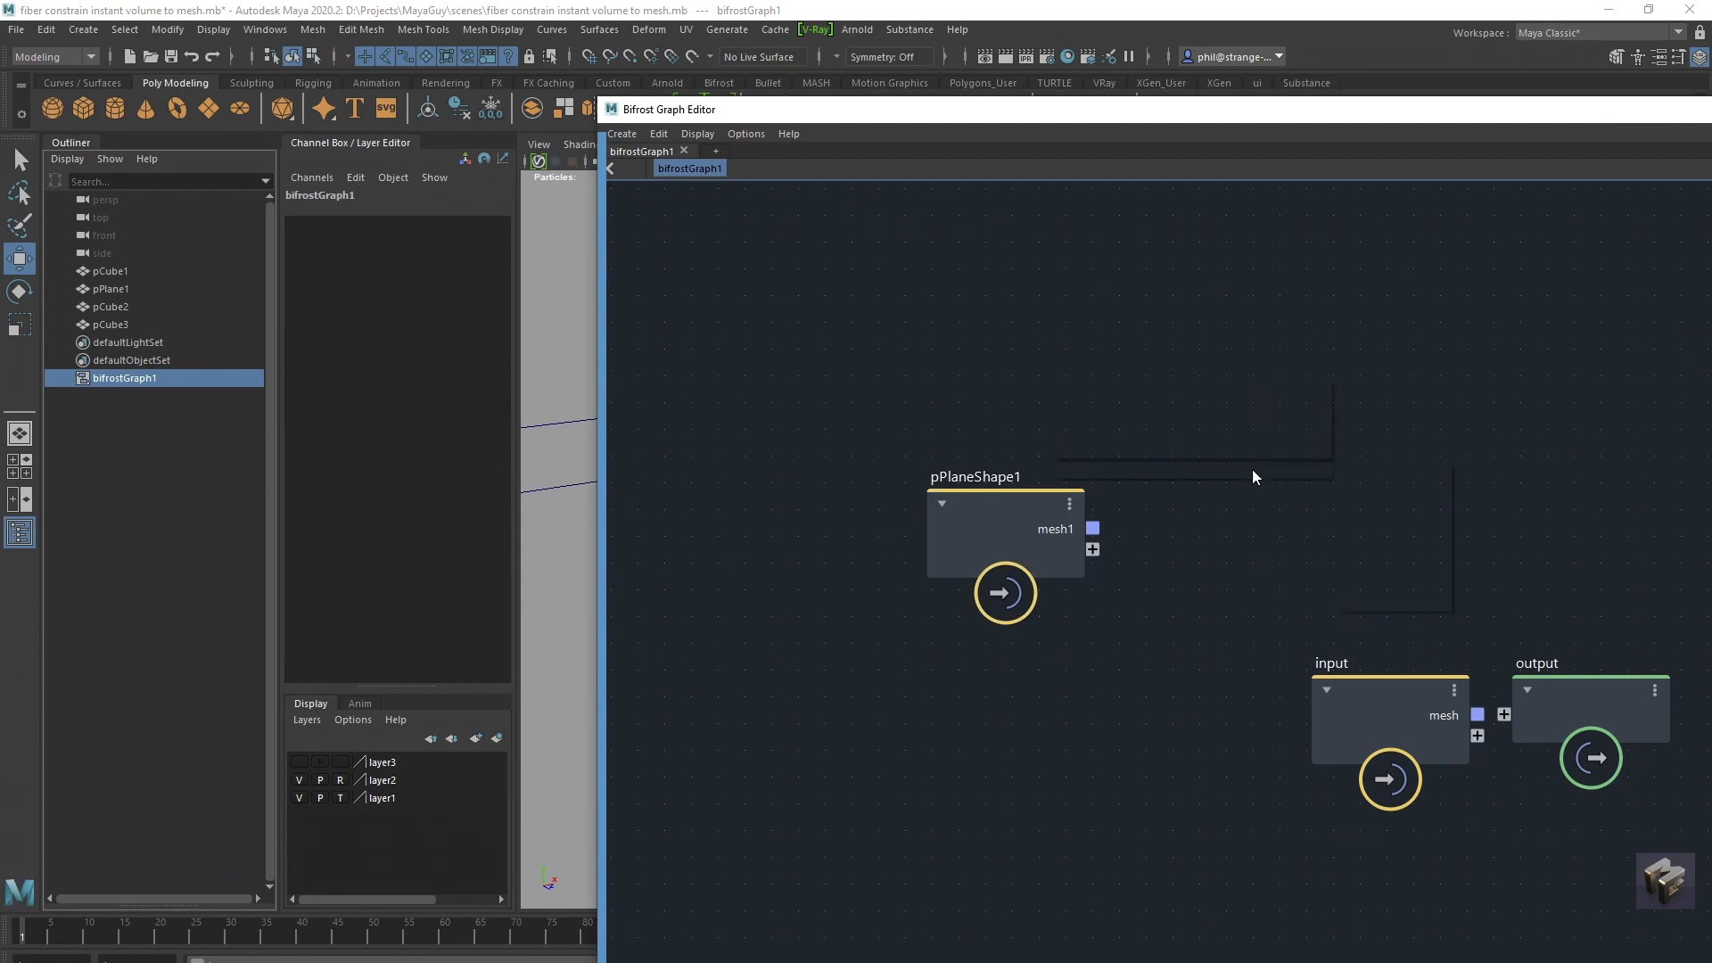
pyautogui.write('norma')
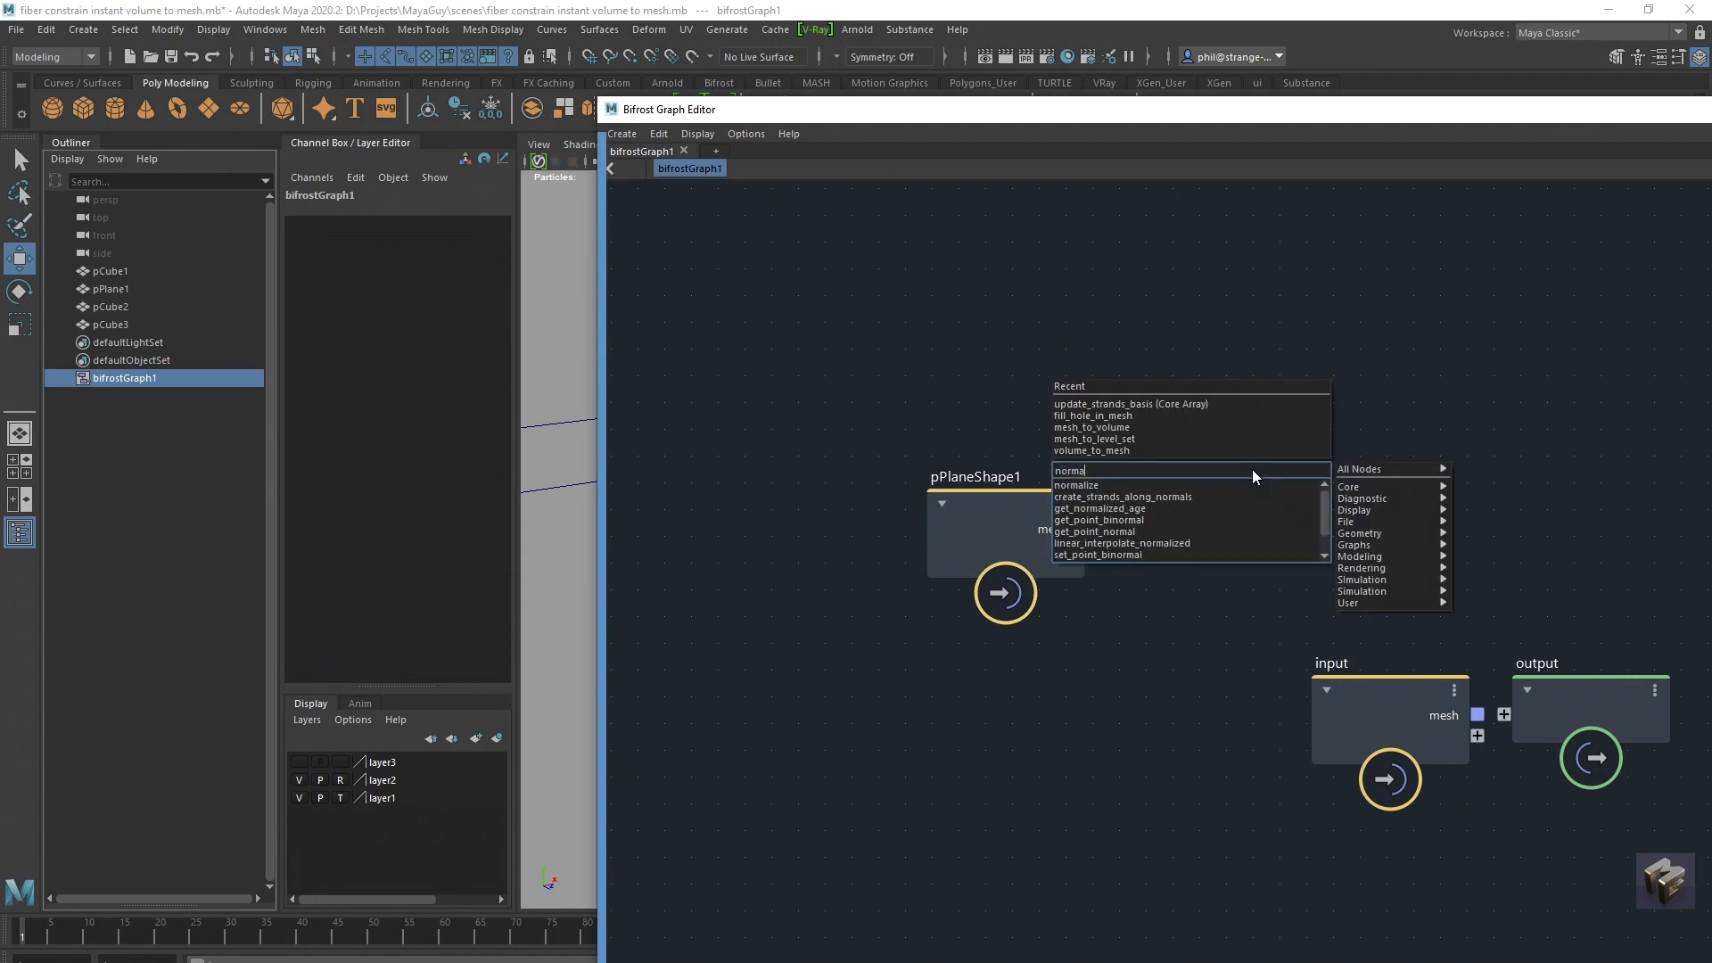
pyautogui.click(1122, 496)
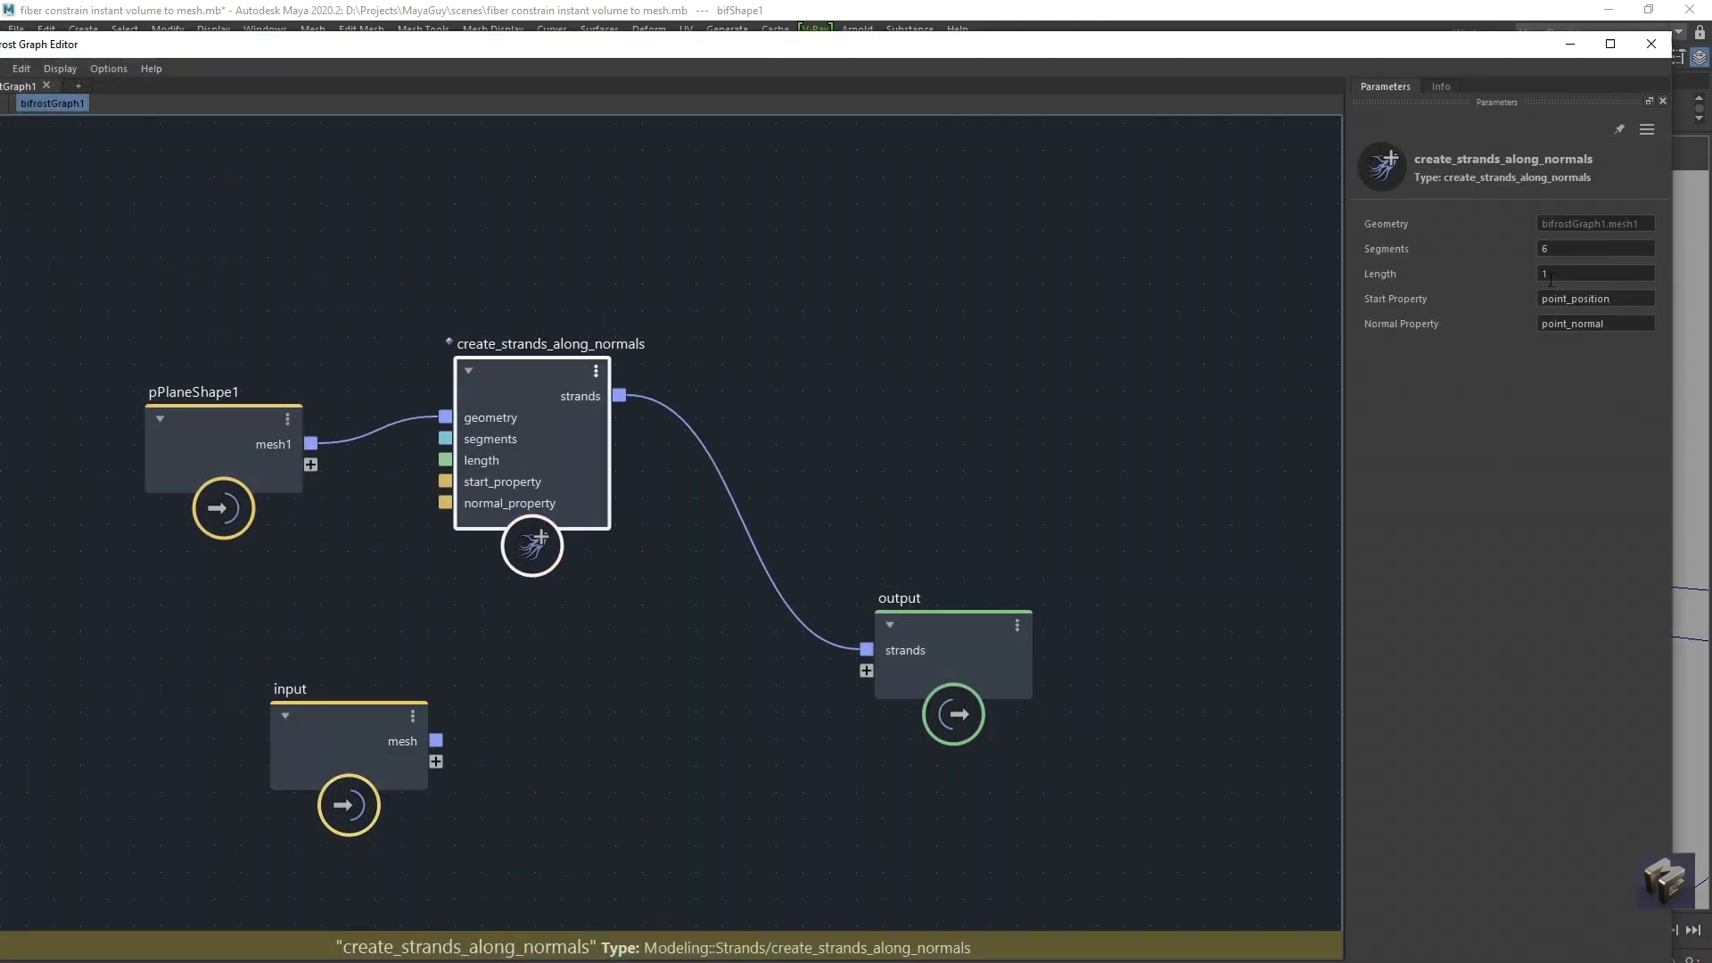
# Set the strand Length to 5 and Segments to 20.
pyautogui.click(1594, 273)
pyautogui.write('8')
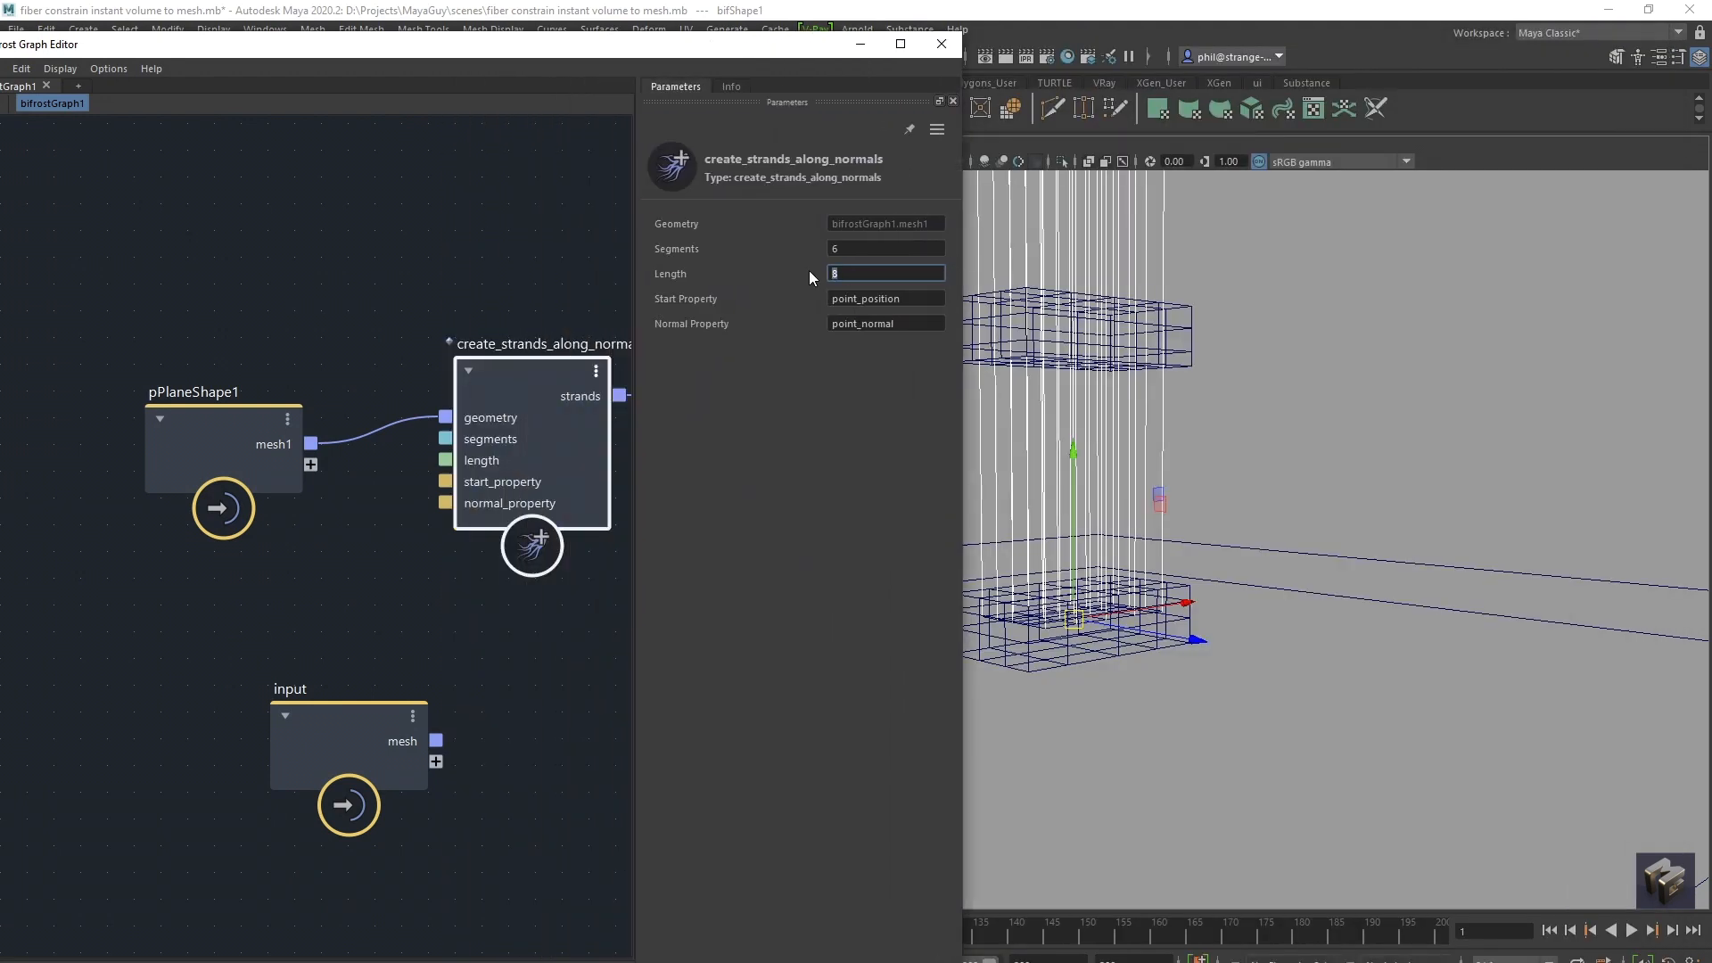
pyautogui.write('5')
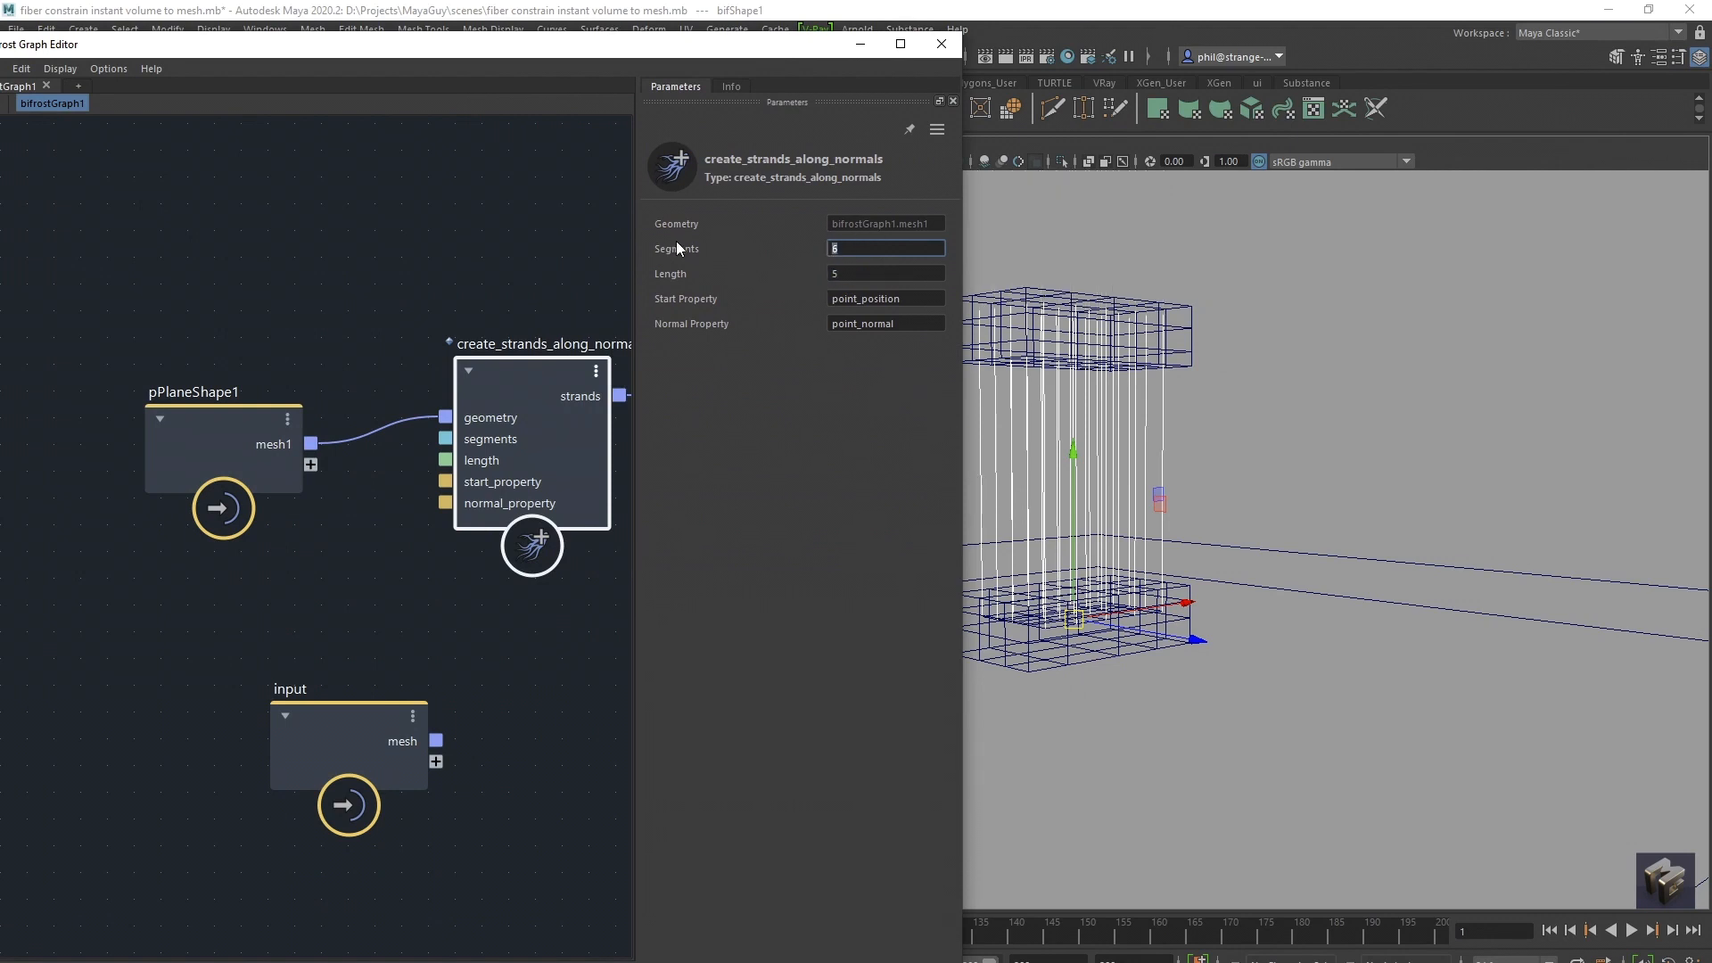
pyautogui.write('20')
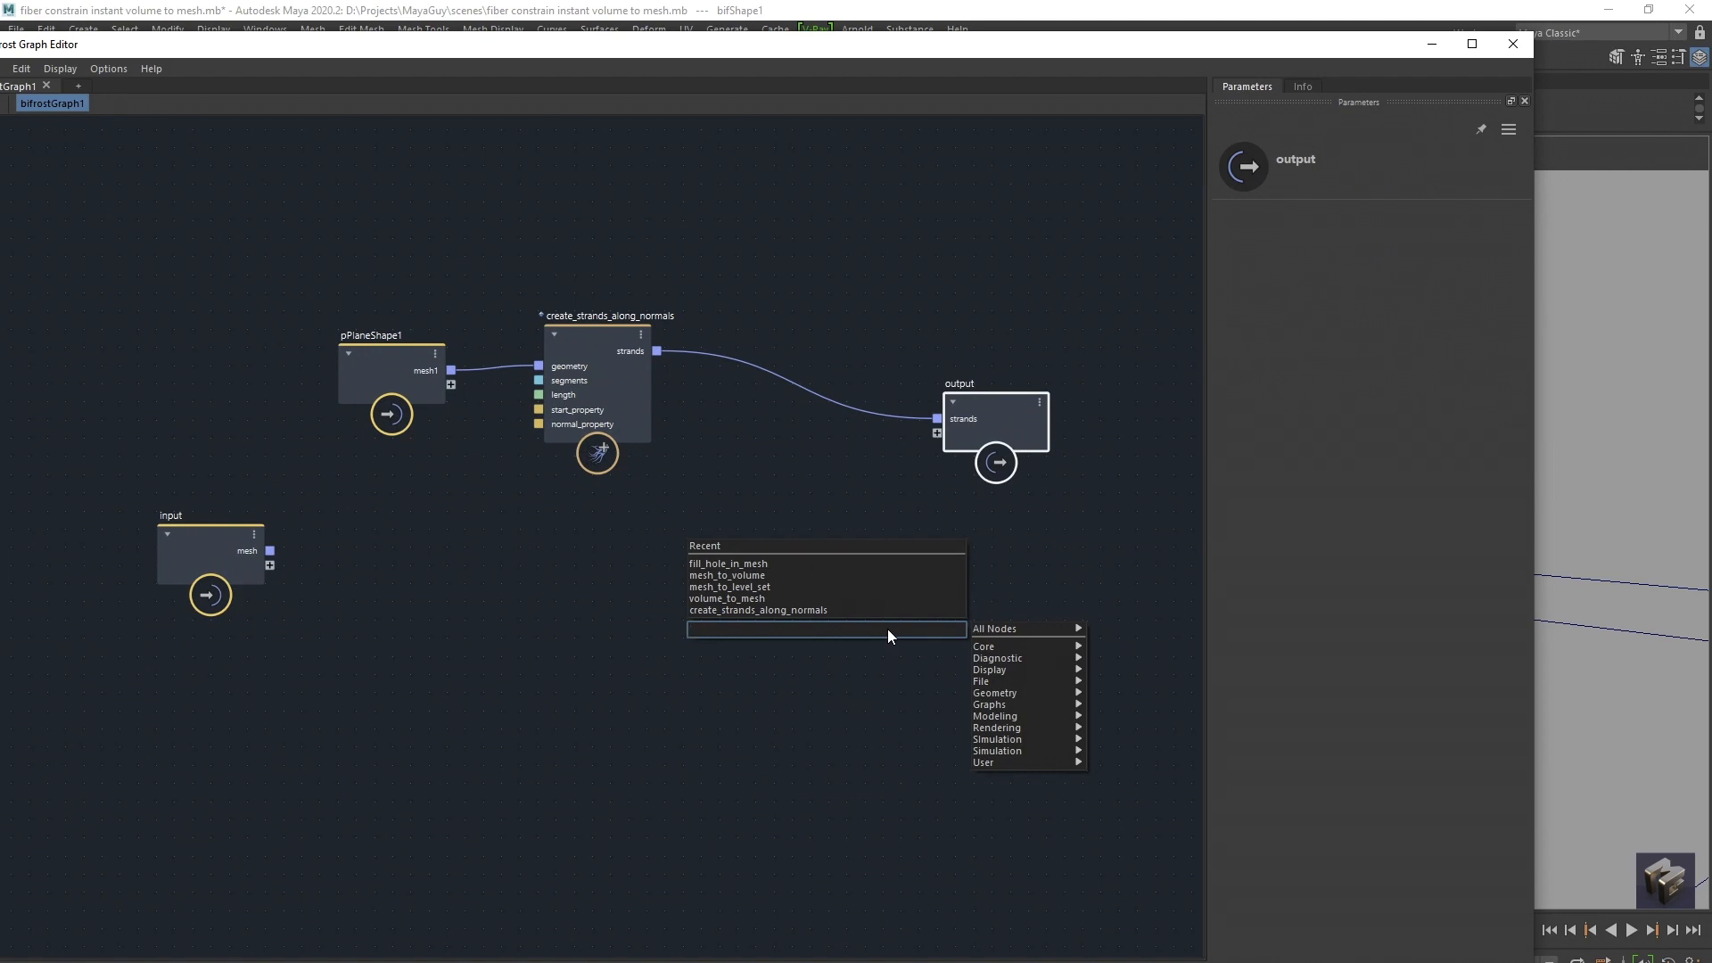
# Add make_mpm_fiber, simulate_mpm and mpm_solver_settings nodes to the graph.
pyautogui.write('mpm')
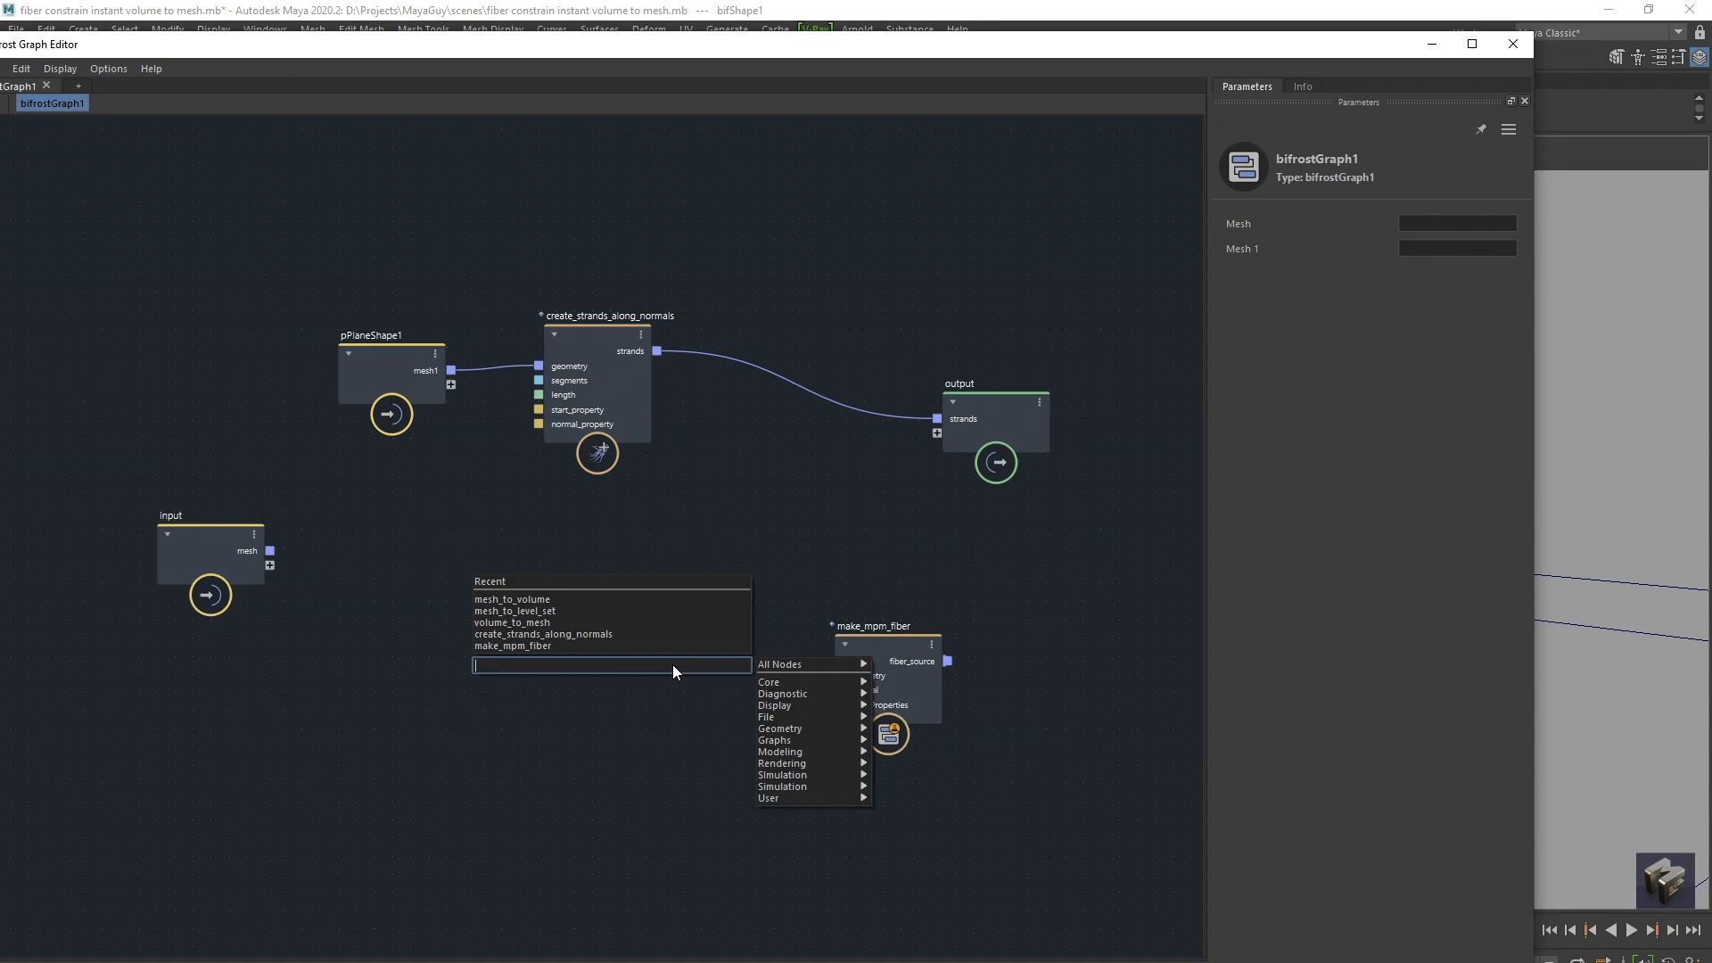
pyautogui.write('simu')
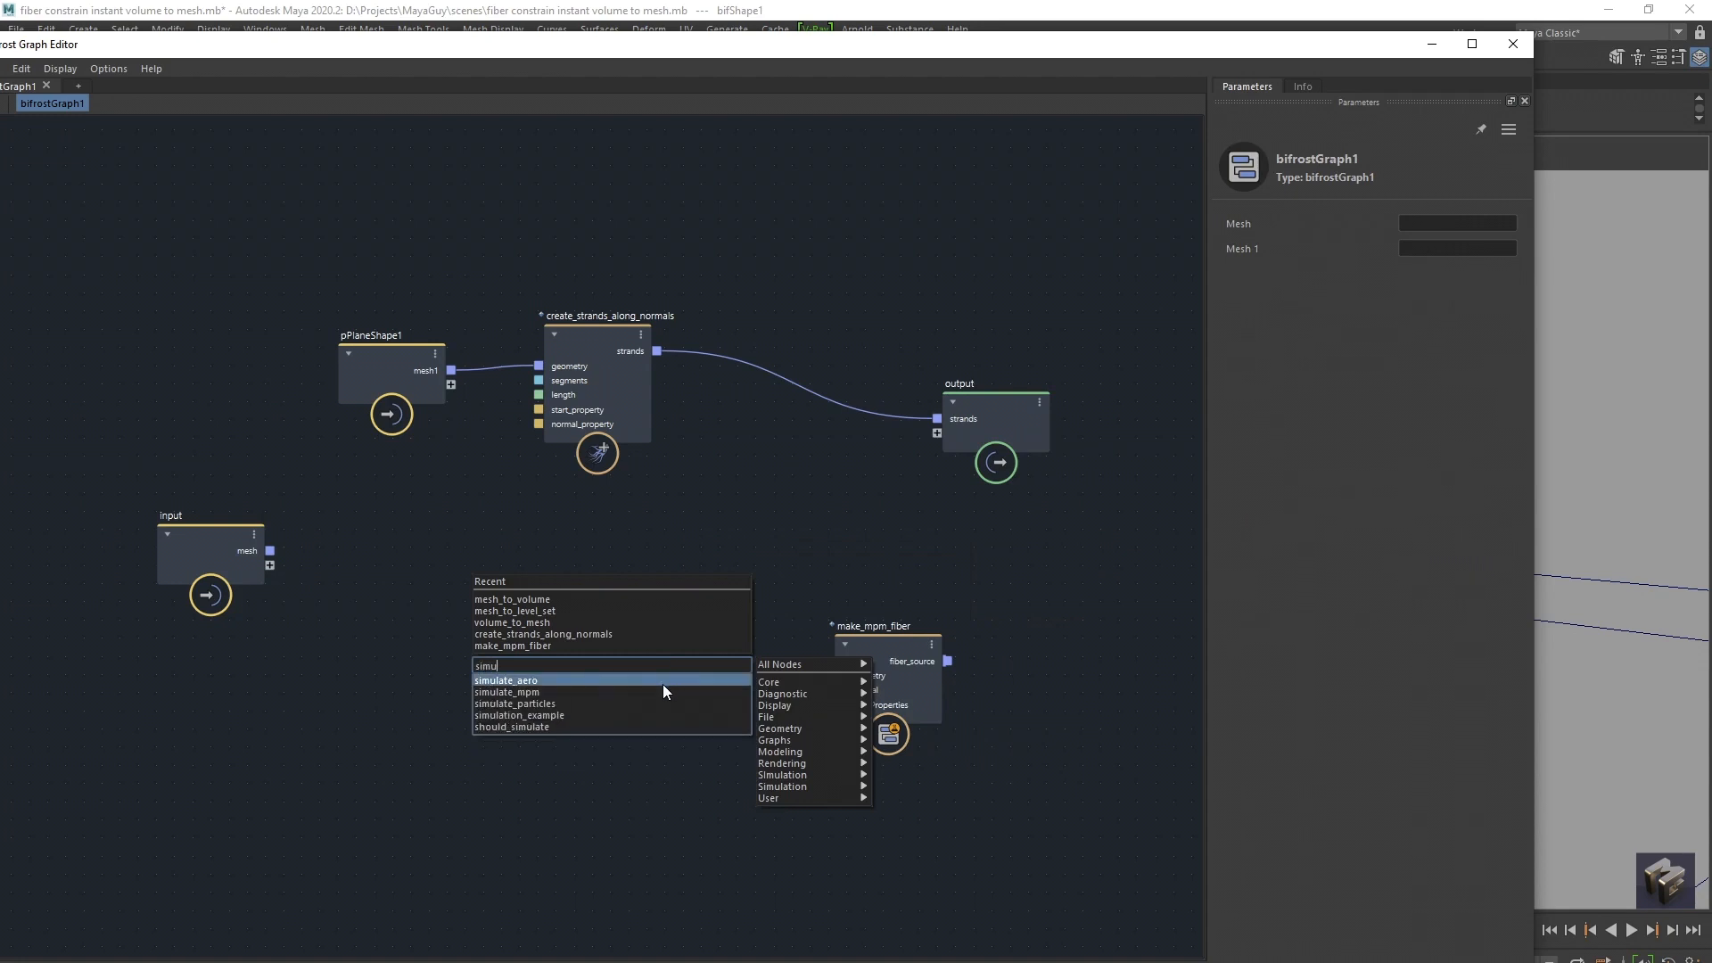
pyautogui.click(507, 692)
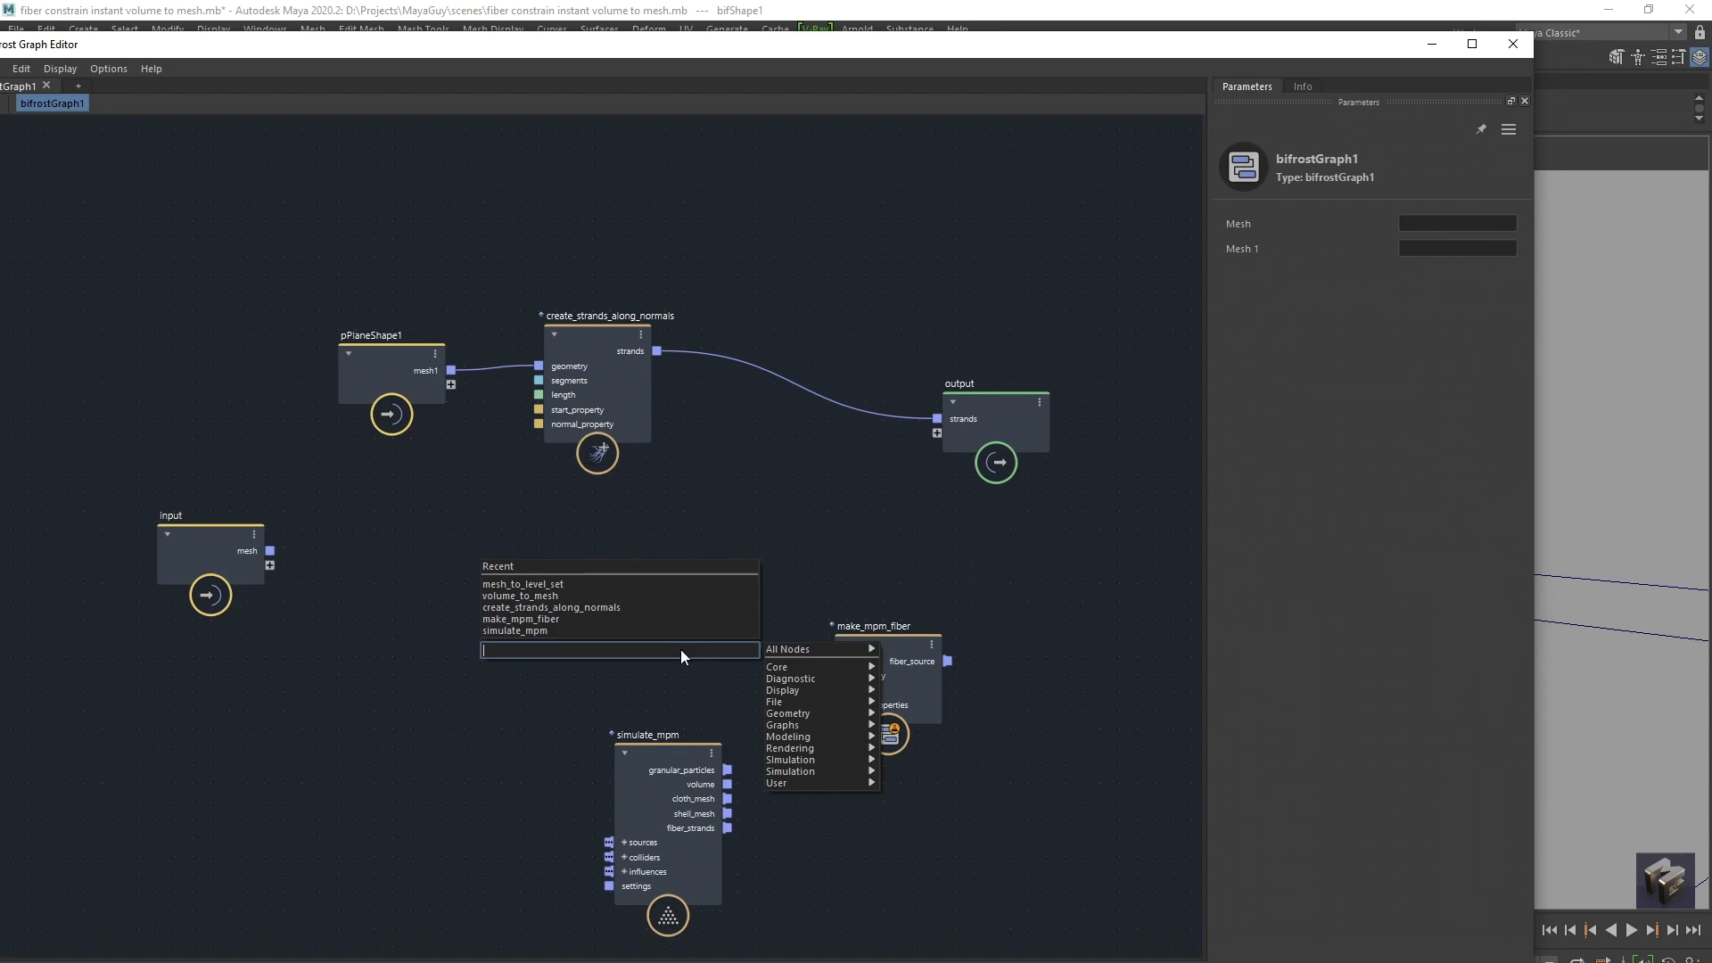
pyautogui.write('solver')
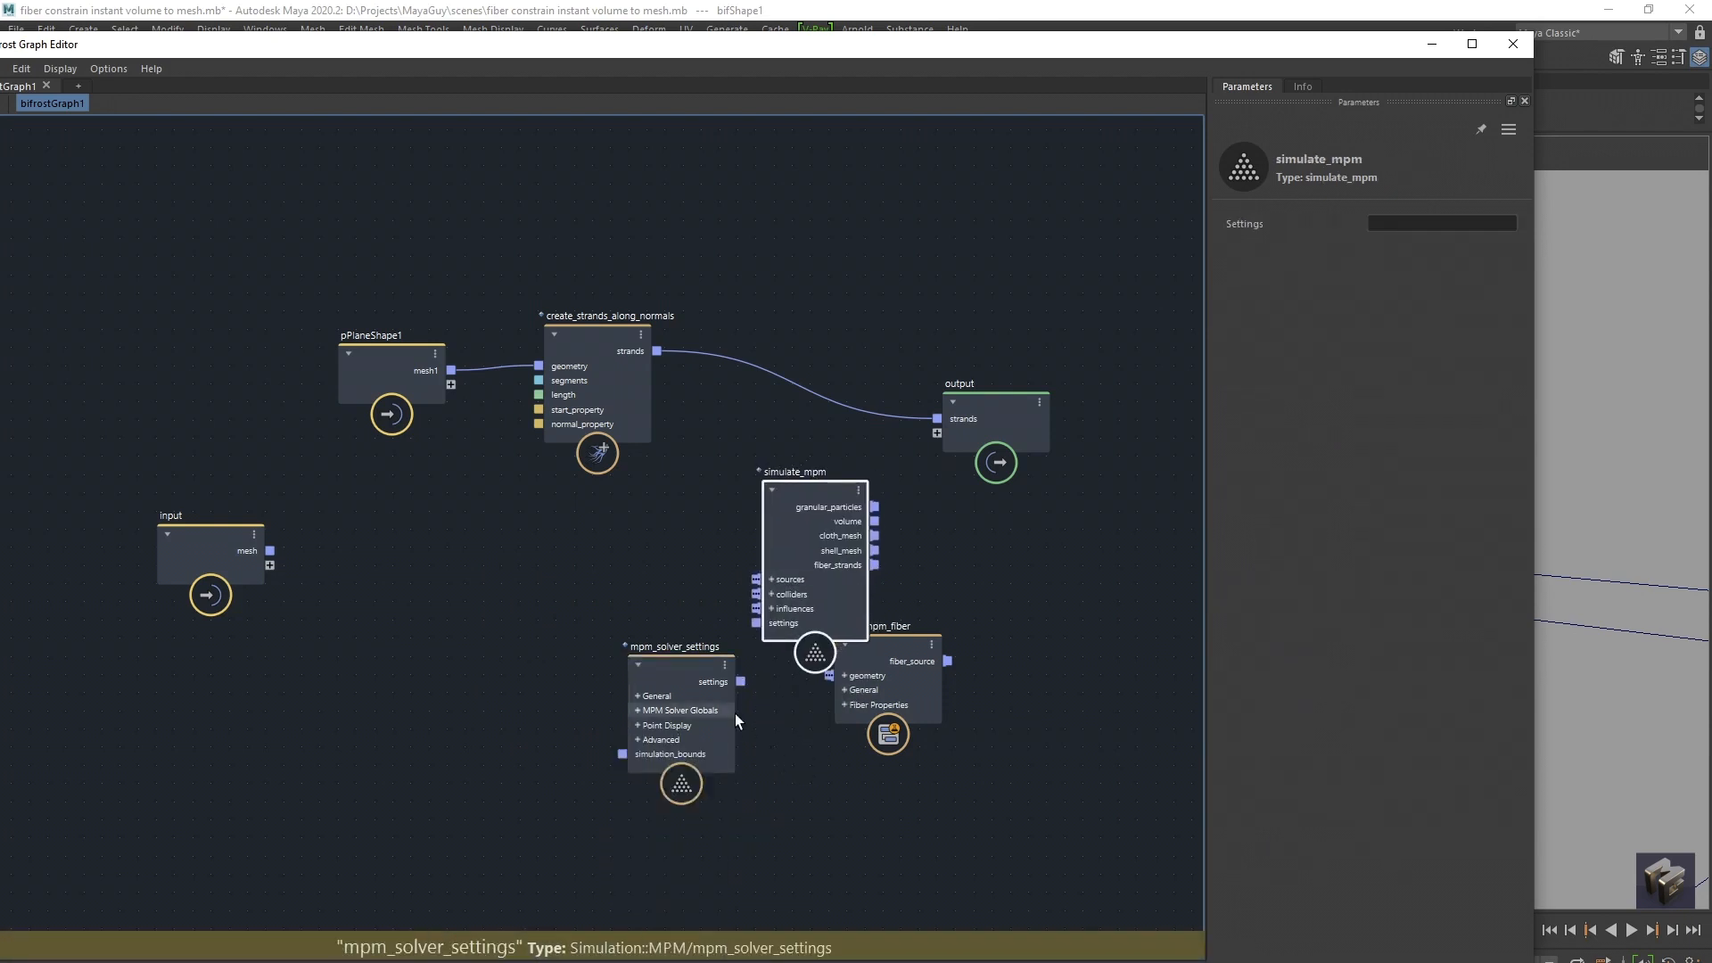
# Wire solver settings into simulate_mpm and send the simulated fiber strands to the output.
pyautogui.moveTo(738, 681); pyautogui.dragTo(756, 623)
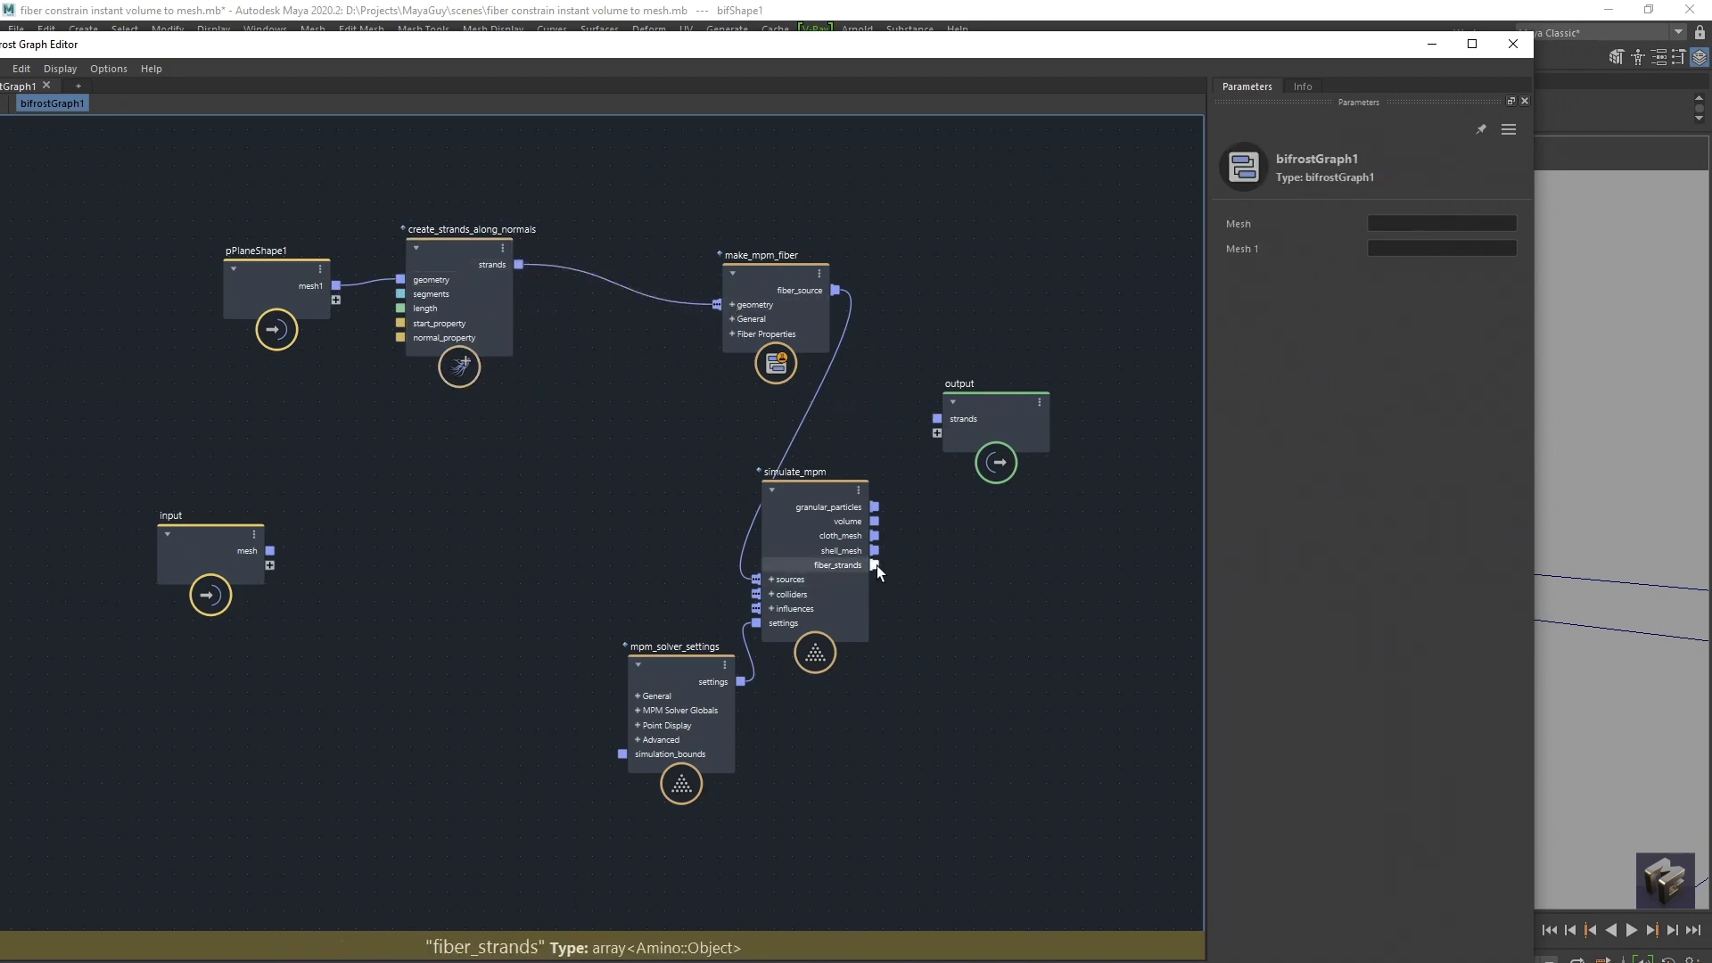
pyautogui.moveTo(877, 565); pyautogui.dragTo(937, 417)
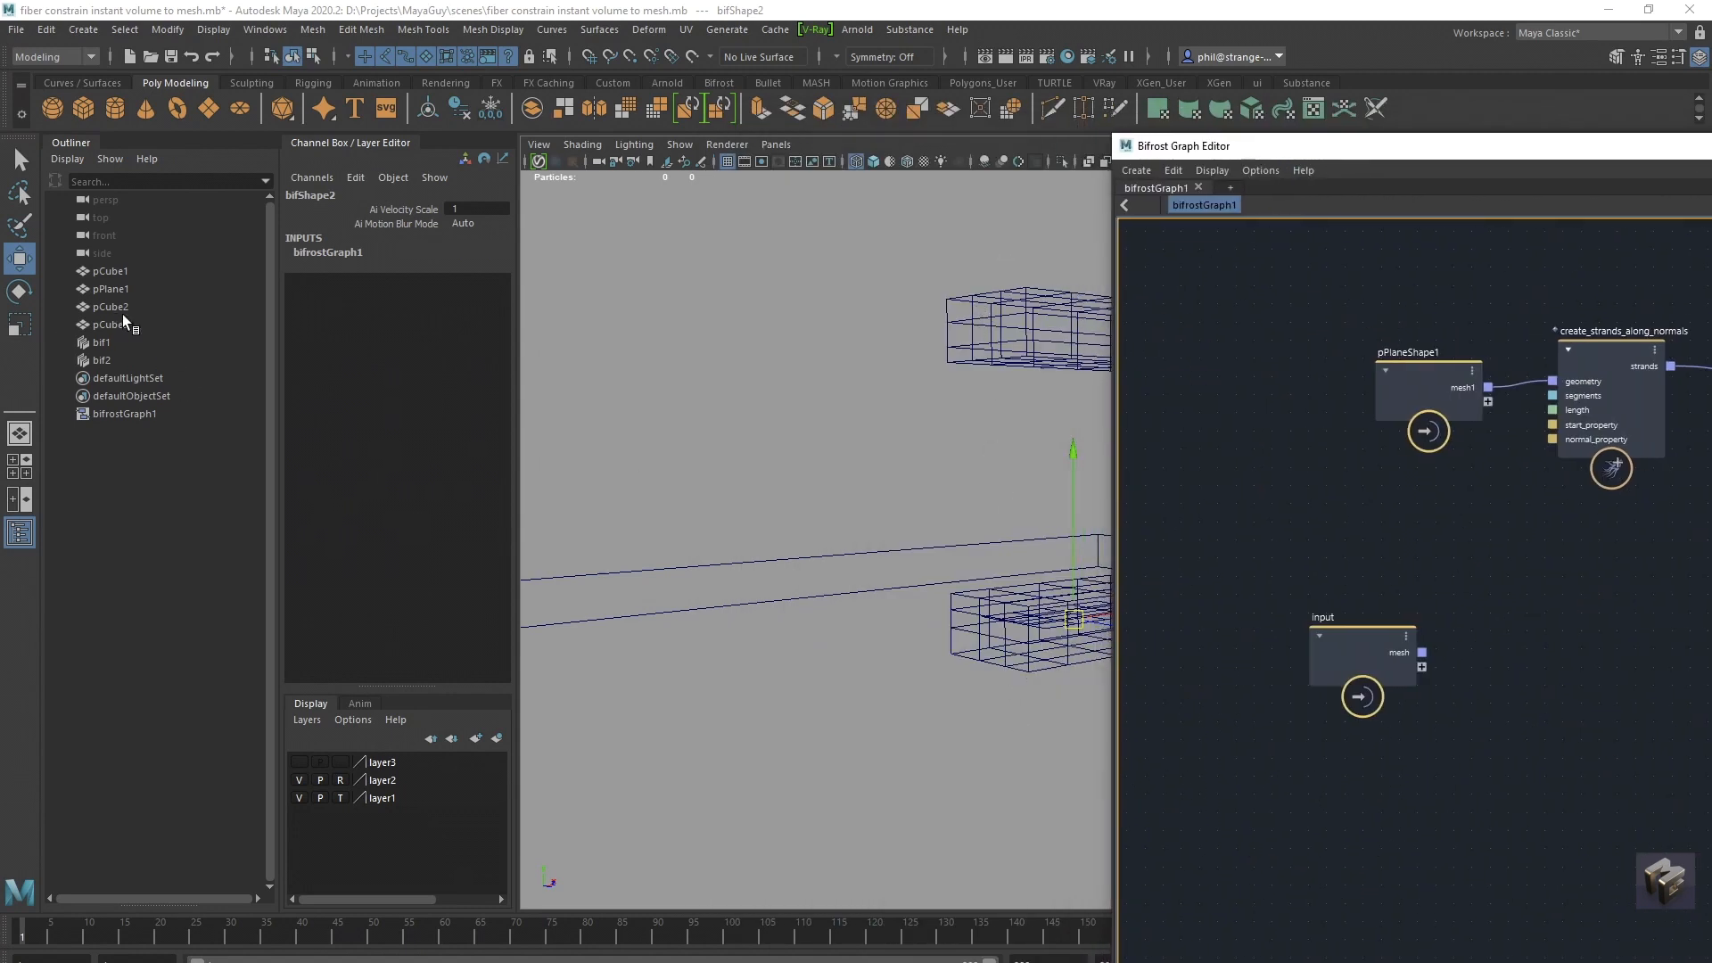
# Bring pCube2 and pCube3 into the graph and feed a constrain_mpm node as constraint geometry.
pyautogui.click(111, 307)
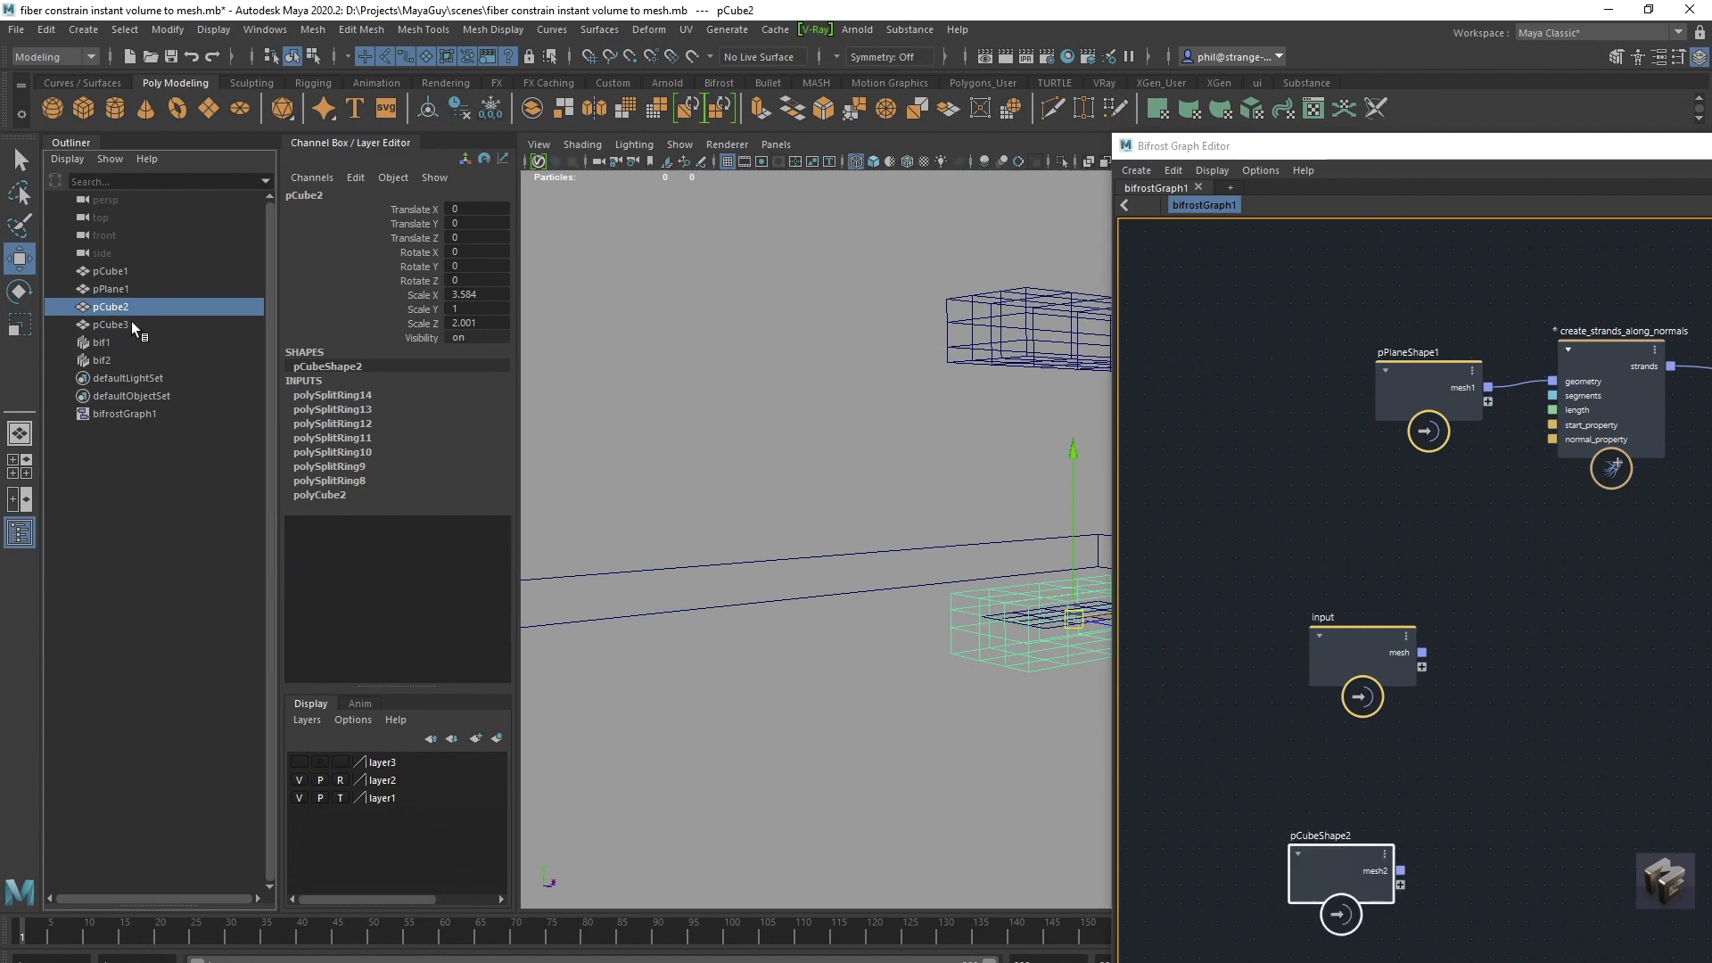
pyautogui.click(108, 324)
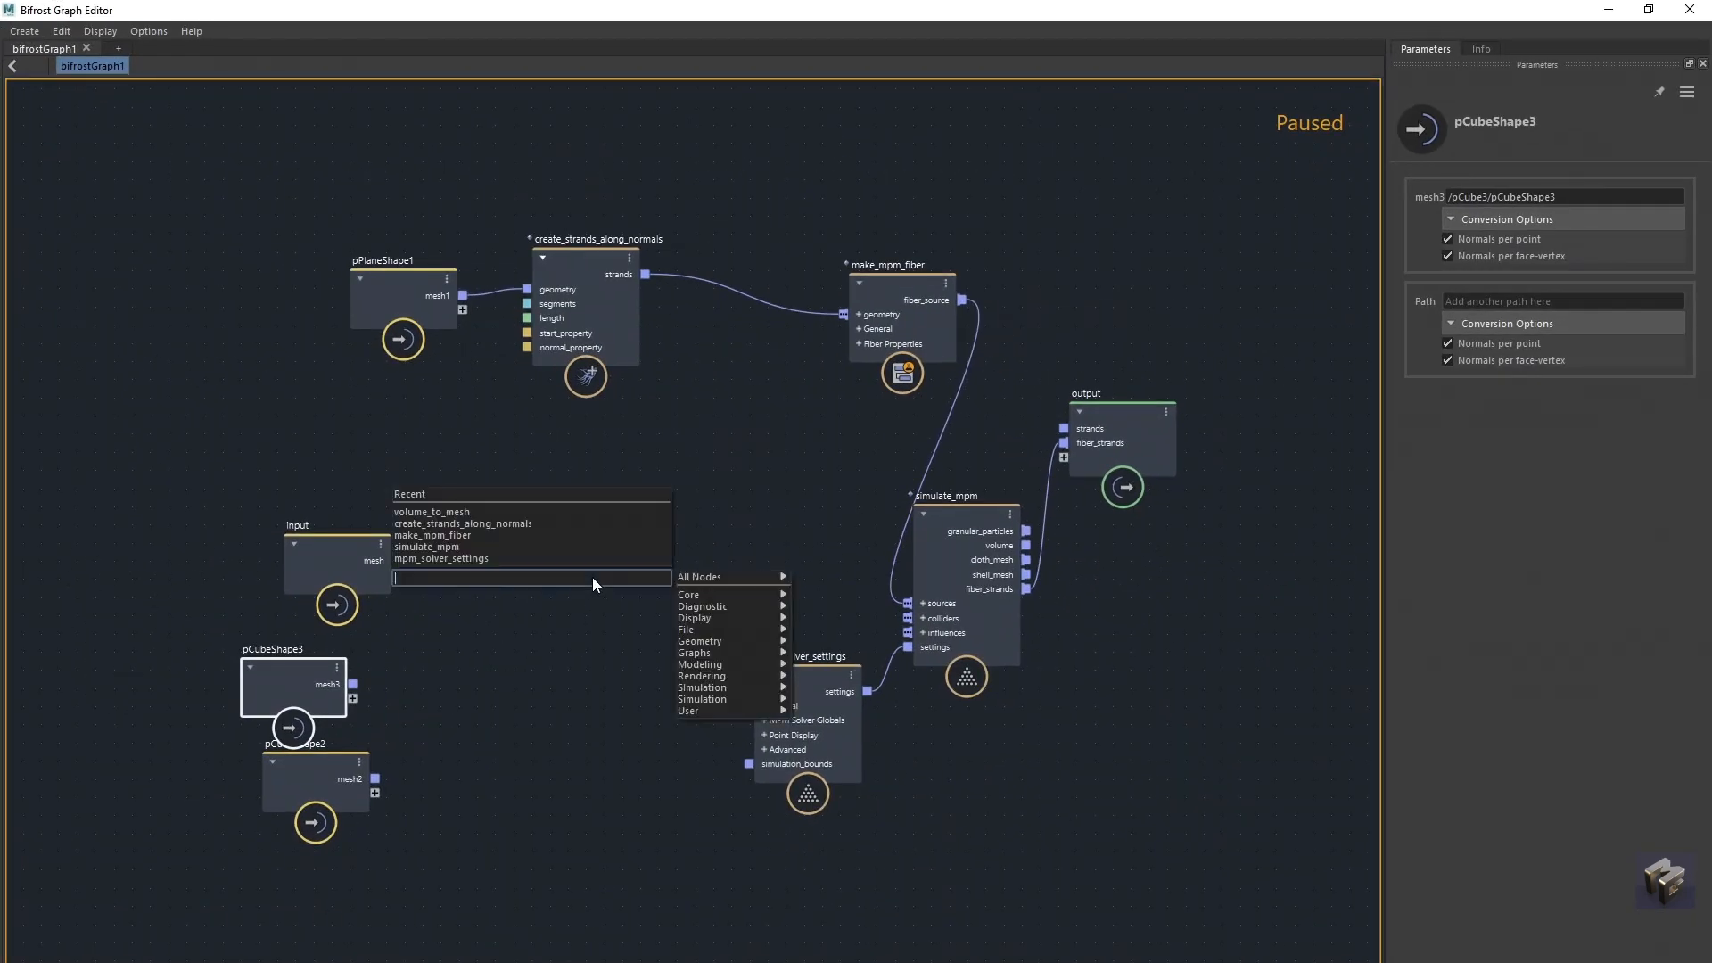
pyautogui.write('constr')
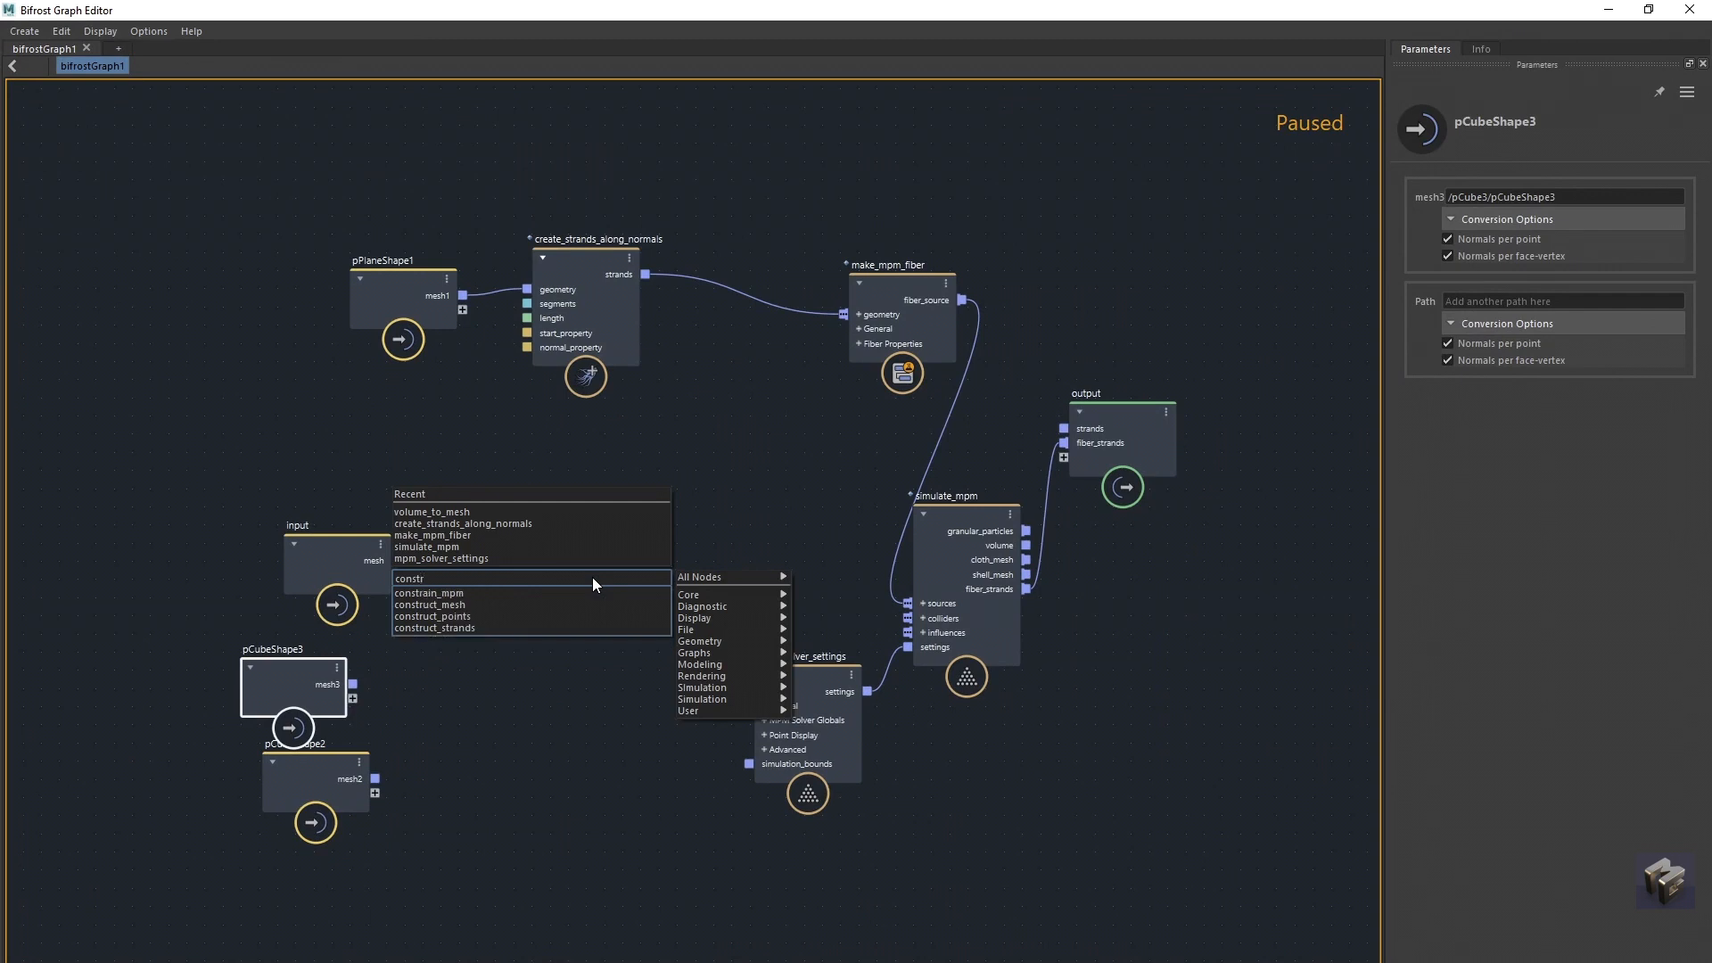
pyautogui.click(428, 592)
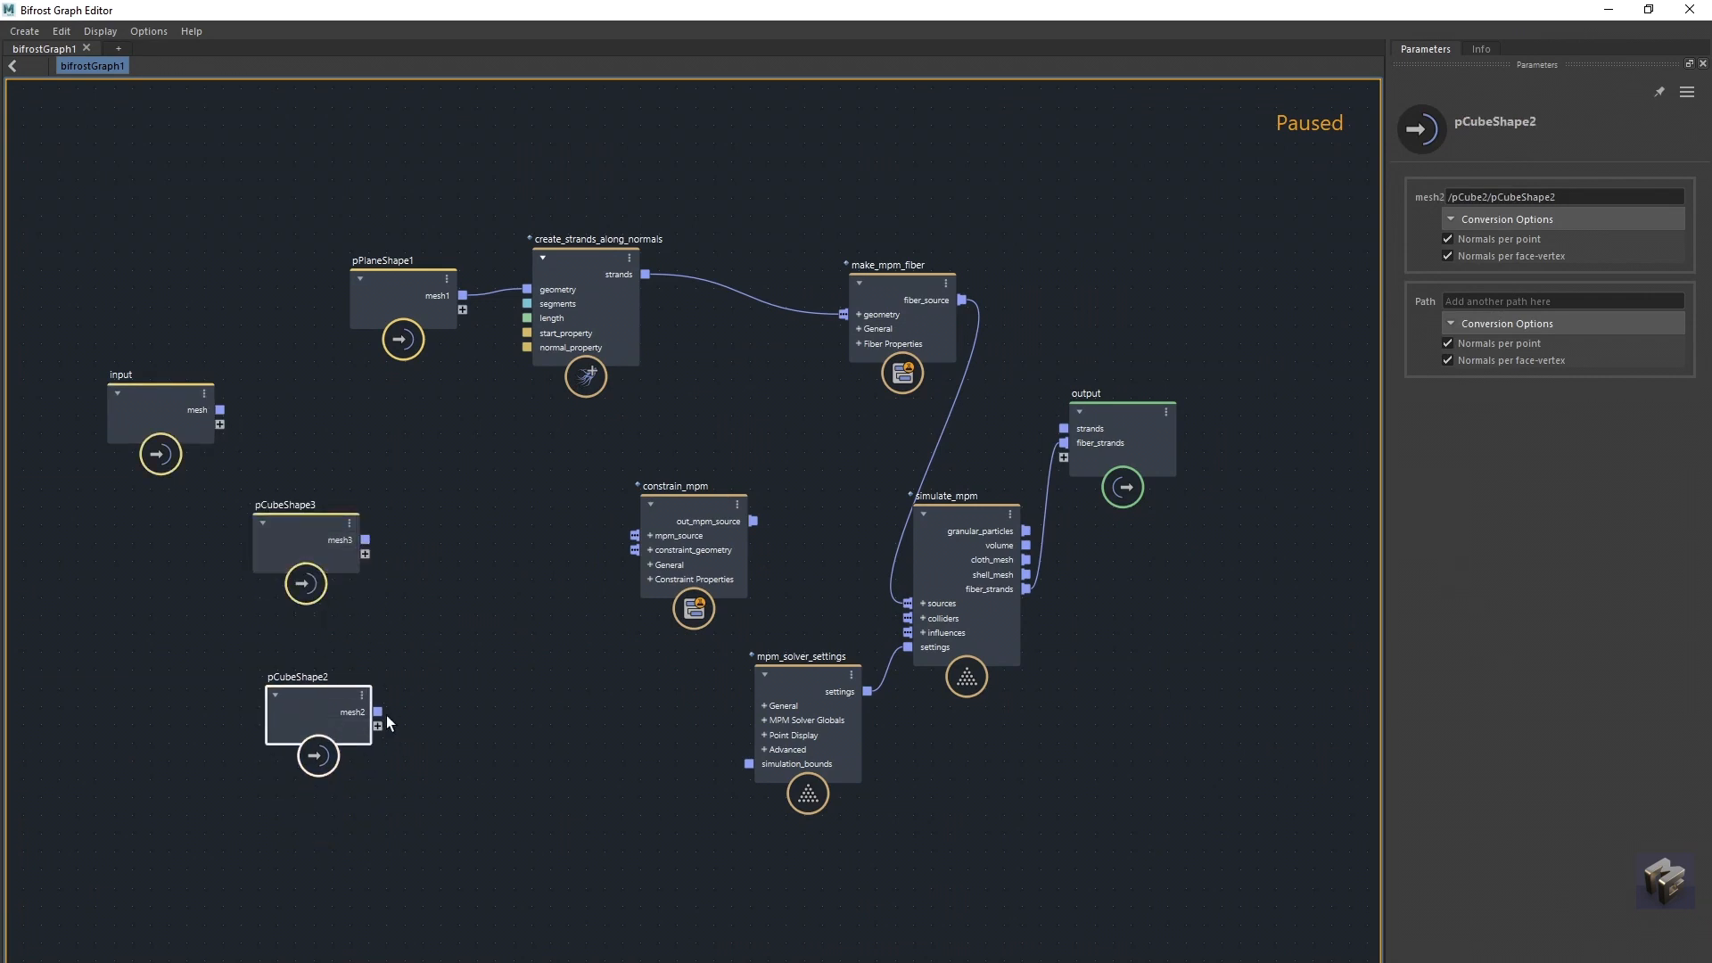
pyautogui.moveTo(375, 712); pyautogui.dragTo(630, 550)
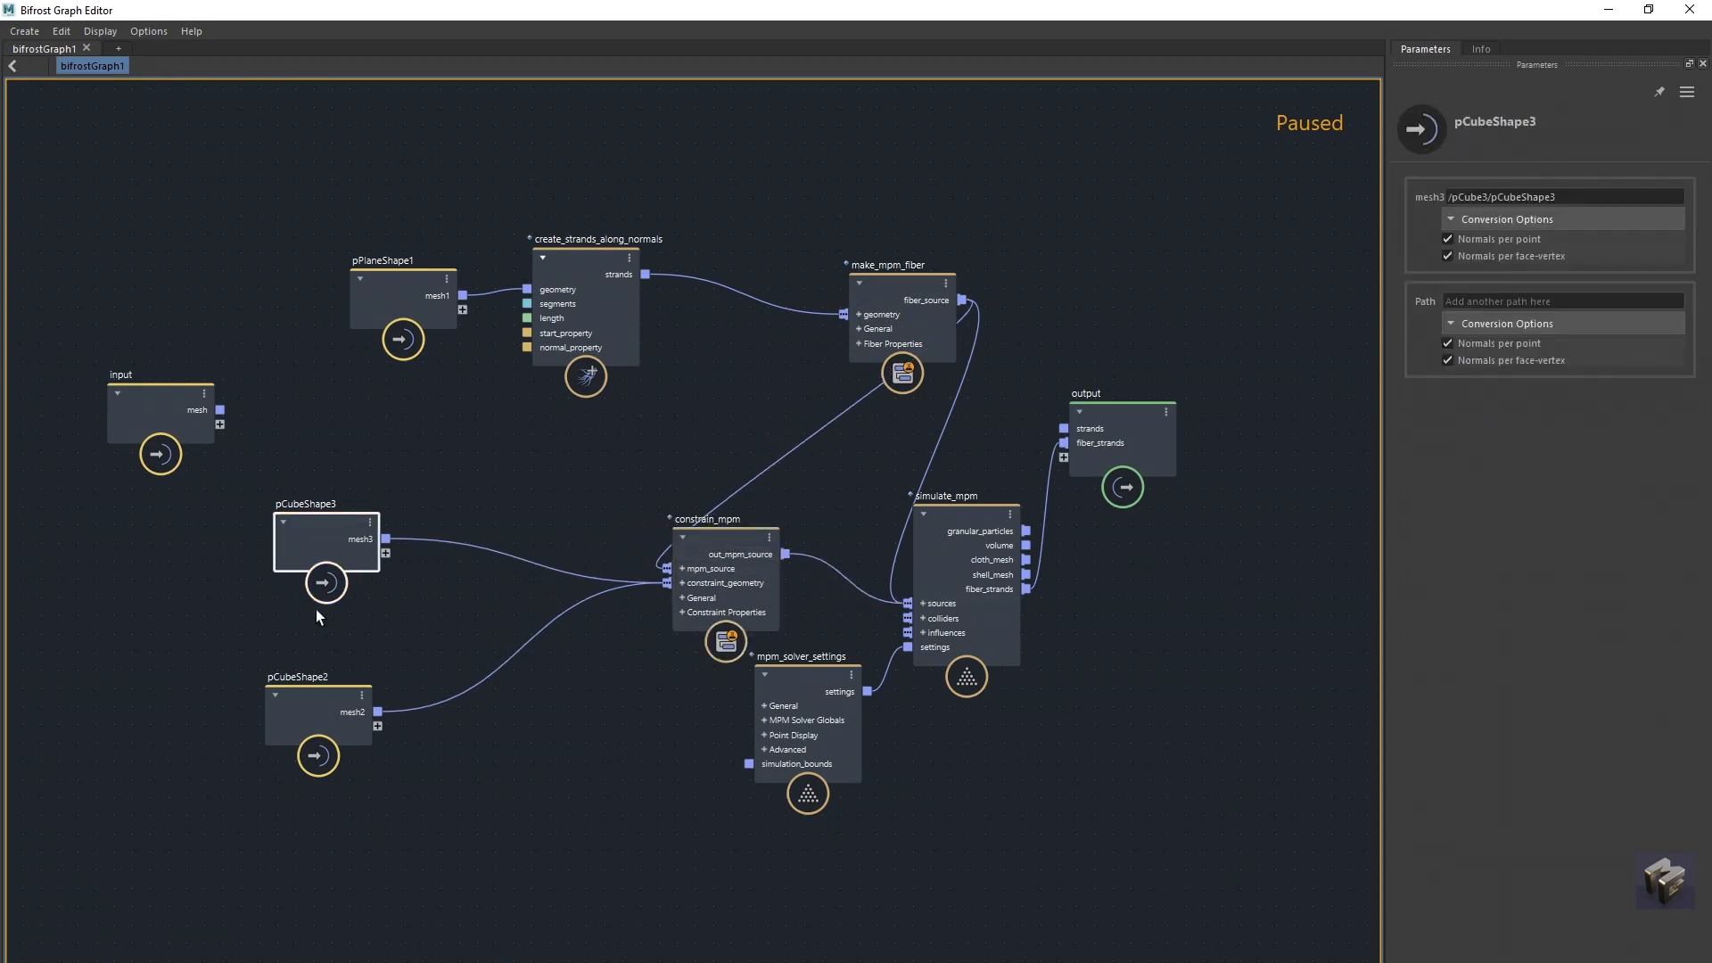
# In the constrain_mpm settings, toggle the Collide Constrained option.
pyautogui.click(717, 519)
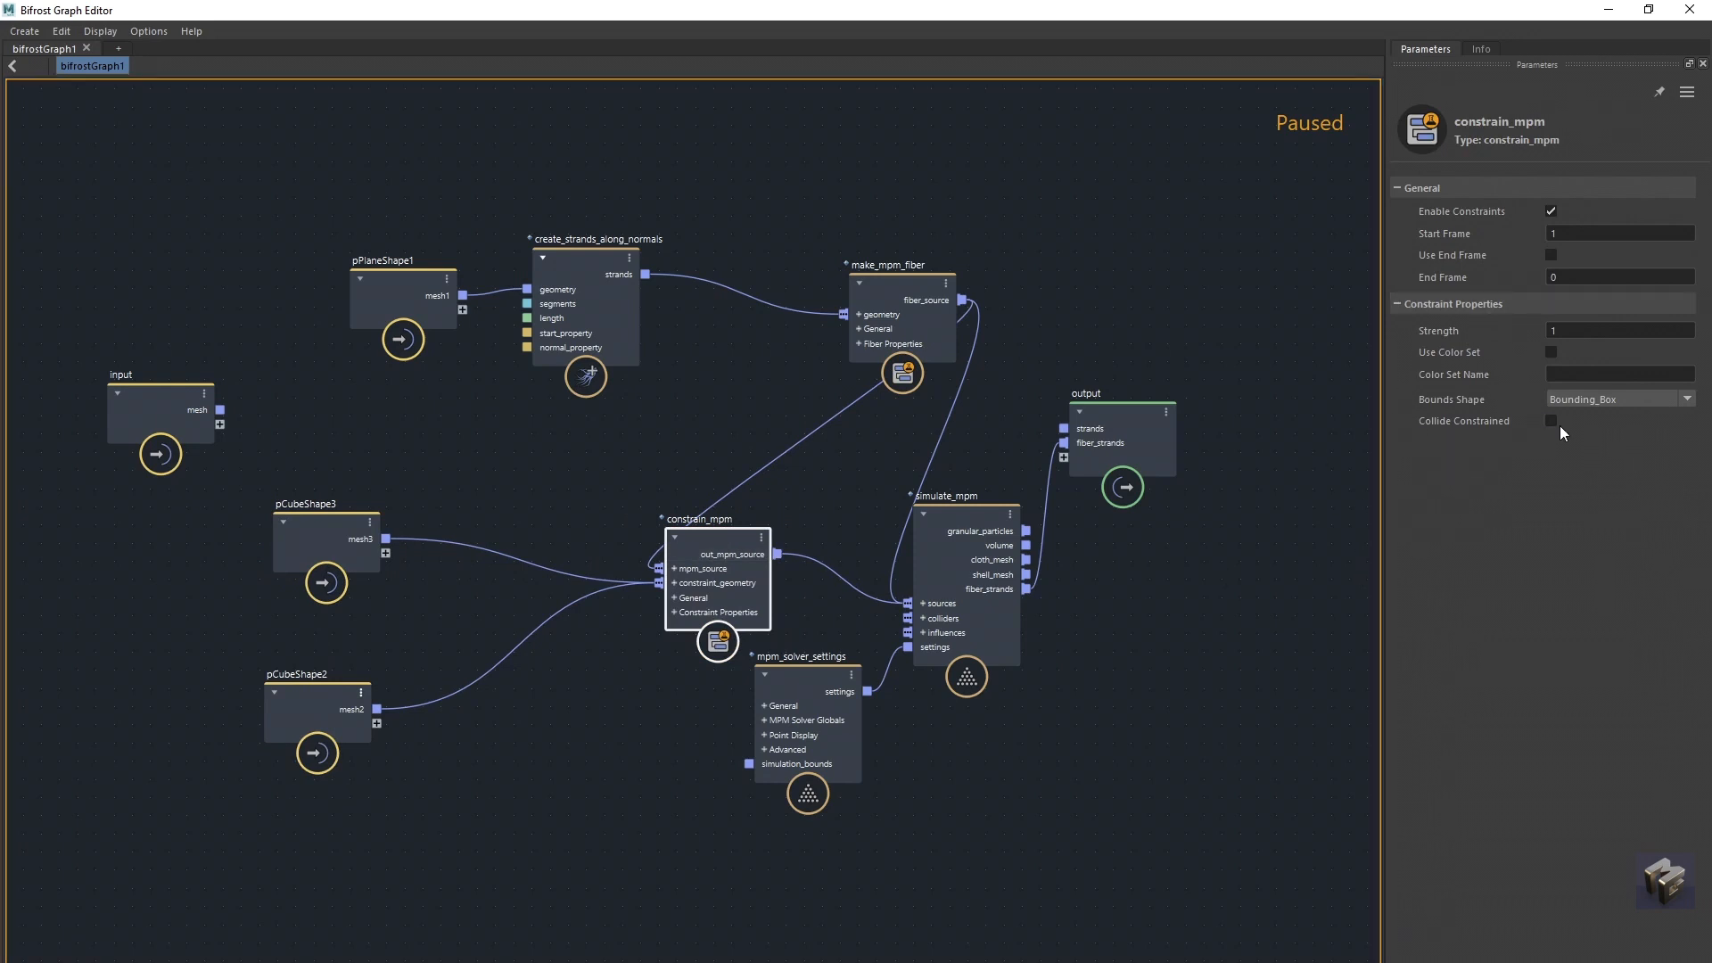
pyautogui.click(1550, 421)
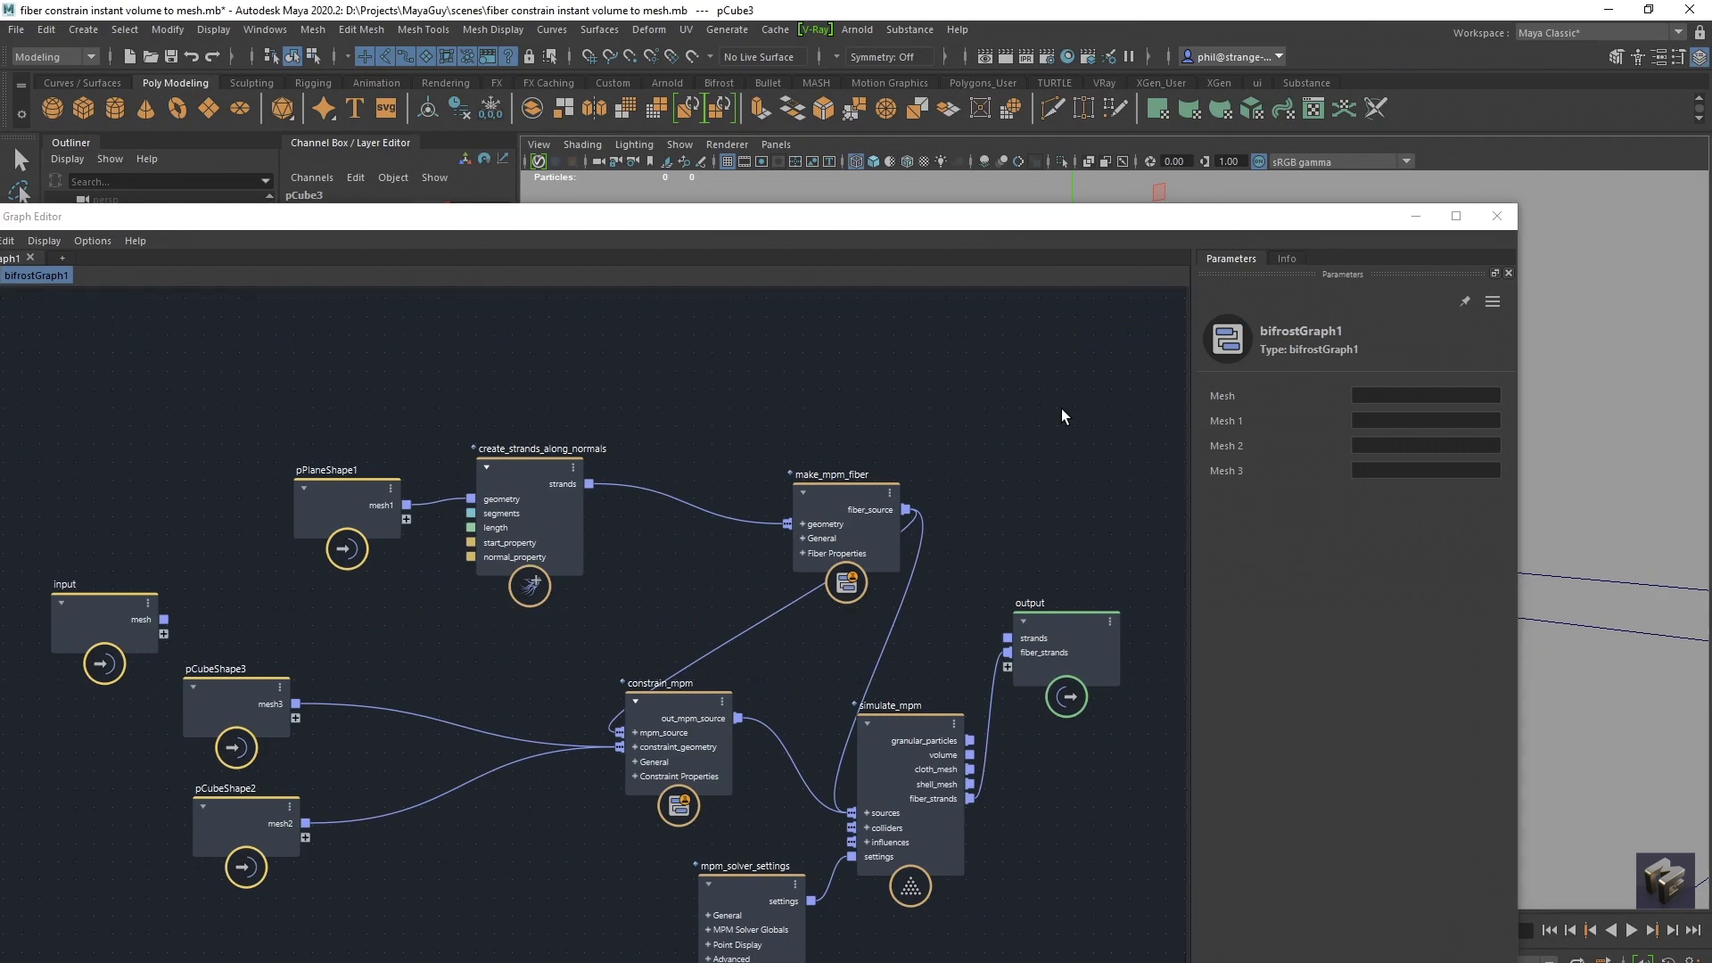
pyautogui.moveTo(1068, 329)
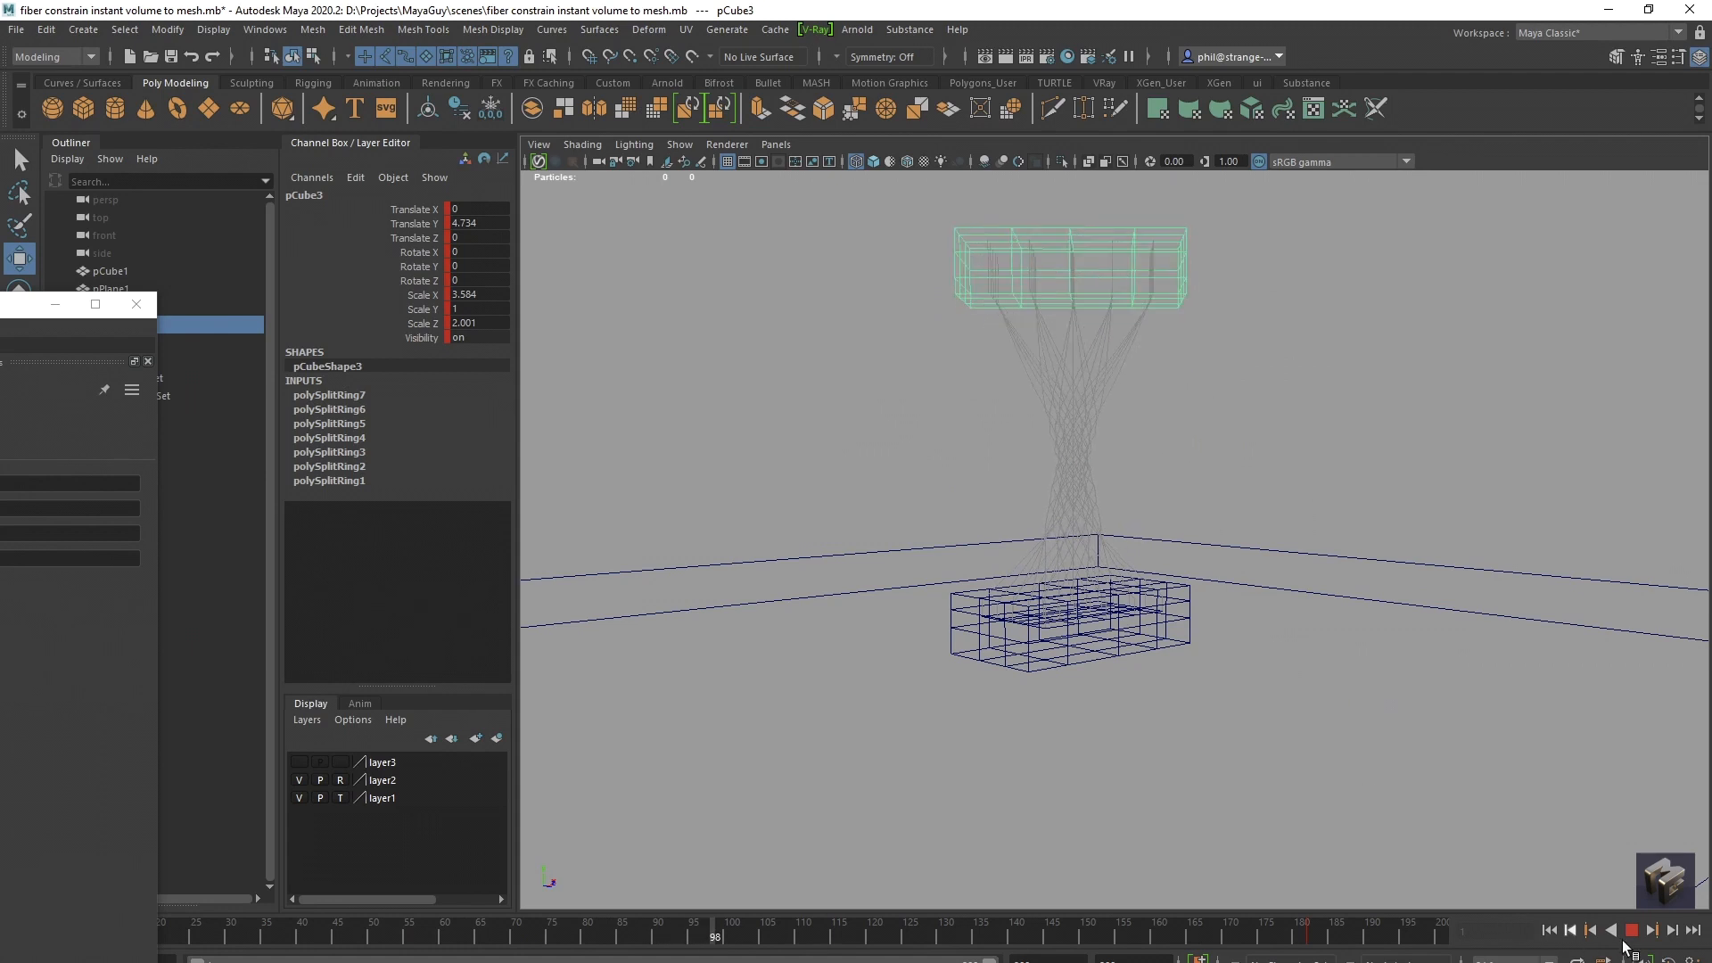
# Stop the simulation playback after watching the strands follow the cube.
pyautogui.click(1629, 931)
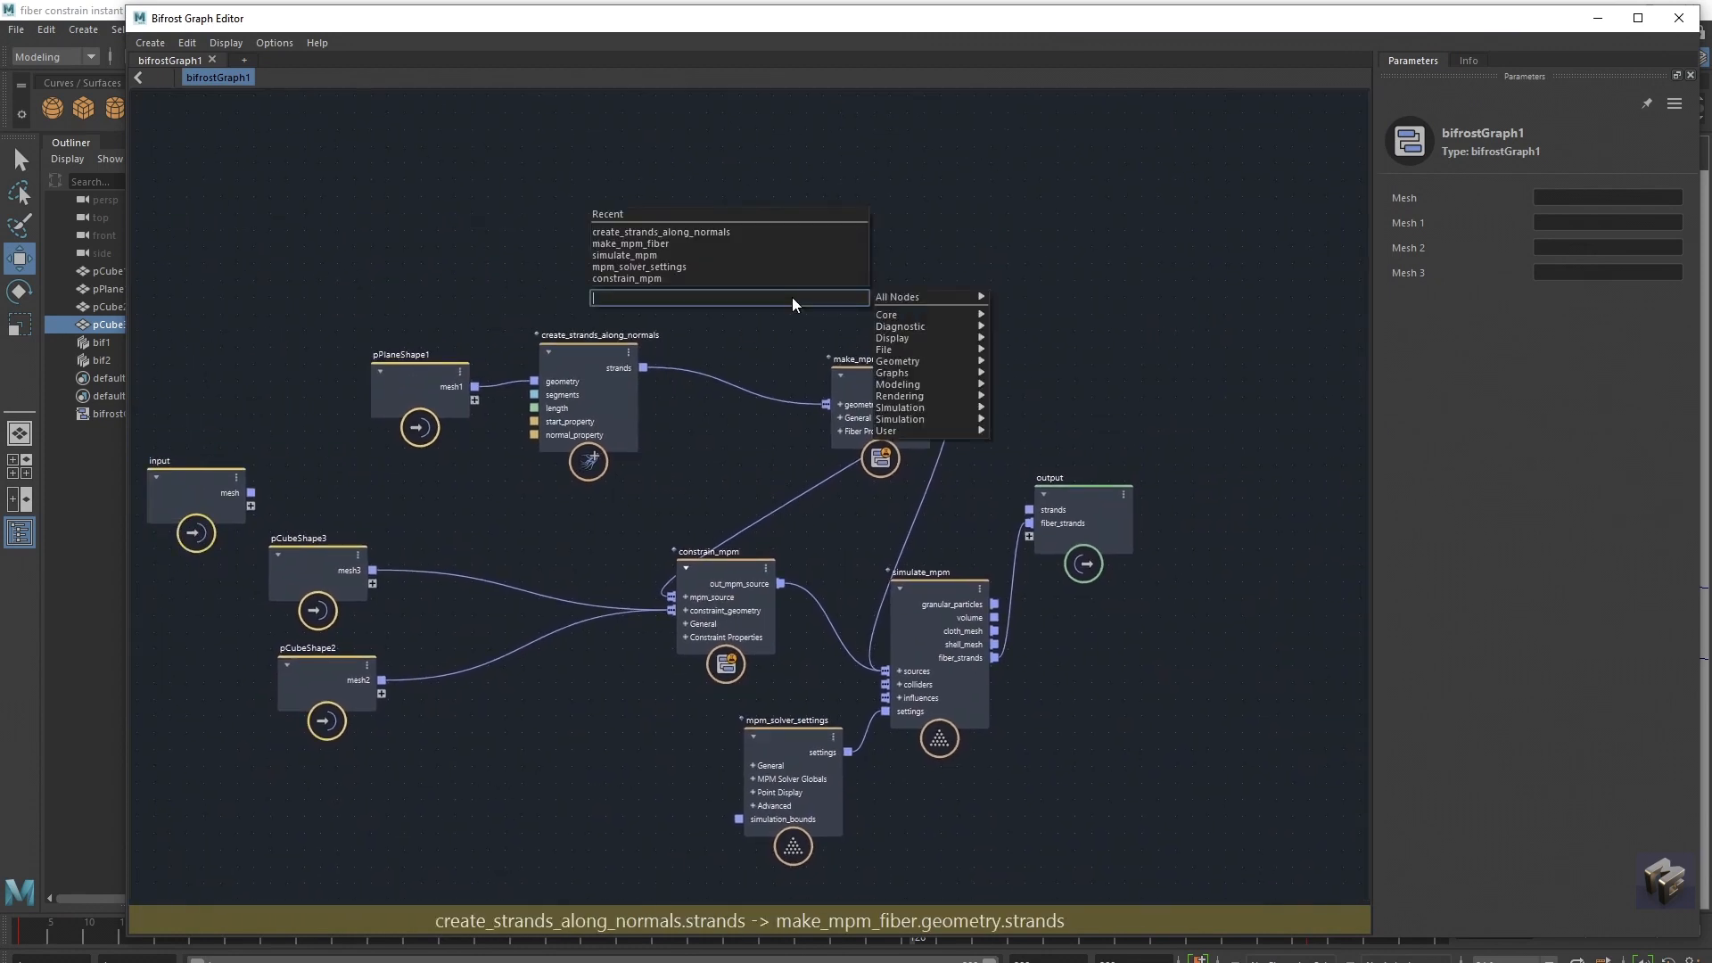
# Insert a resample_strands node before make_mpm_fiber and lower Segments to 10.
pyautogui.write('sample')
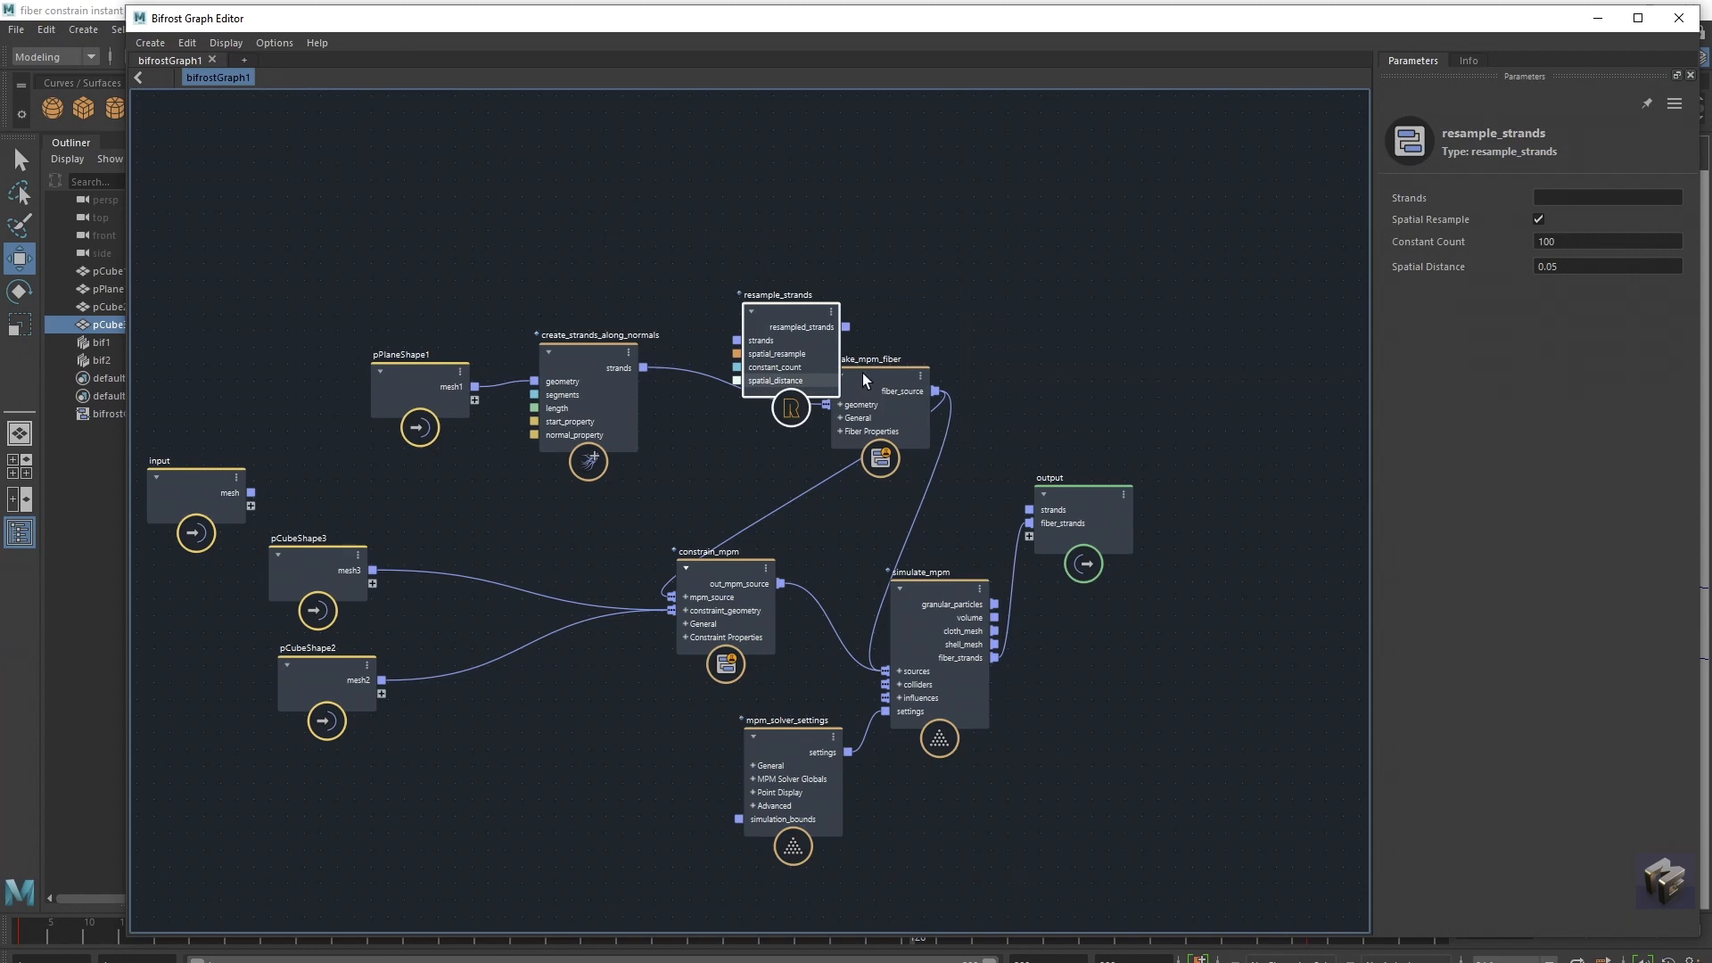
pyautogui.moveTo(1006, 303)
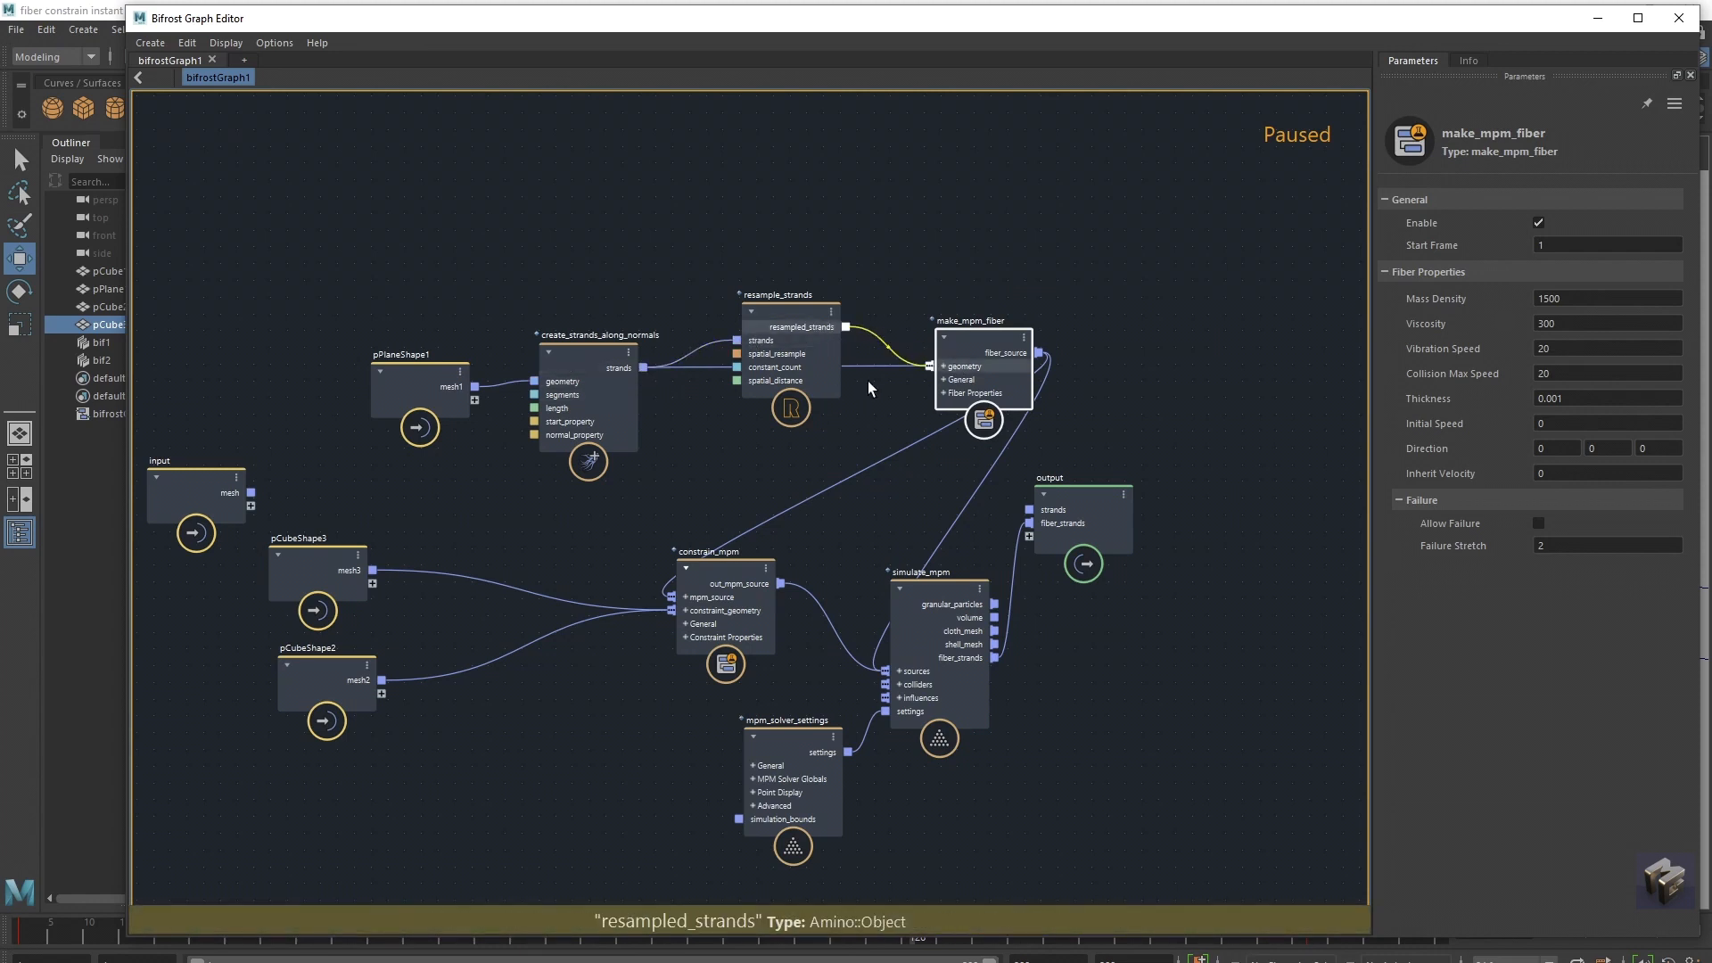
pyautogui.click(776, 317)
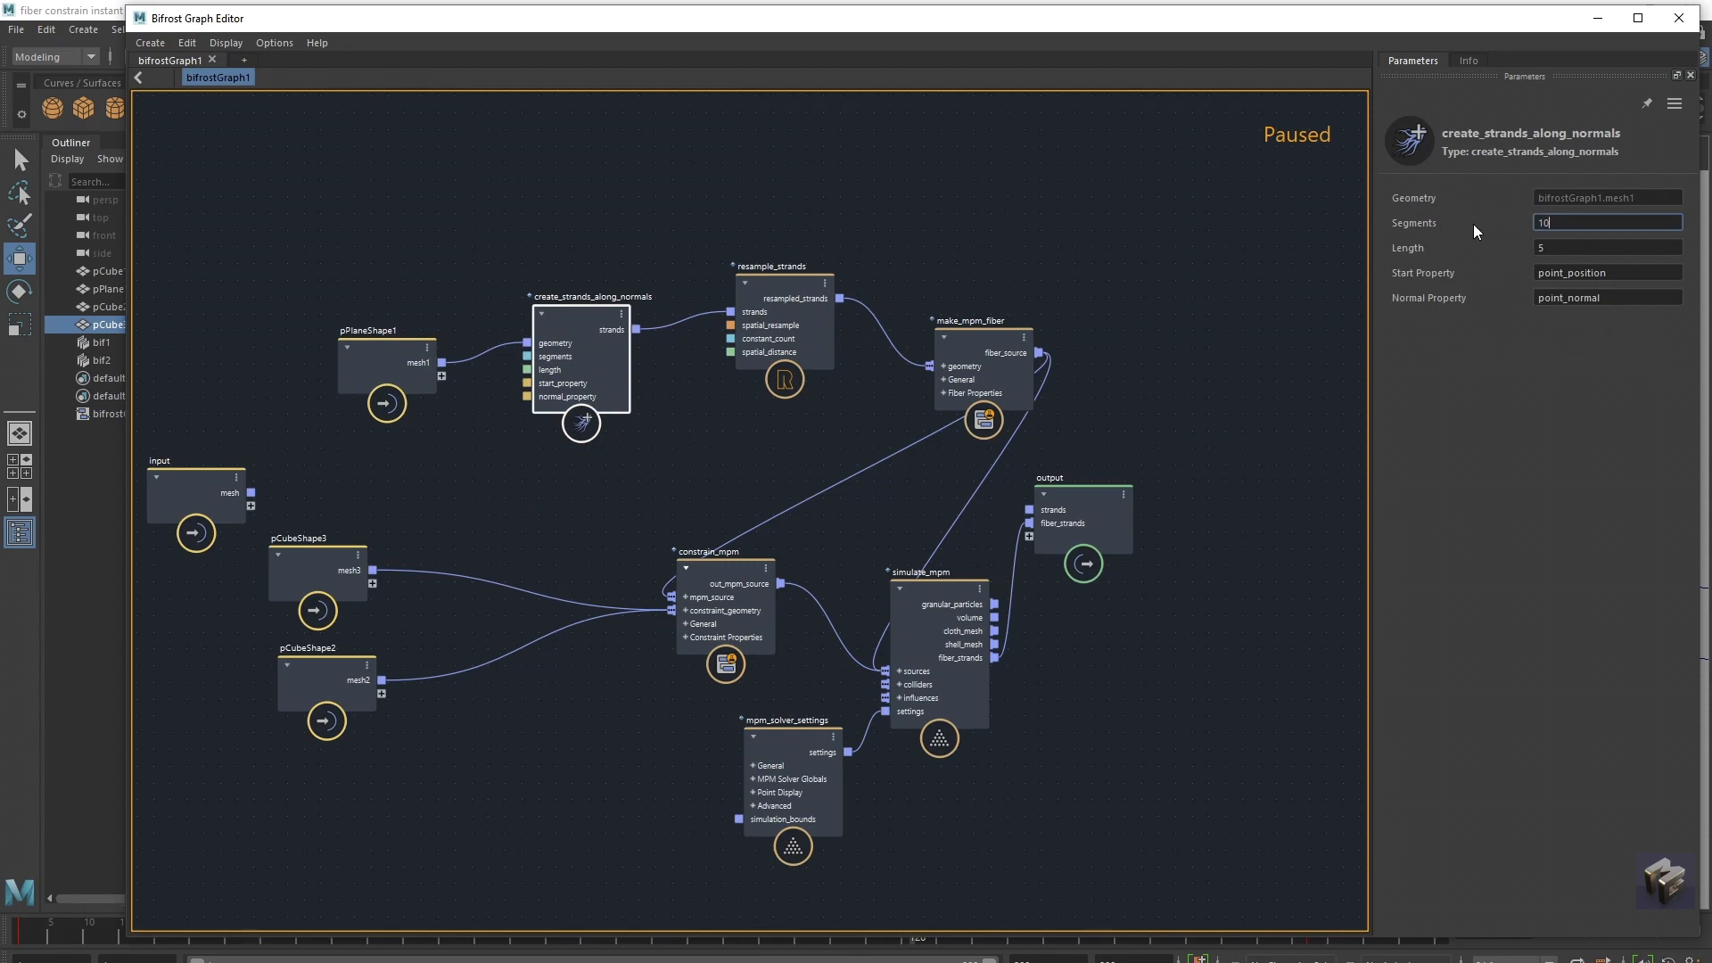
pyautogui.click(784, 261)
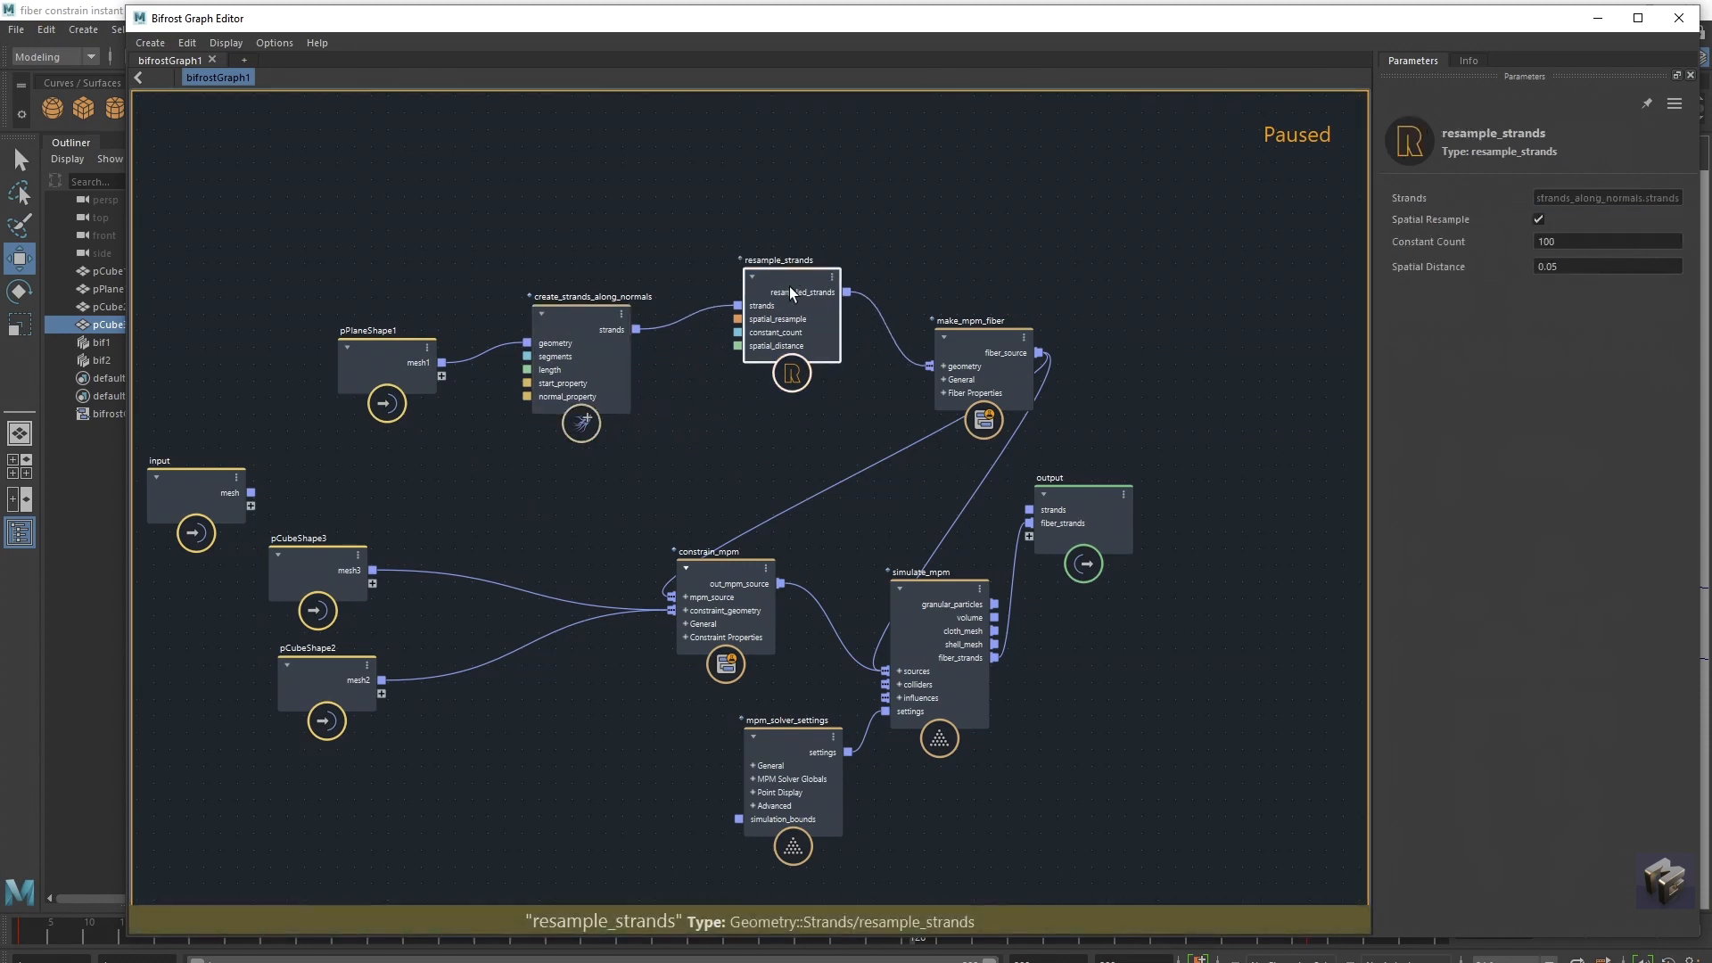
pyautogui.moveTo(1152, 598)
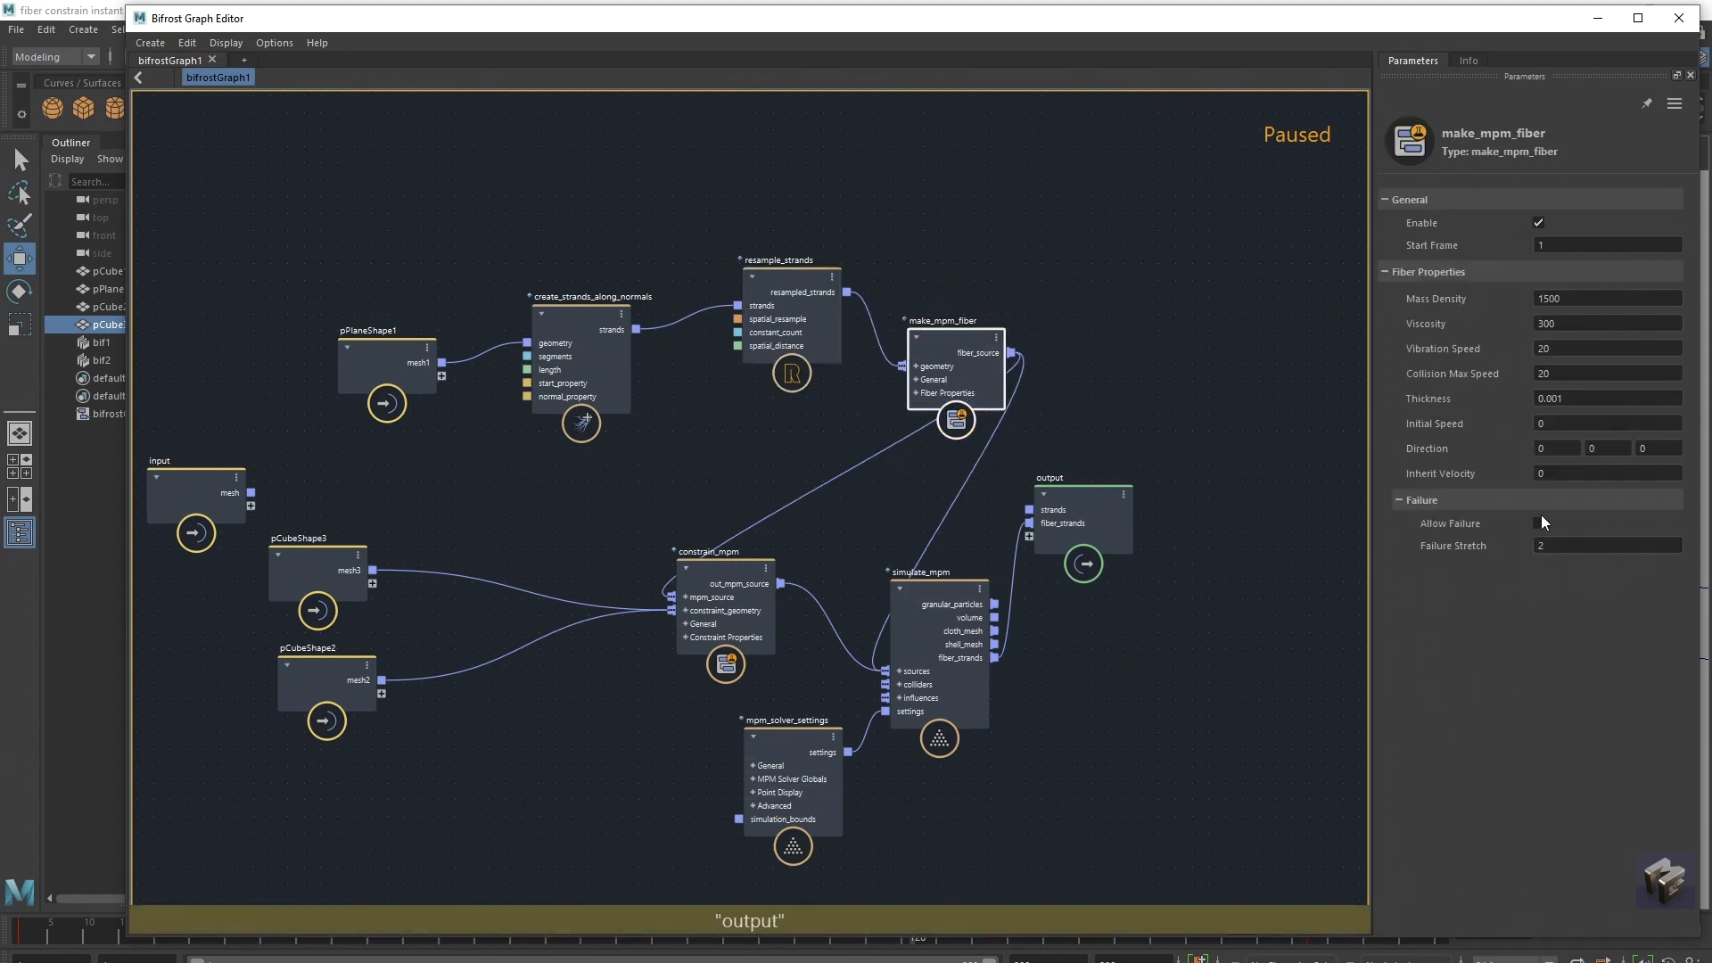
pyautogui.click(1539, 523)
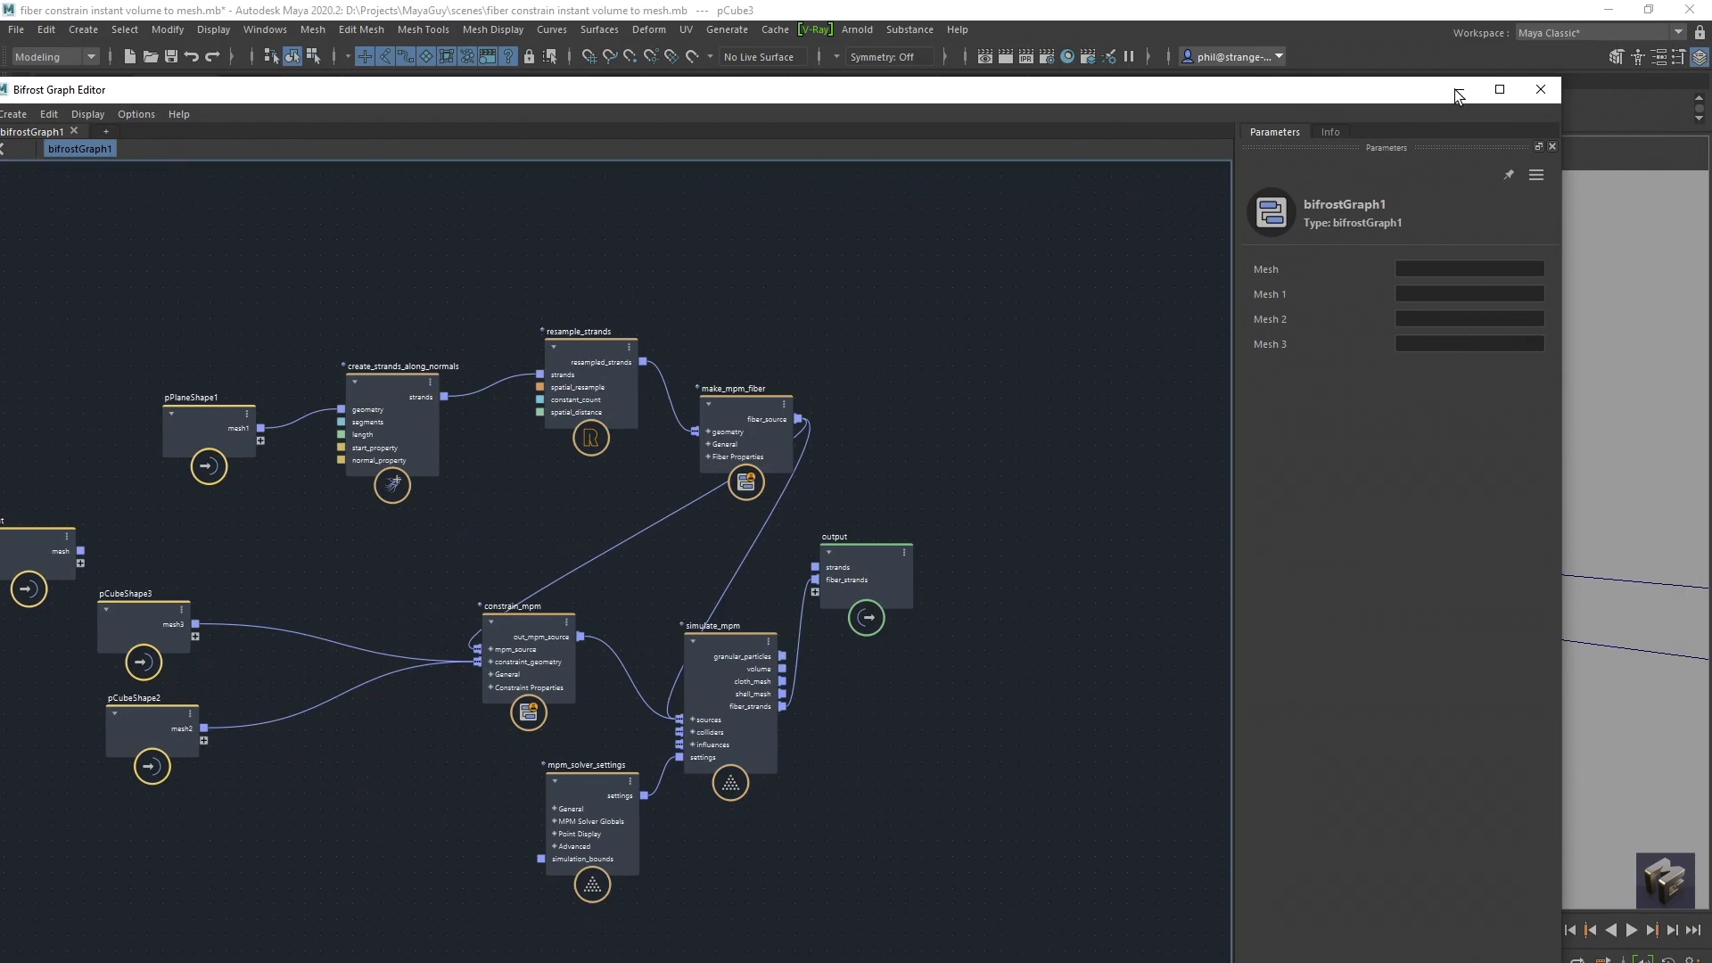
# Hide the graph editor and play the fiber simulation twisting between the cubes, then stop it.
pyautogui.click(1541, 89)
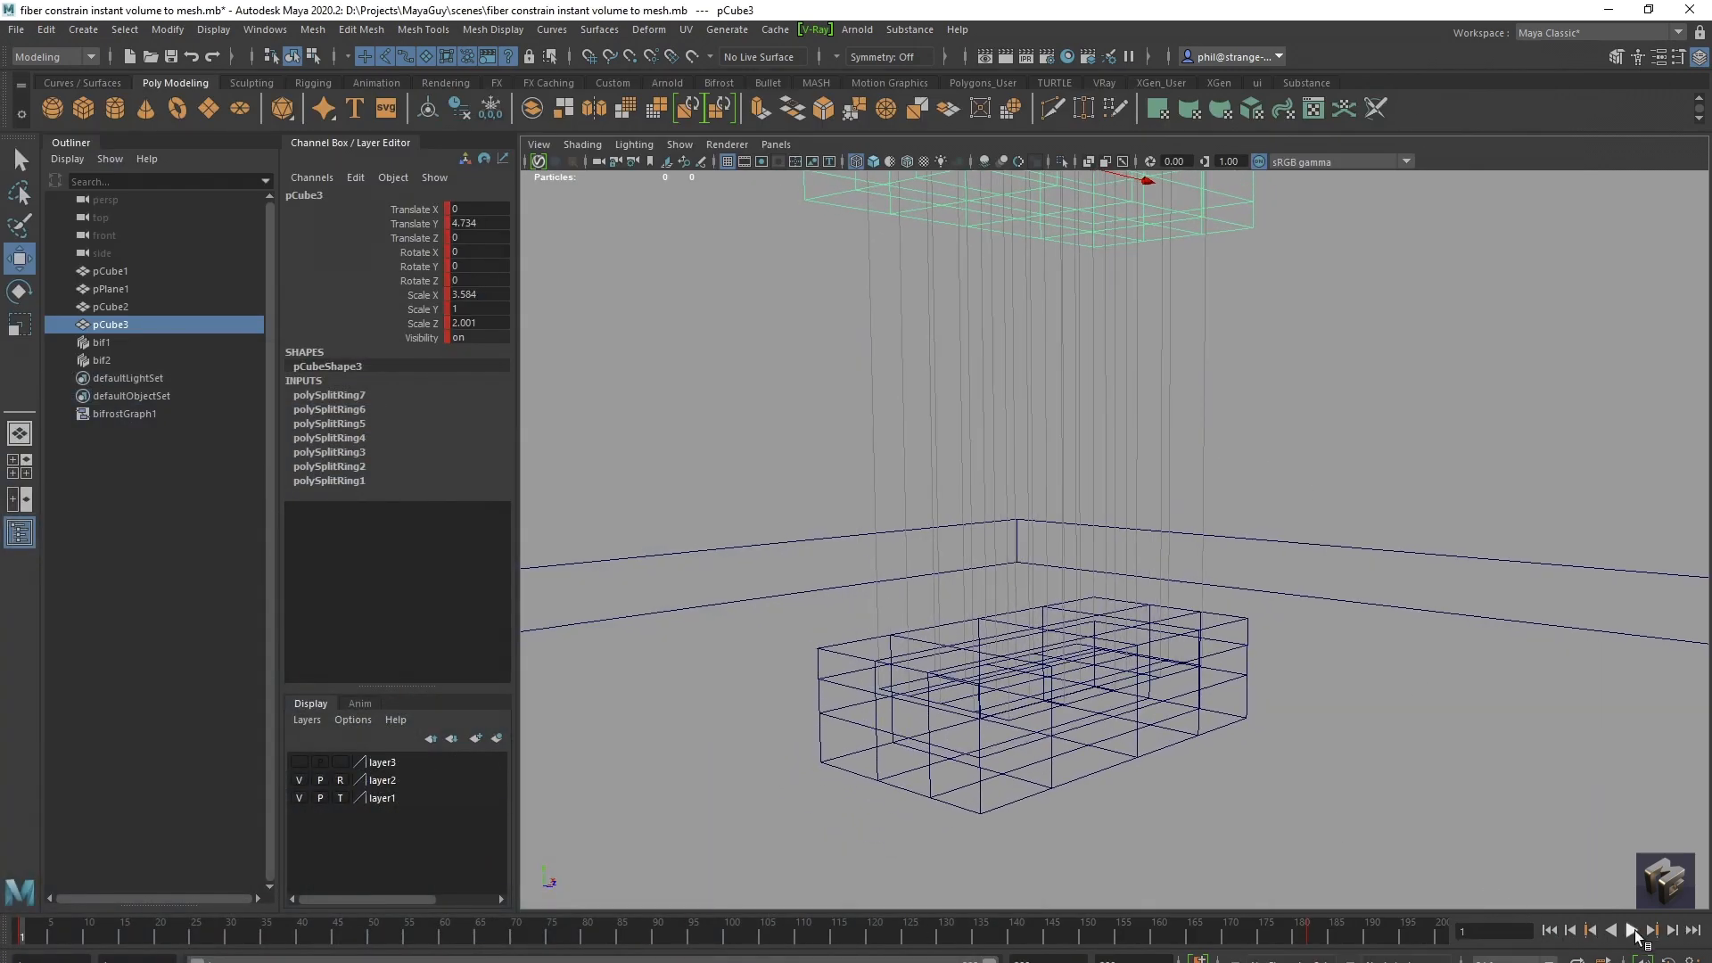
pyautogui.click(1658, 931)
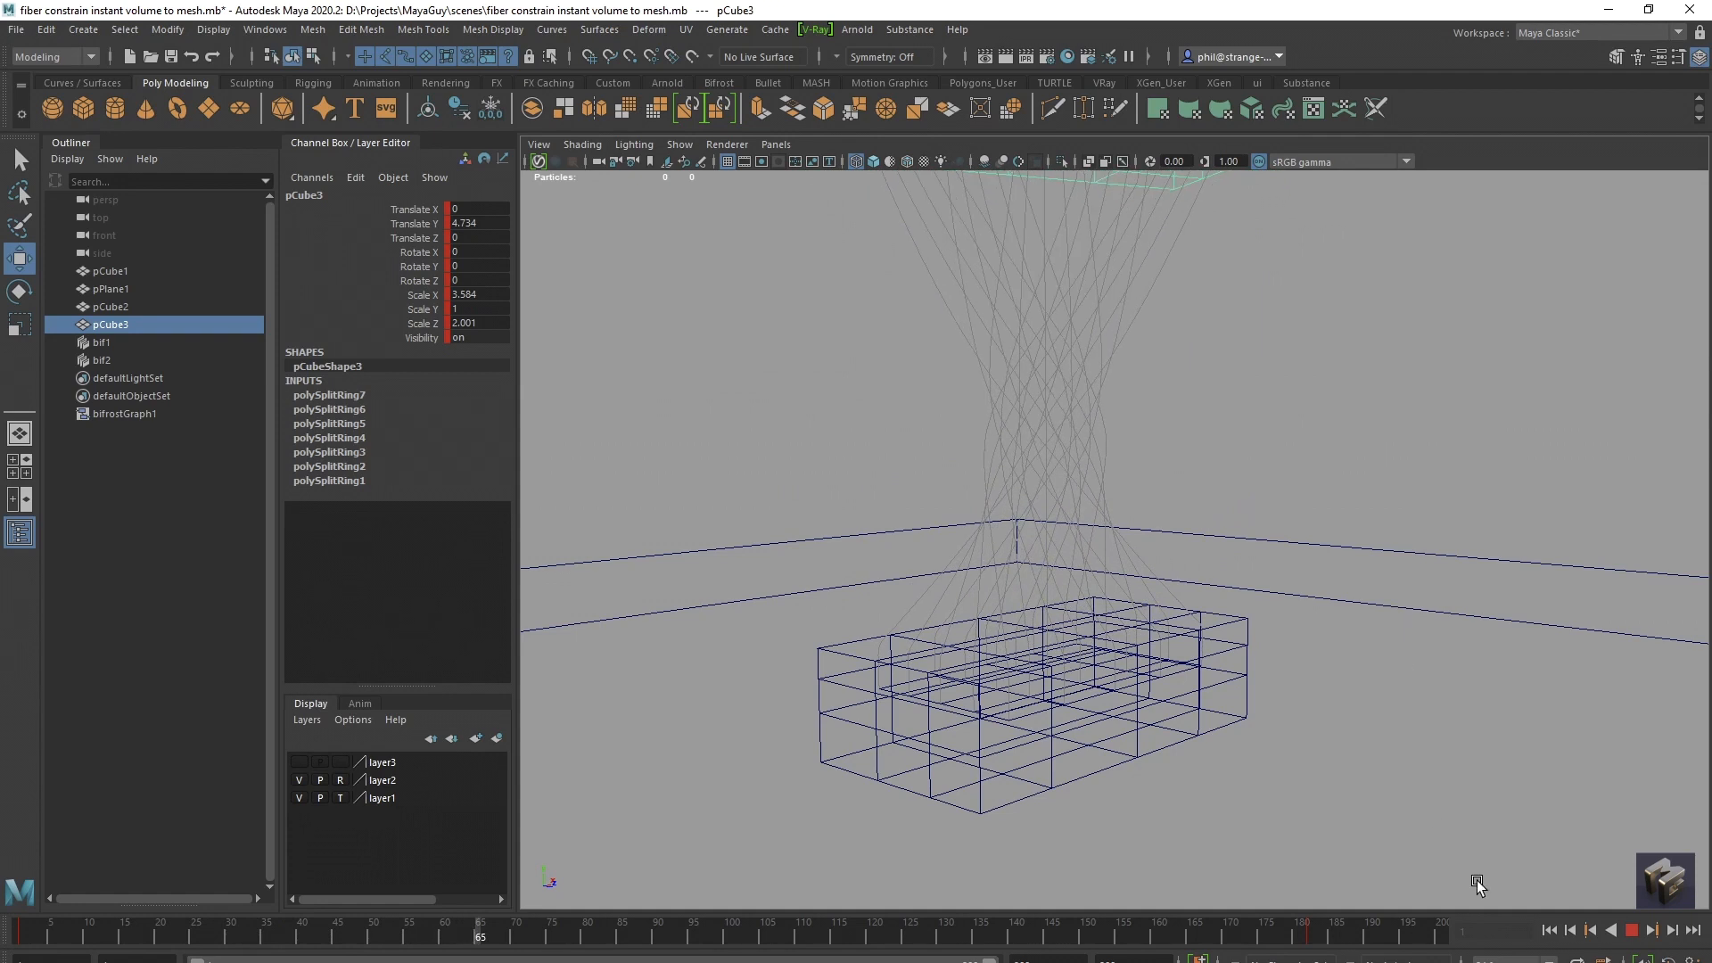
pyautogui.click(1634, 931)
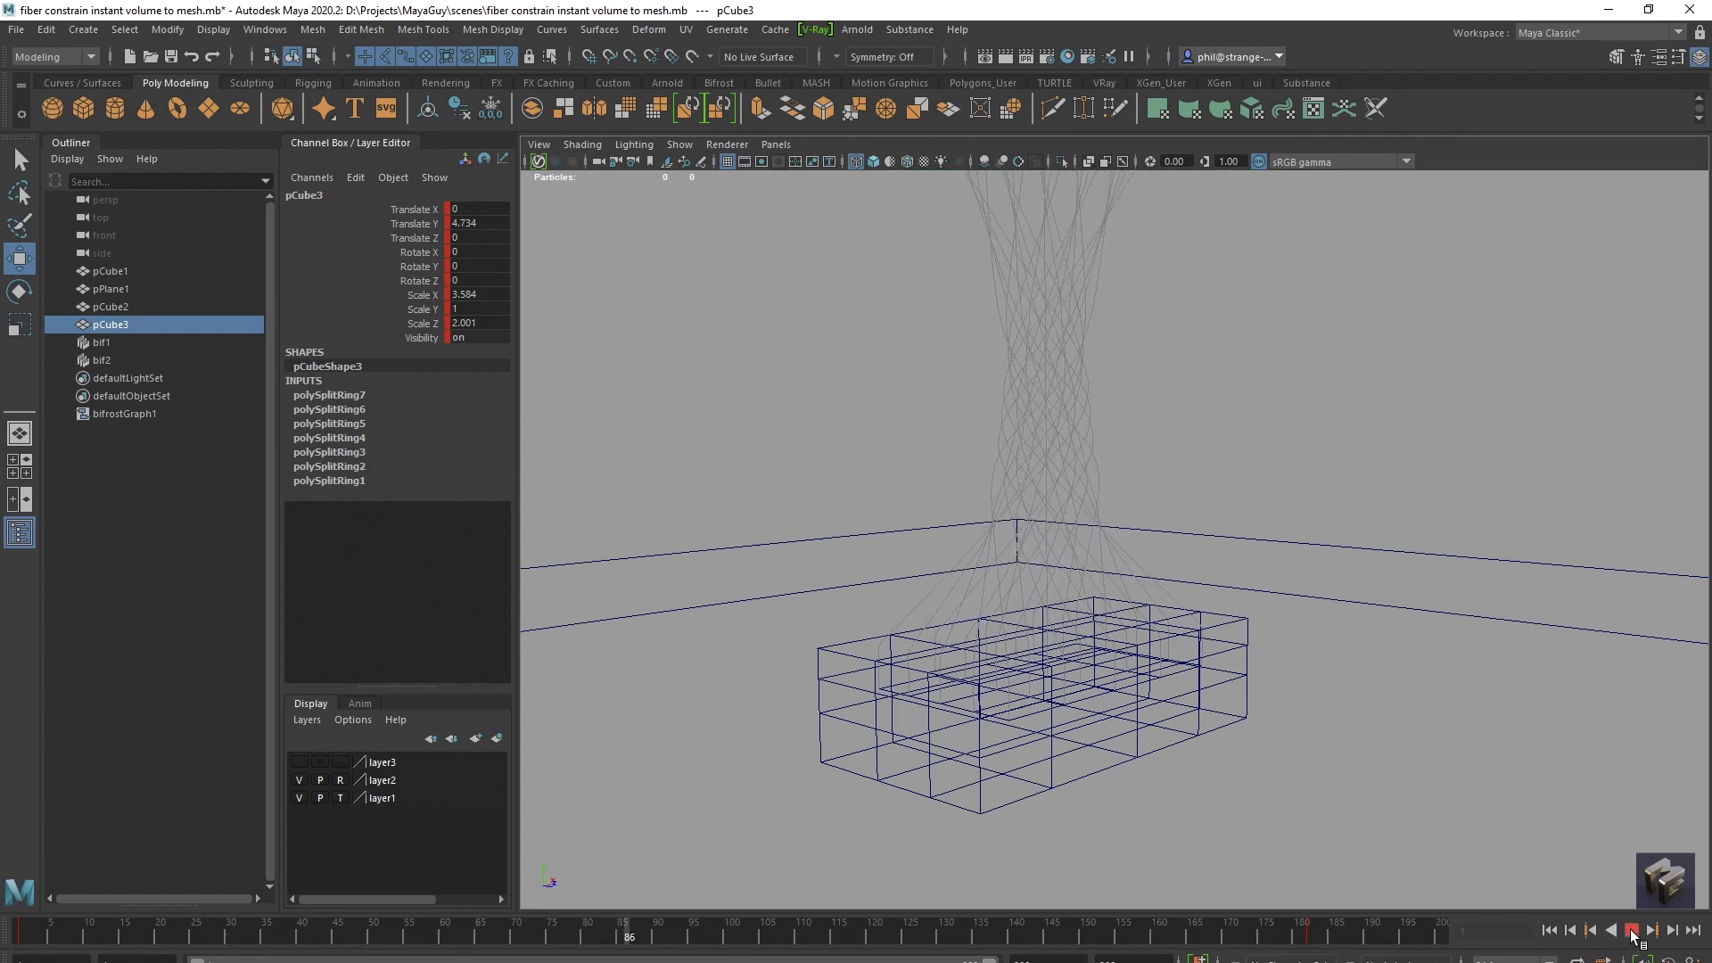
pyautogui.click(1632, 931)
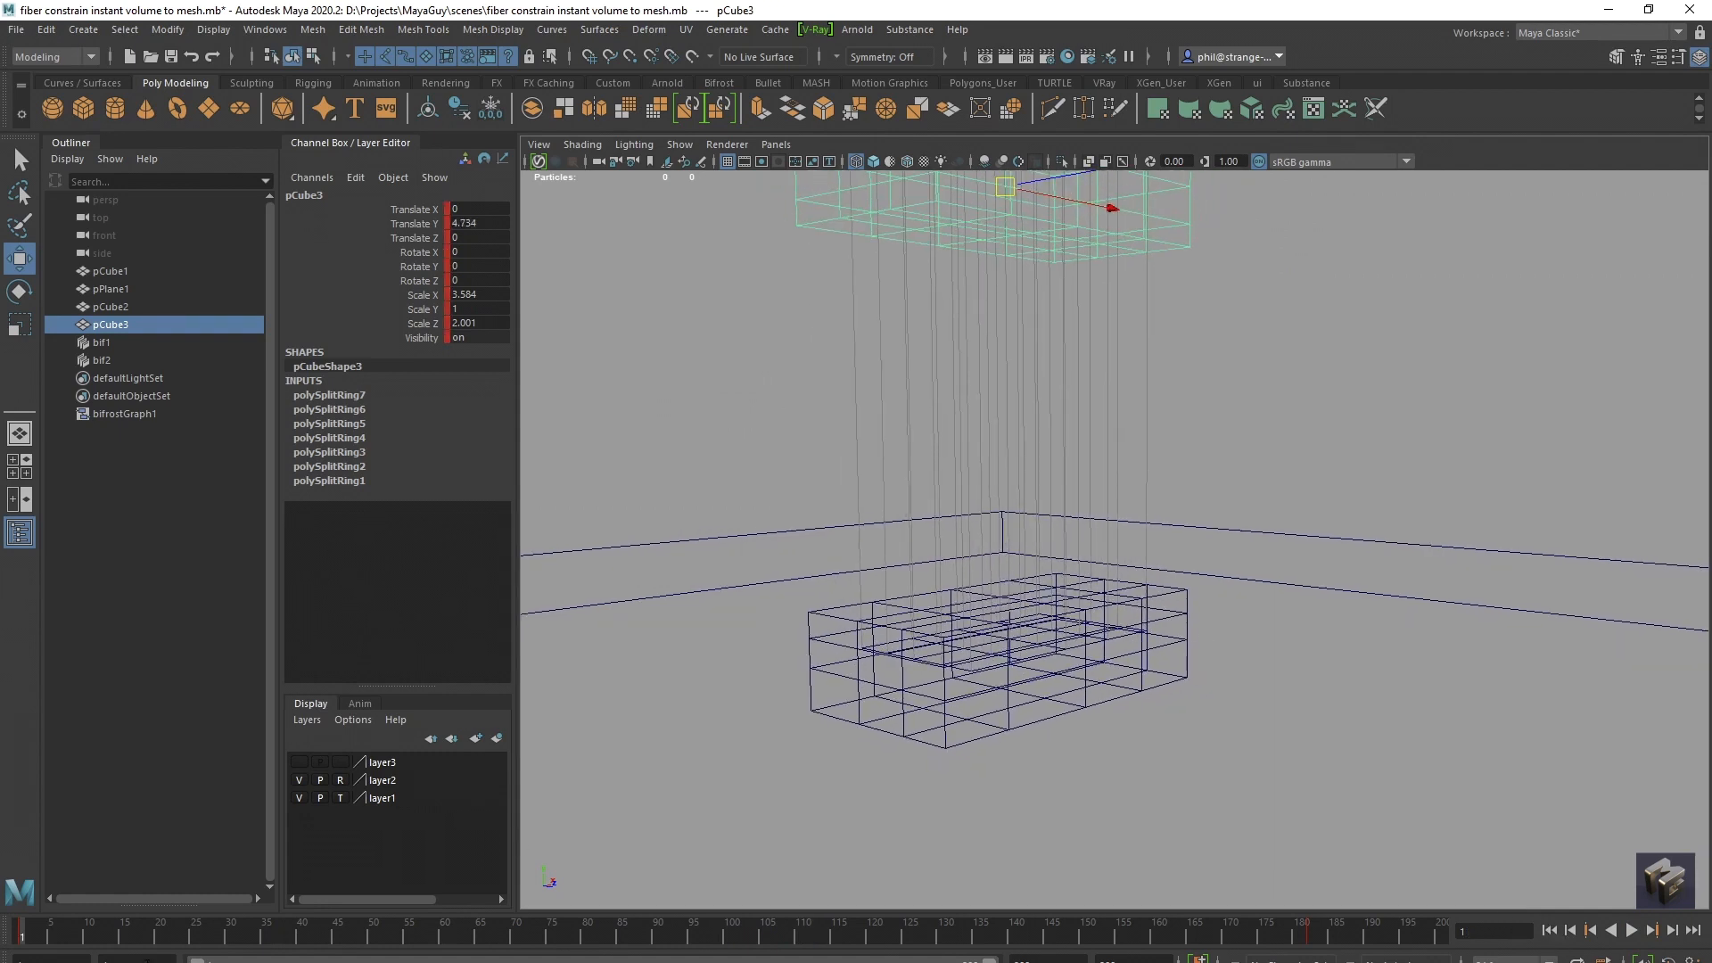
# Bring the Bifrost Graph Editor back and inspect the resample_strands settings.
pyautogui.doubleClick(127, 413)
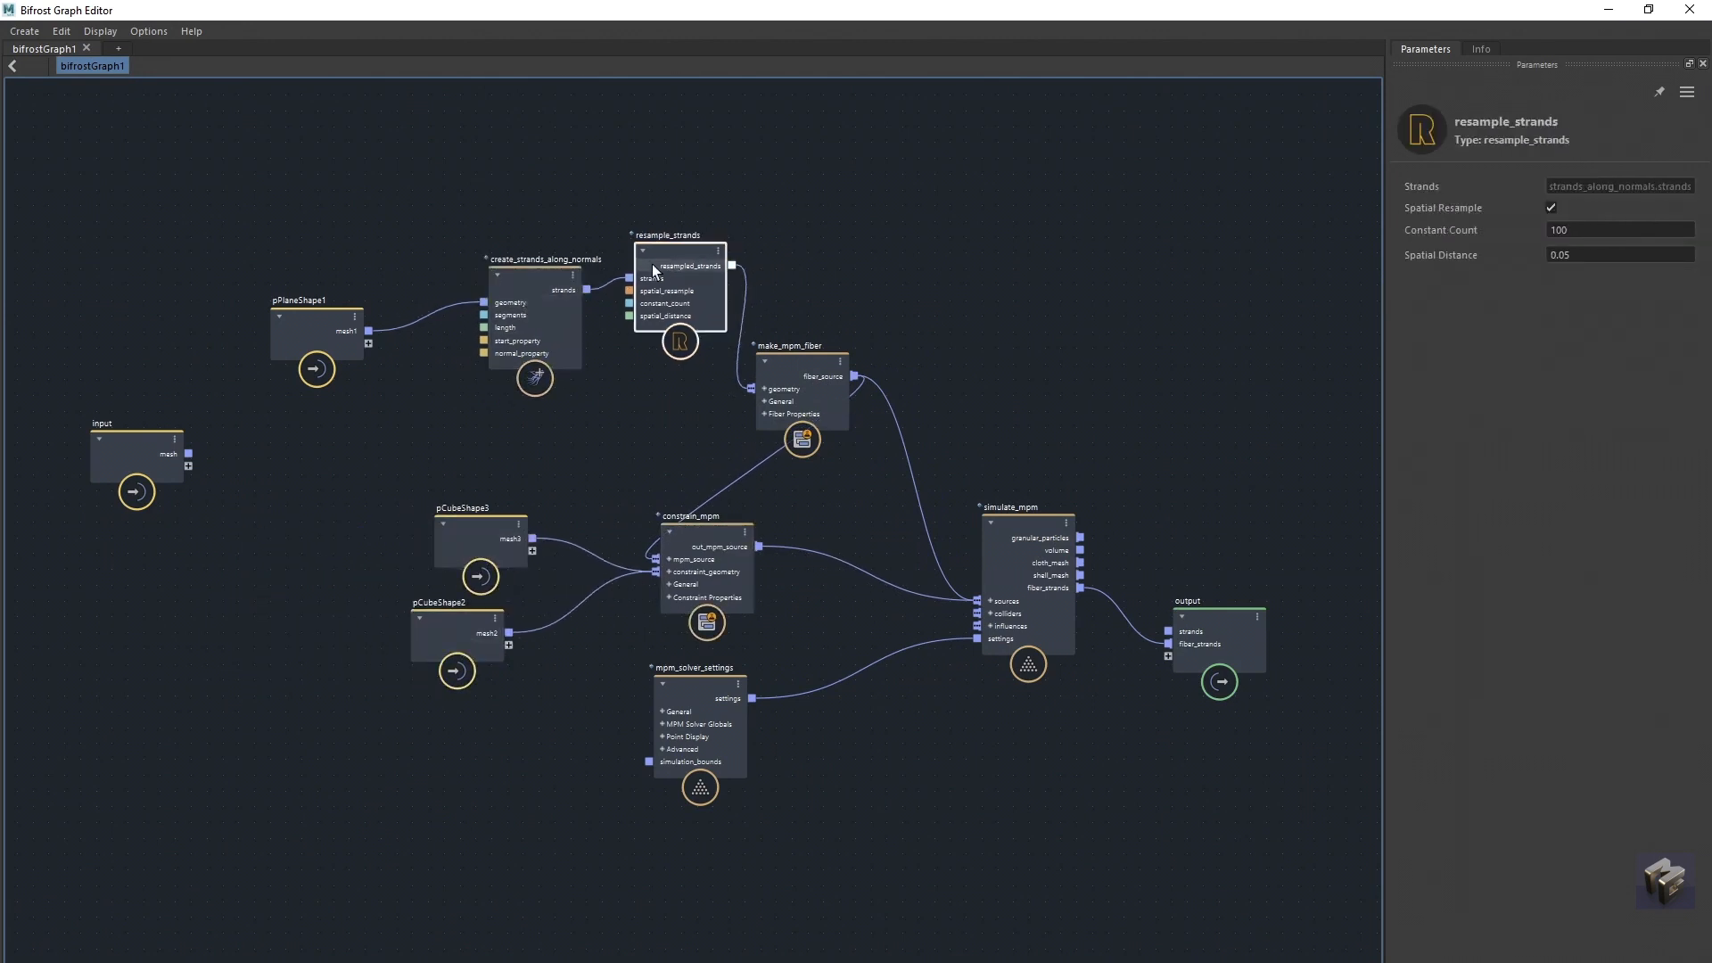
pyautogui.click(387, 303)
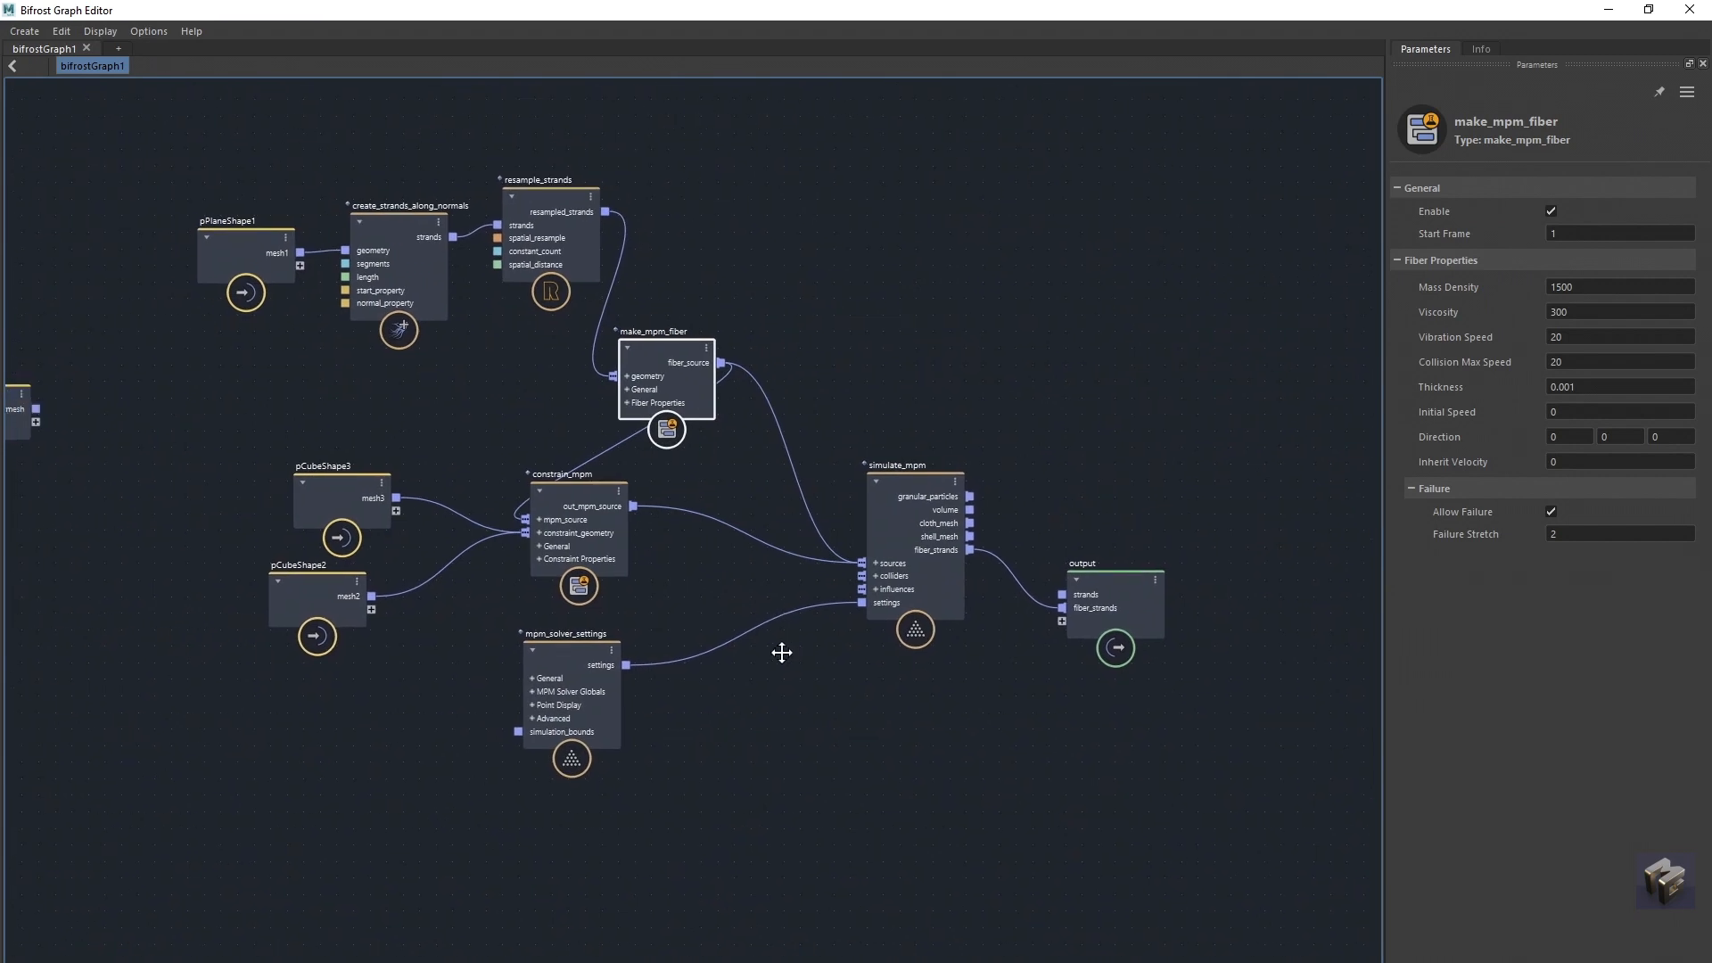
pyautogui.moveTo(776, 658)
pyautogui.write('extr')
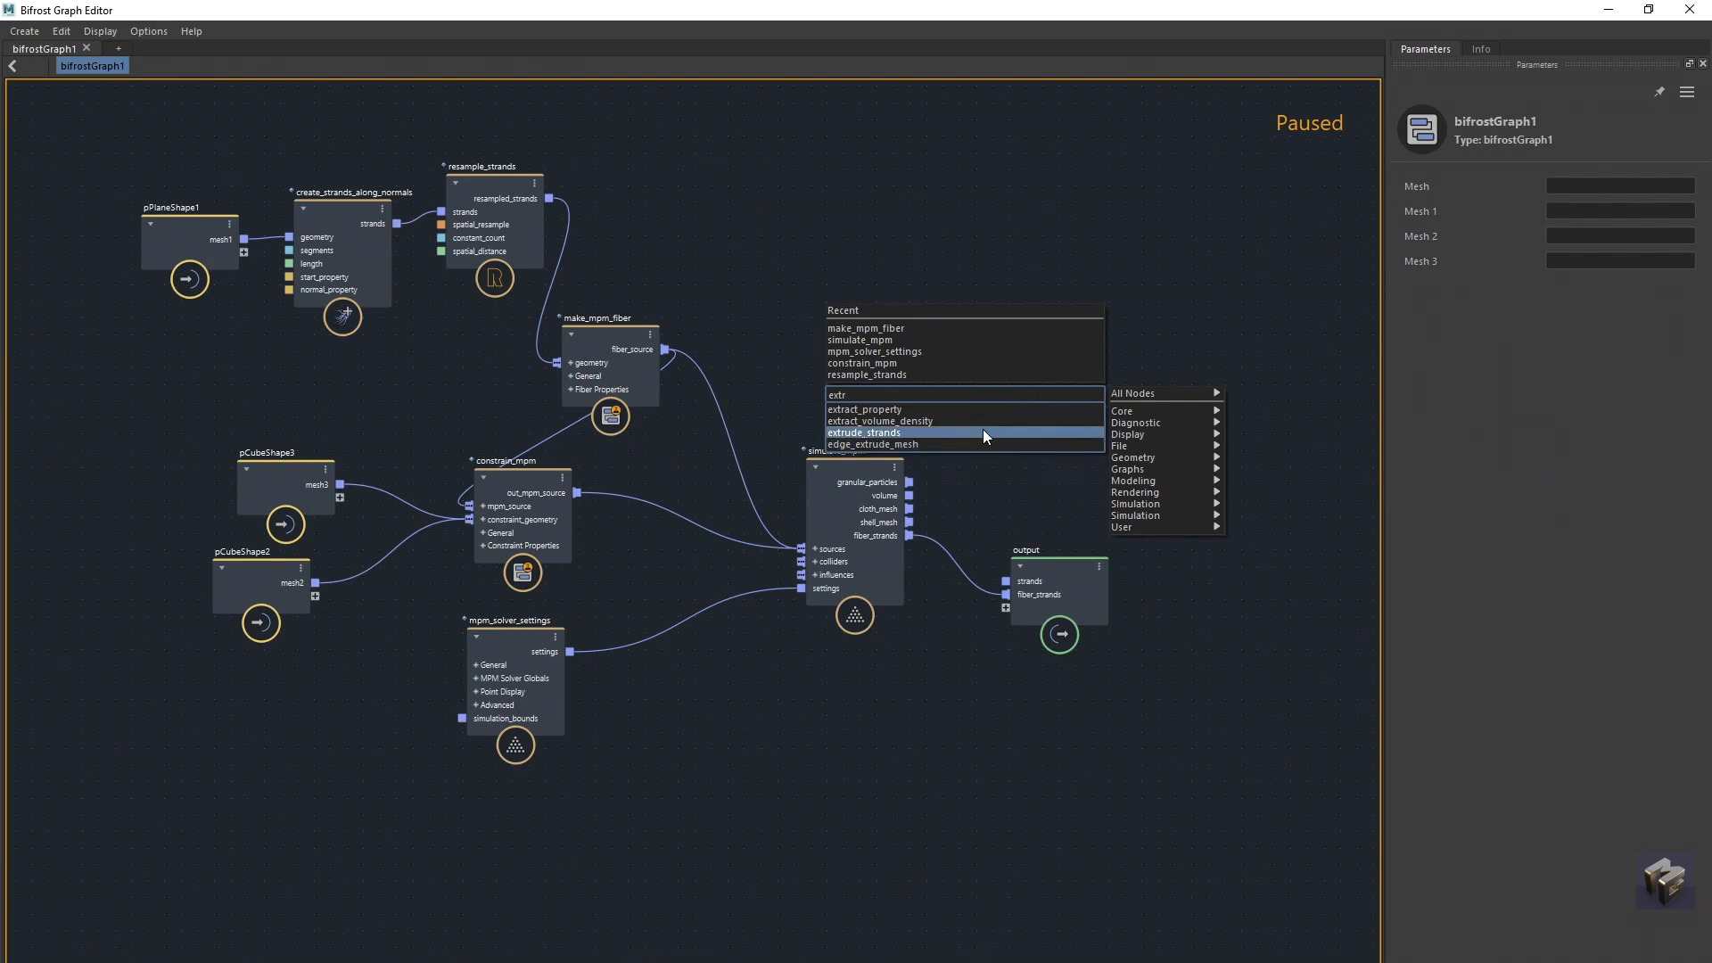
# Add extrude_strands and update_strands_basis nodes between the fiber strands and the output.
pyautogui.click(863, 431)
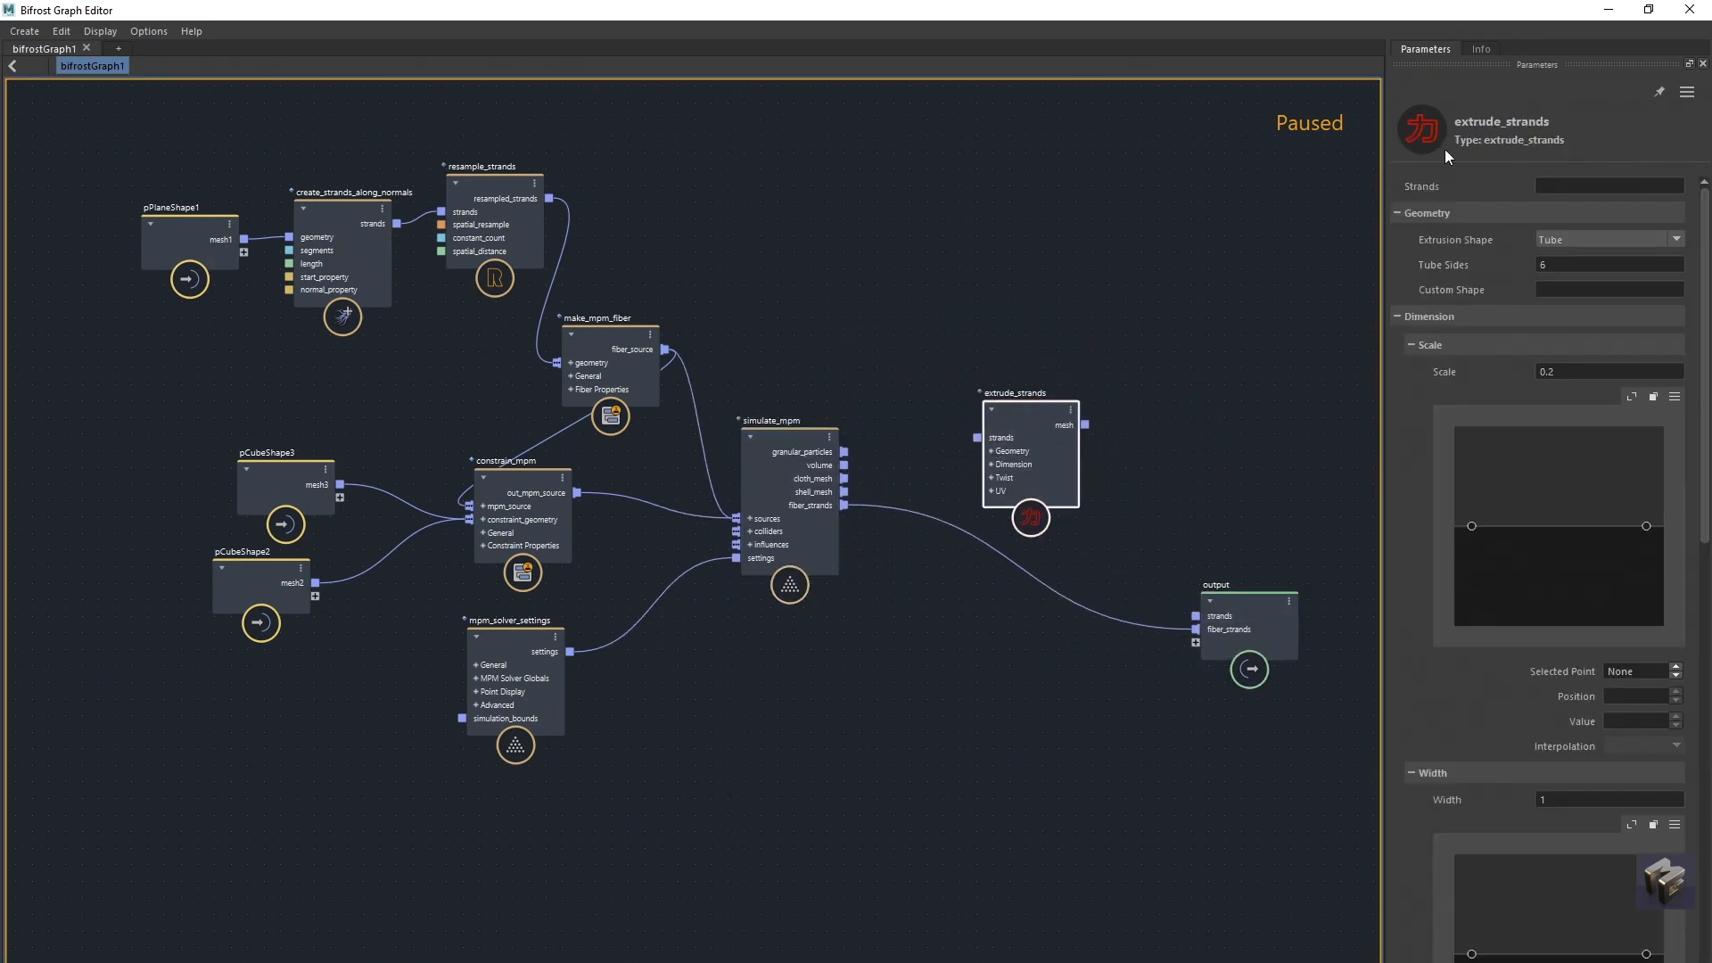
pyautogui.click(1480, 48)
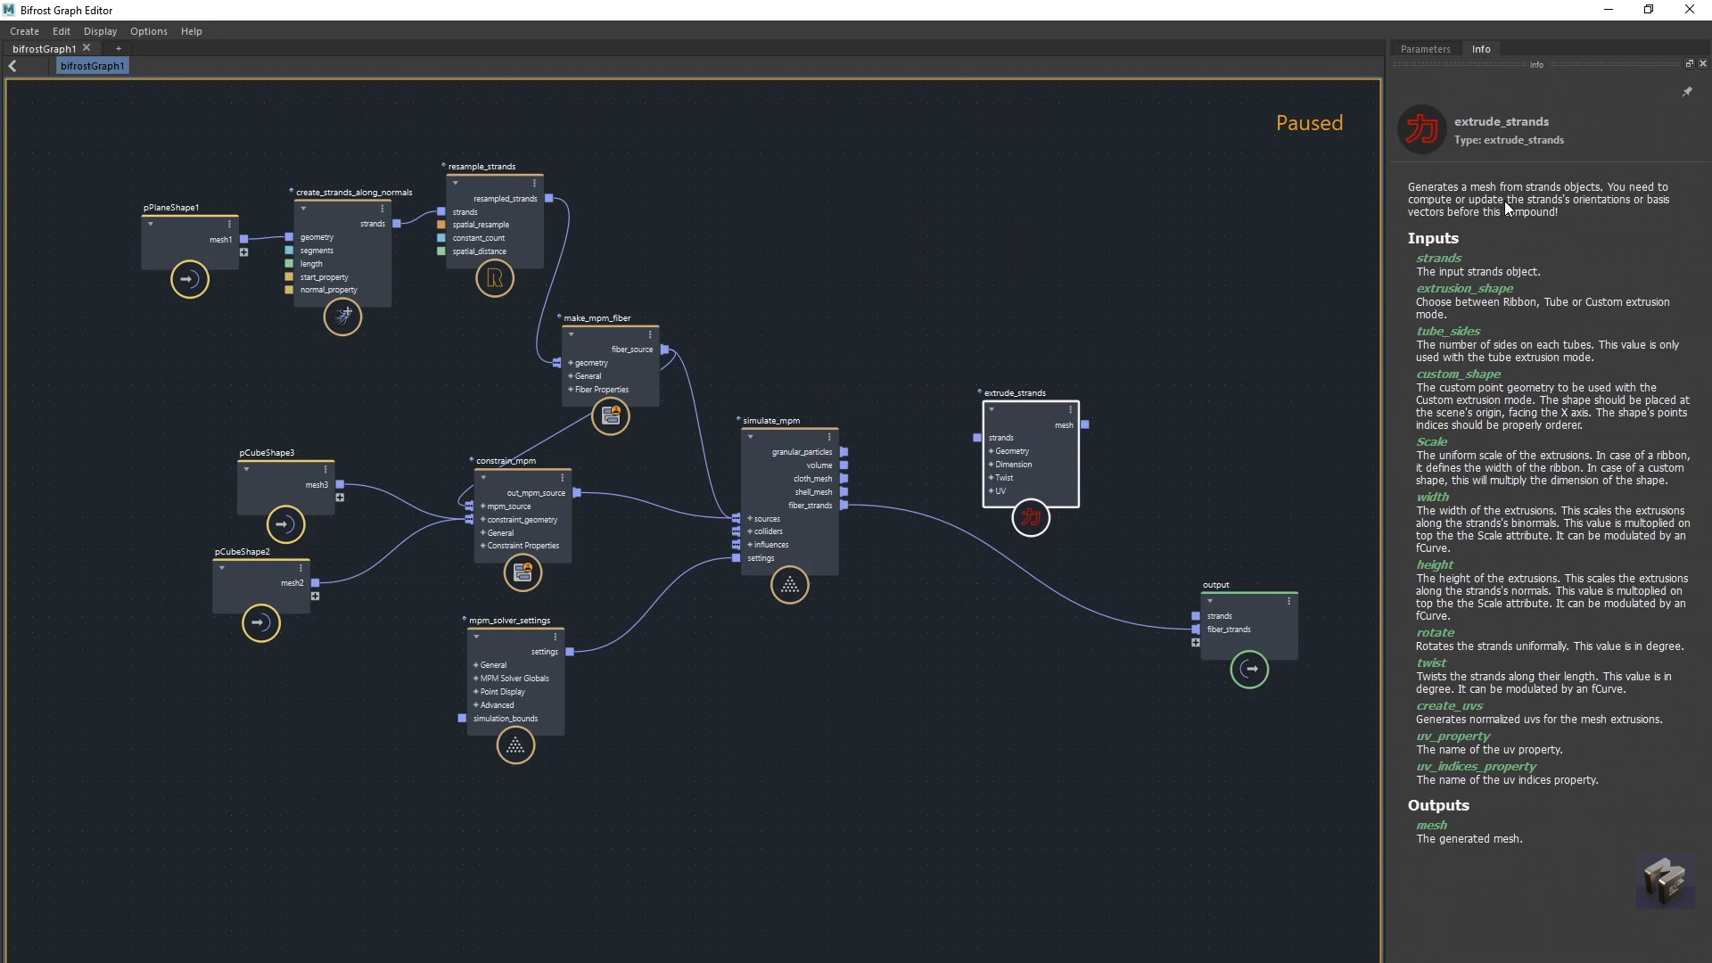
pyautogui.moveTo(1470, 230)
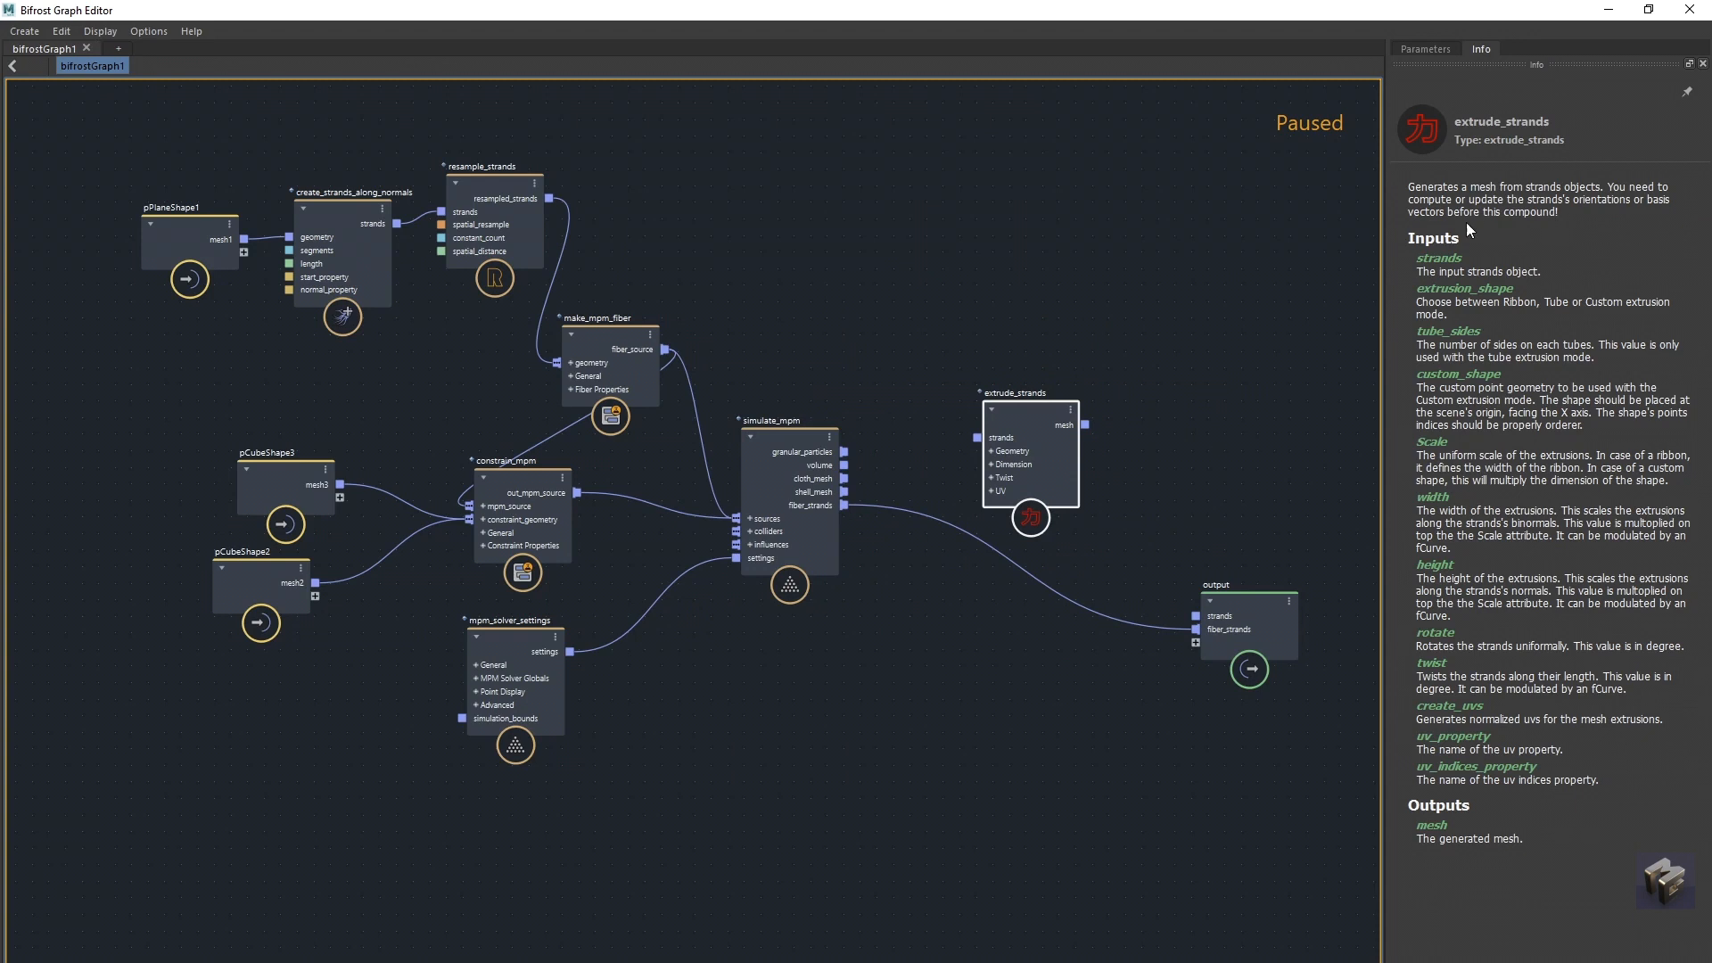
pyautogui.moveTo(1024, 453); pyautogui.dragTo(1092, 458)
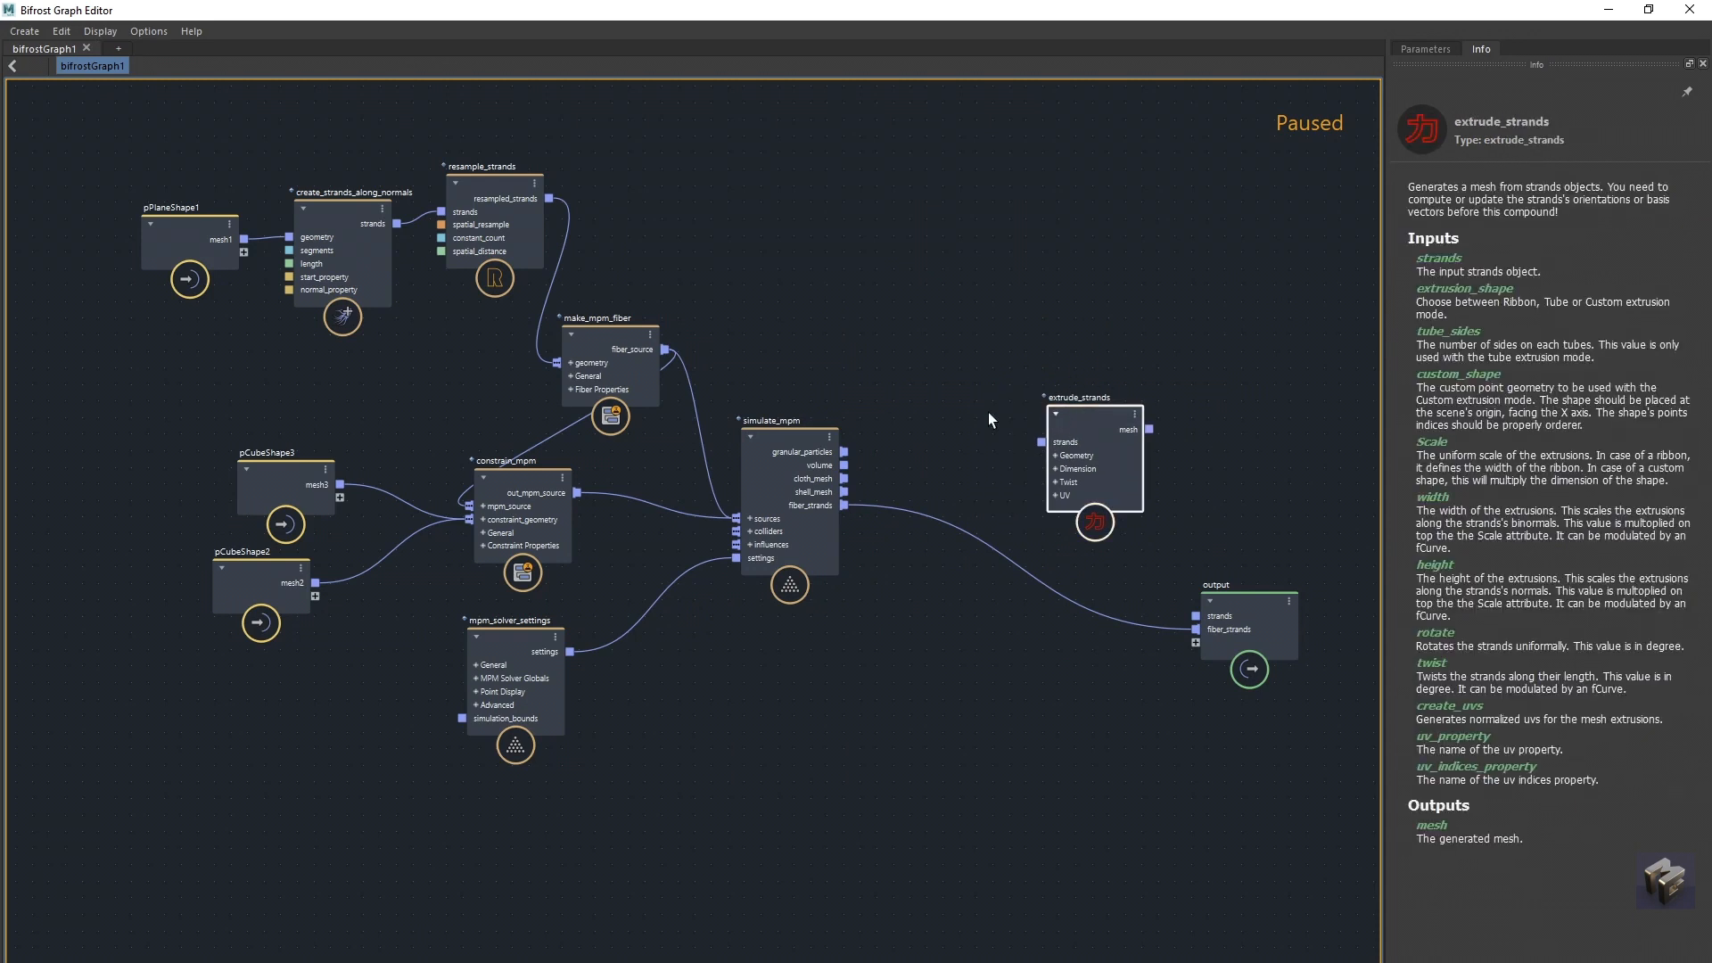
pyautogui.write('update')
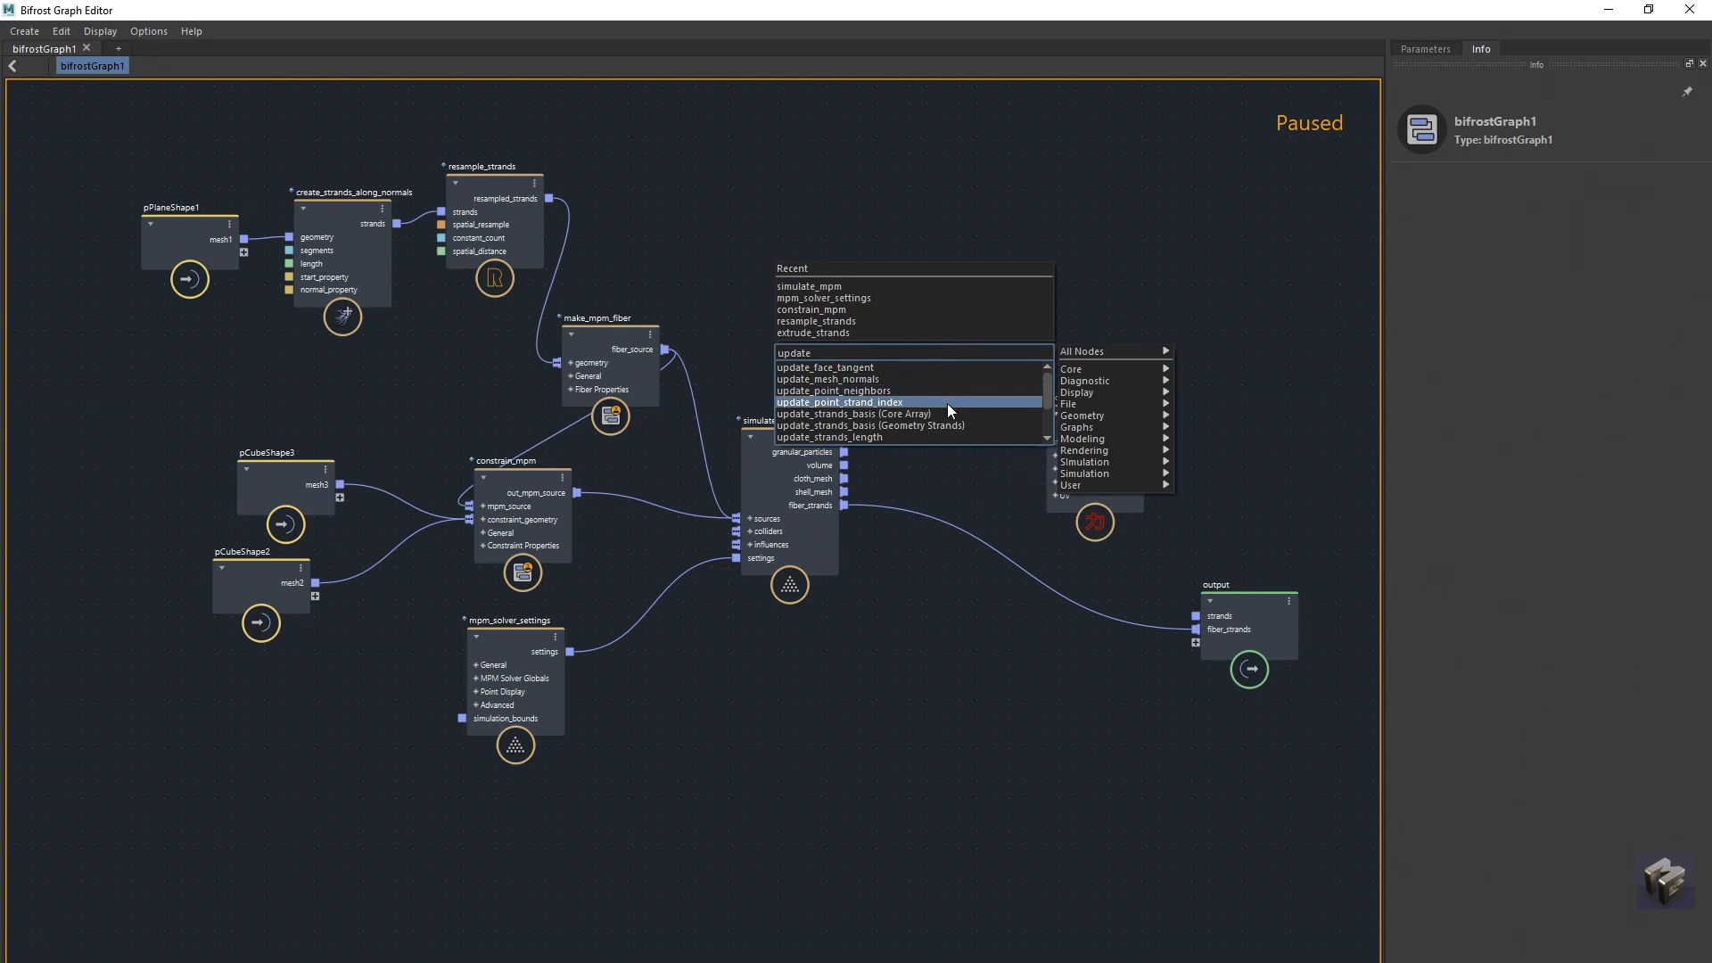
pyautogui.click(855, 412)
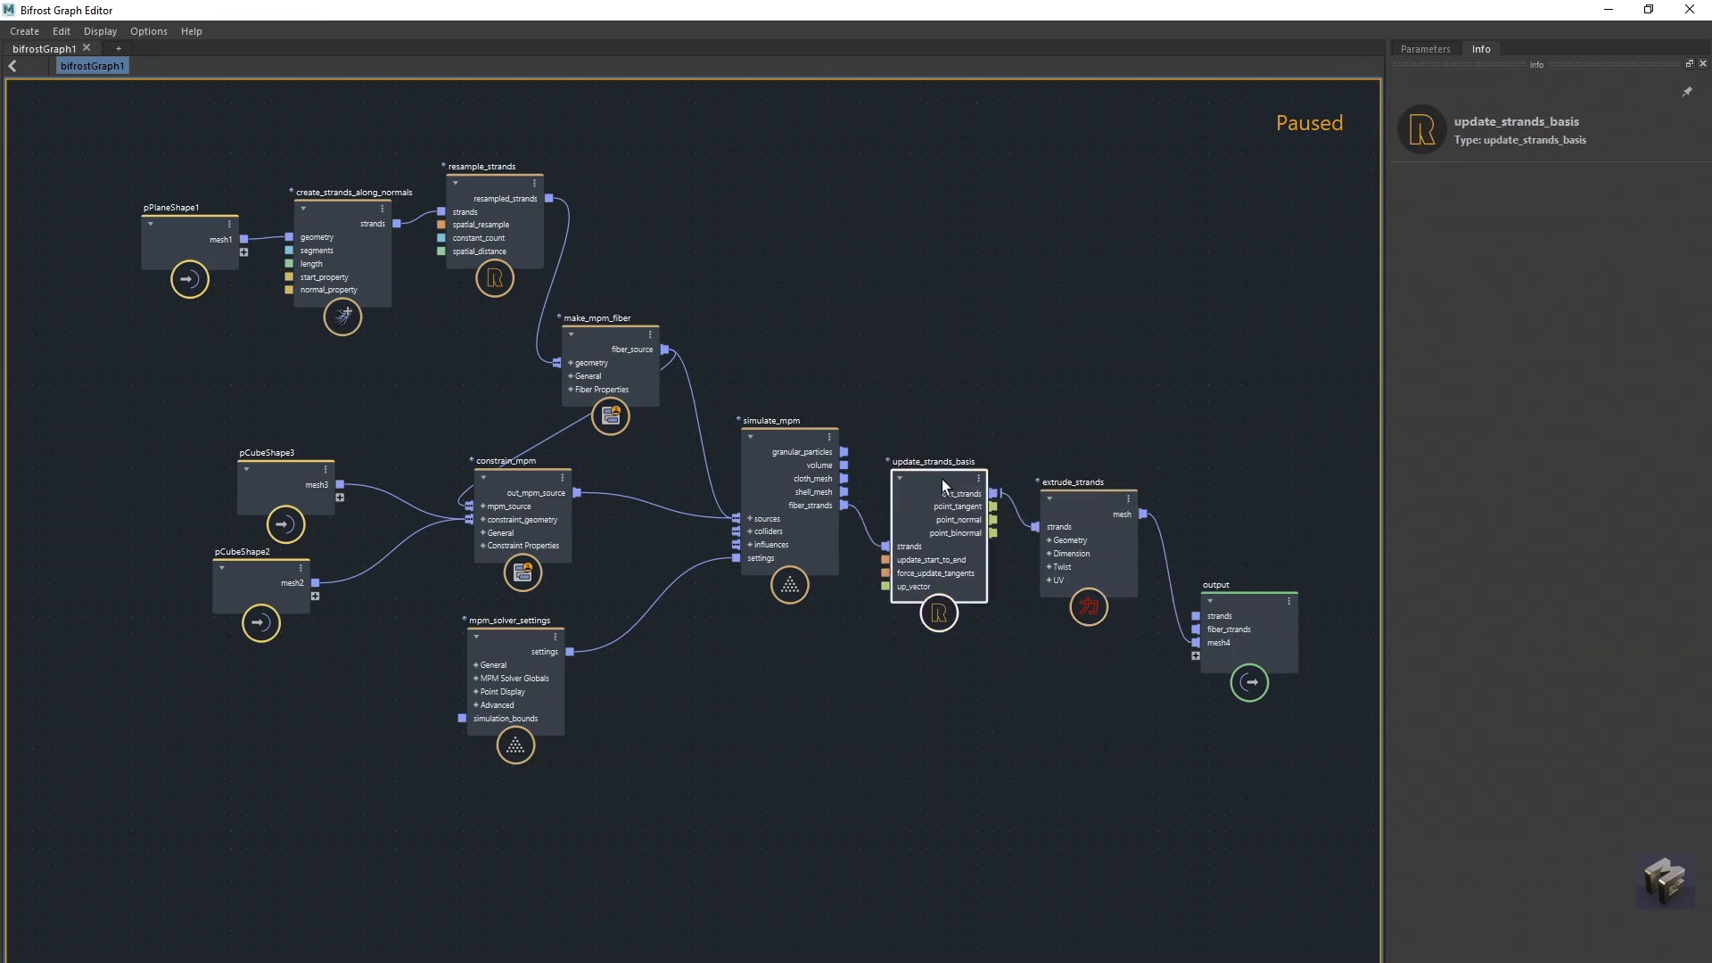
pyautogui.click(1081, 475)
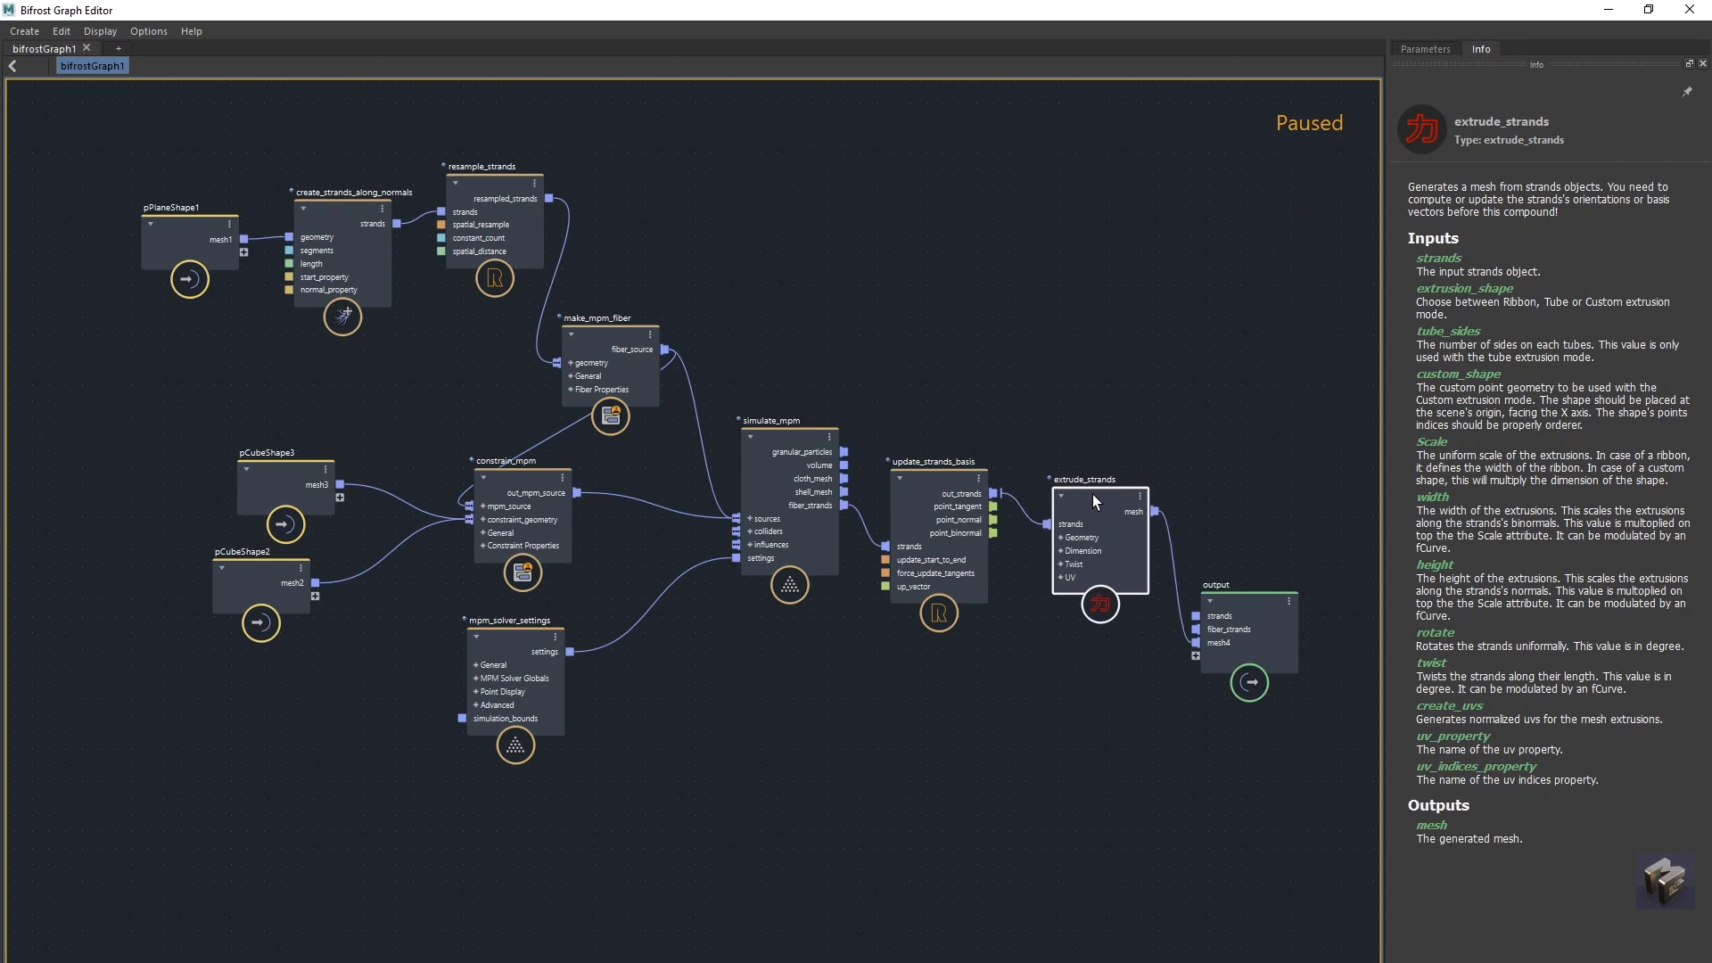
# Set the extrude_strands Scale to 0.08 in its parameters.
pyautogui.click(1426, 48)
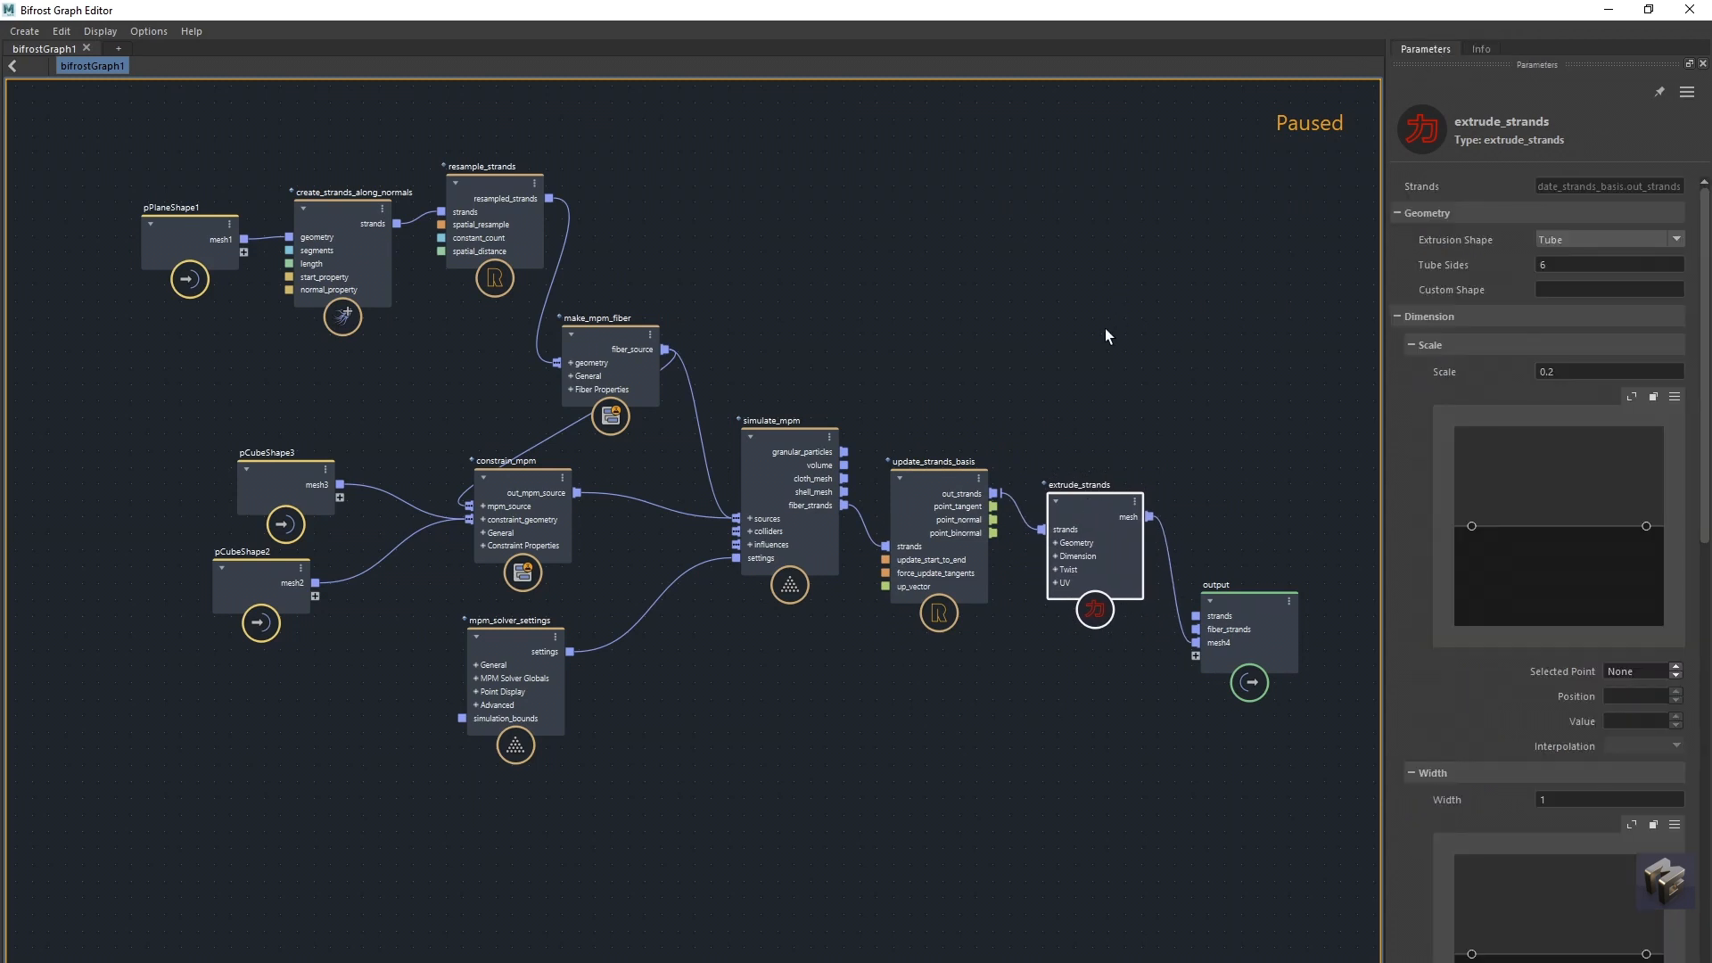
pyautogui.scroll(-3)
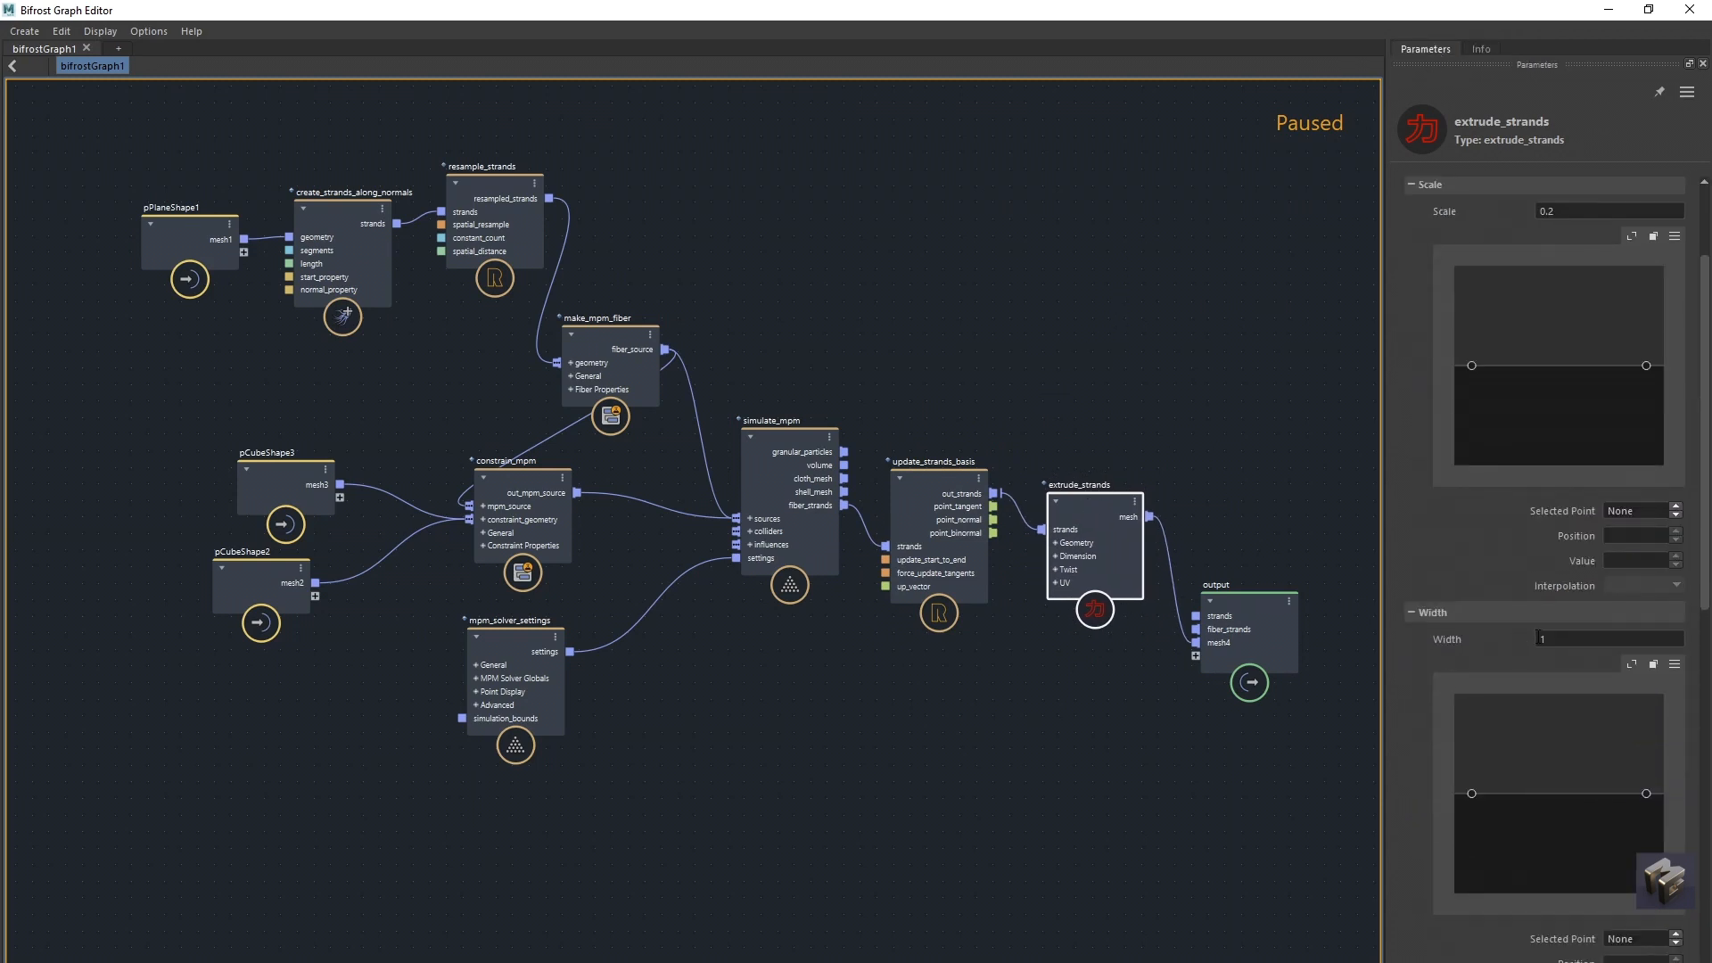
pyautogui.click(1605, 639)
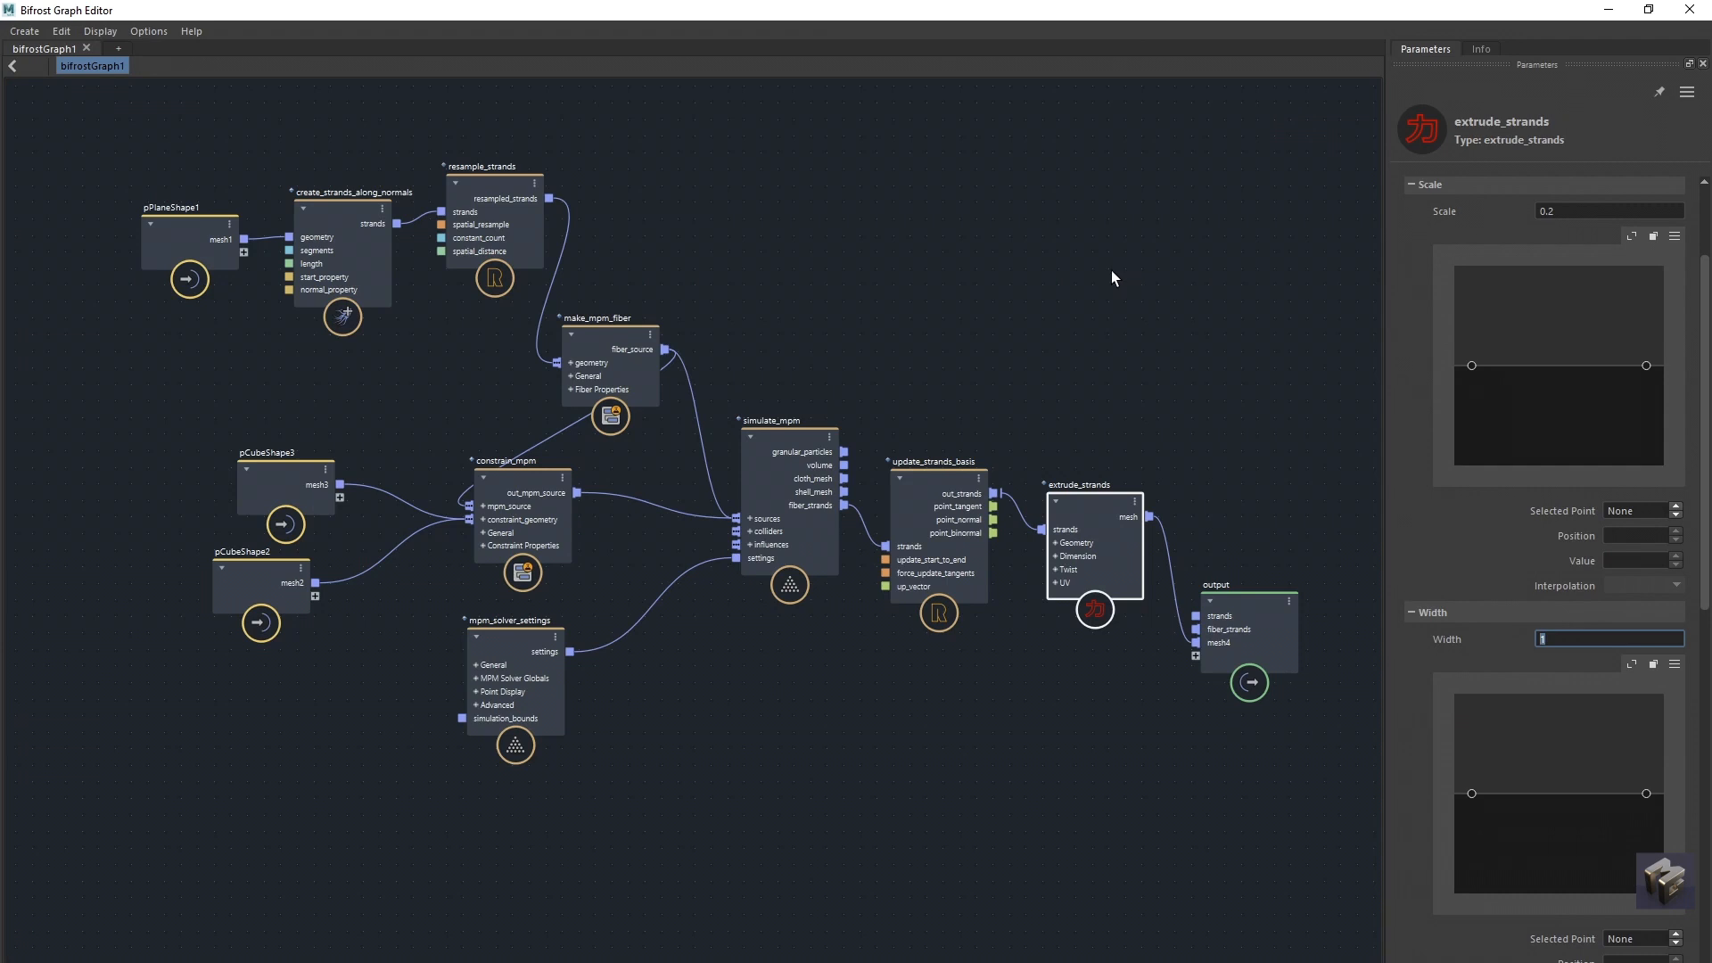
pyautogui.moveTo(1038, 521)
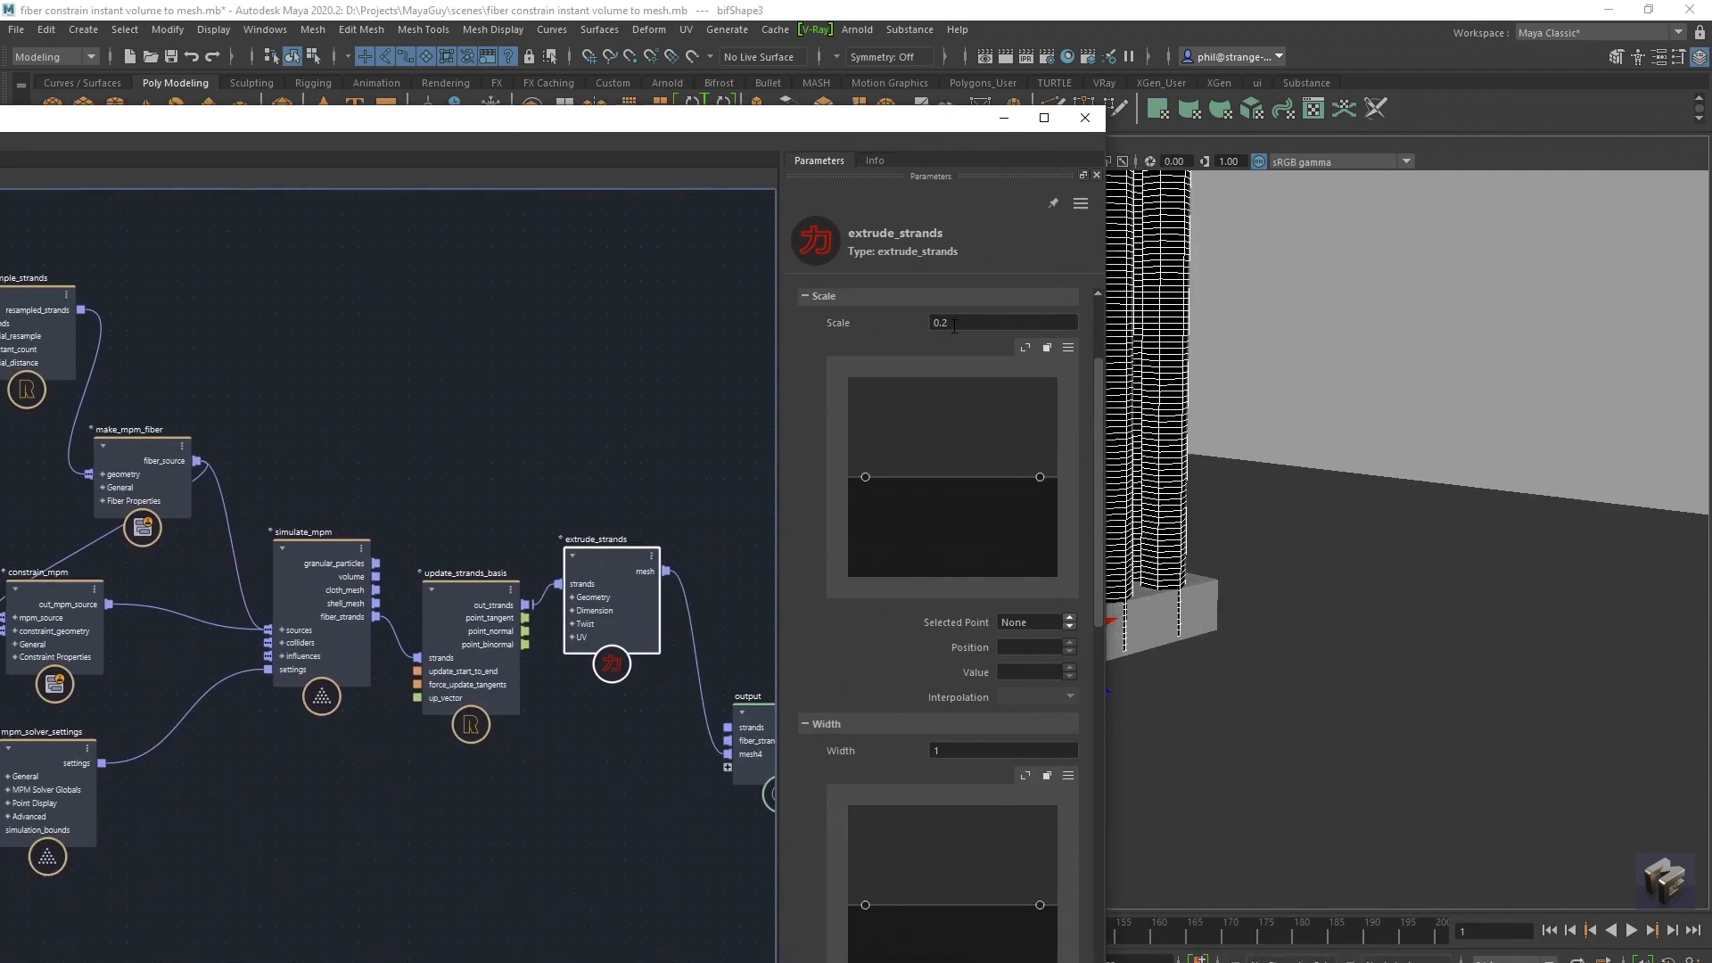
pyautogui.click(1001, 323)
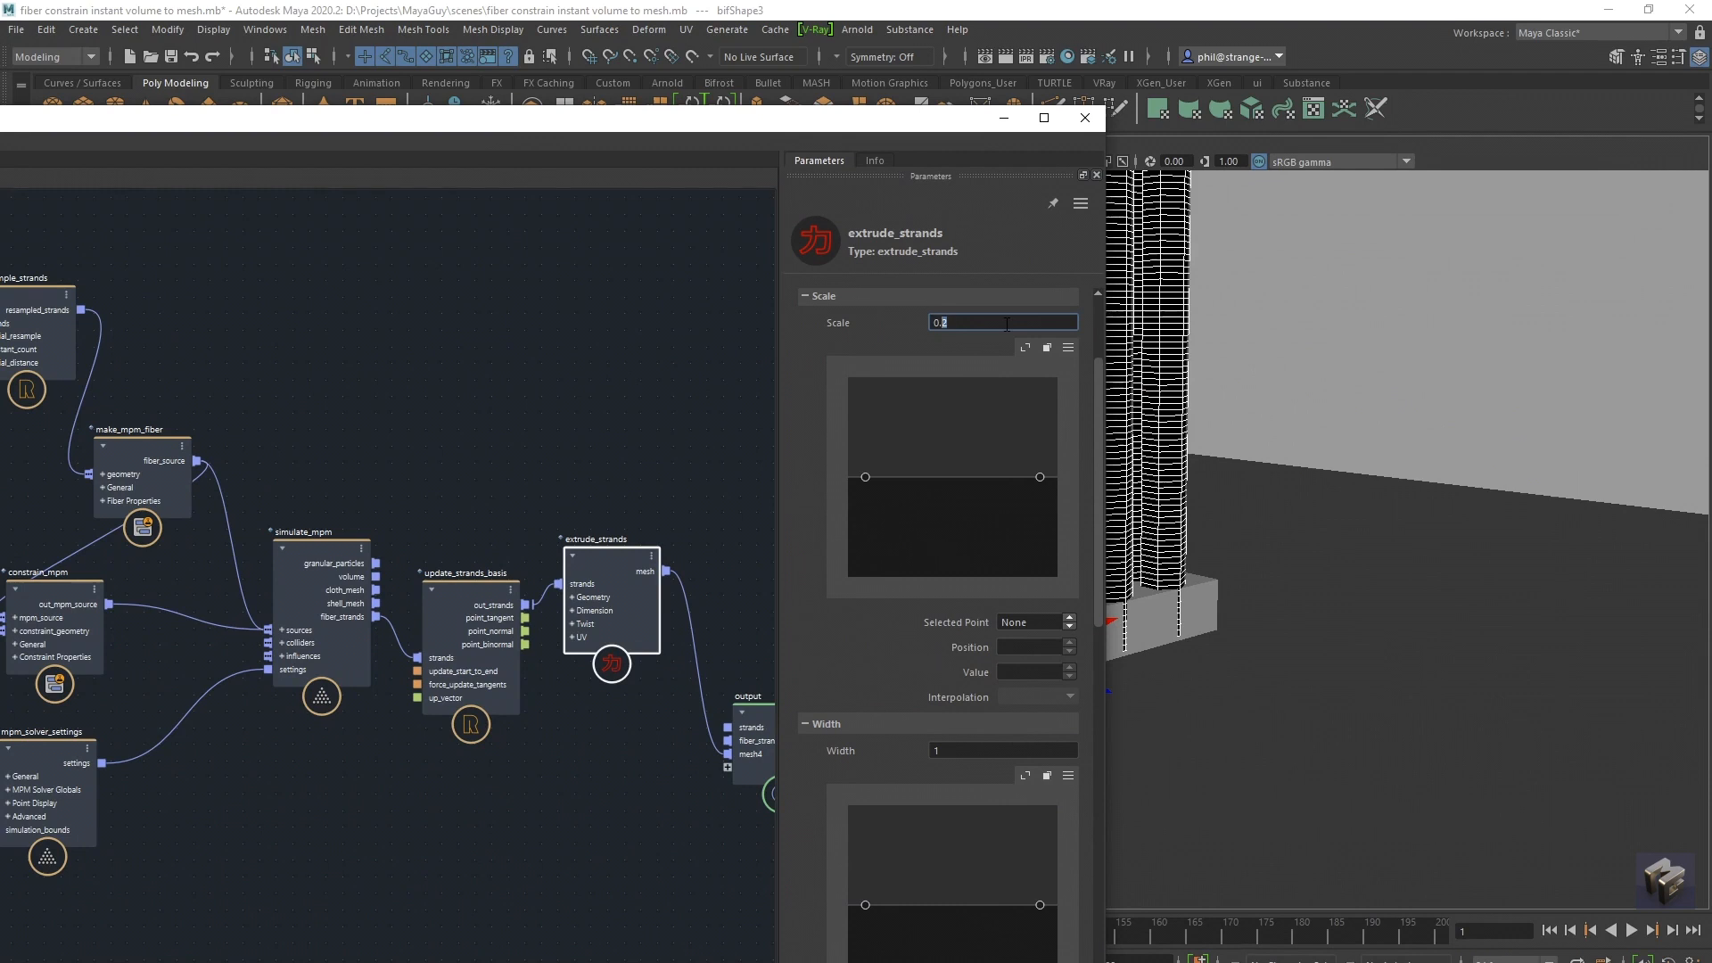
pyautogui.write('0.08')
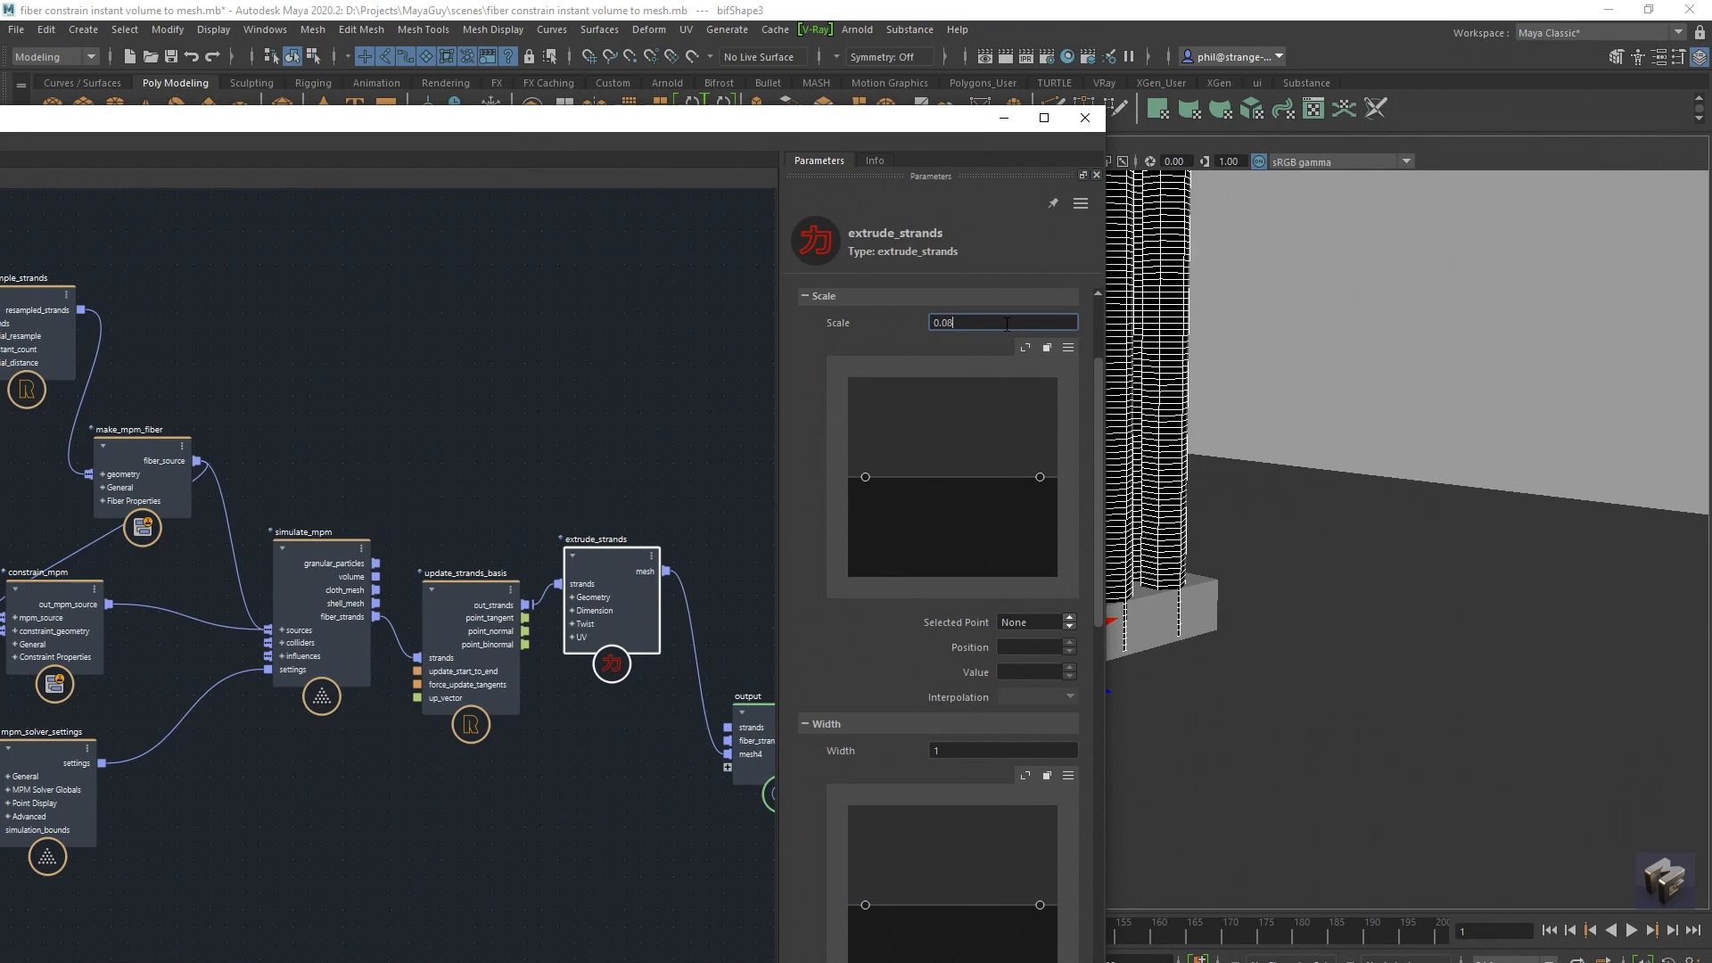
pyautogui.moveTo(1343, 398)
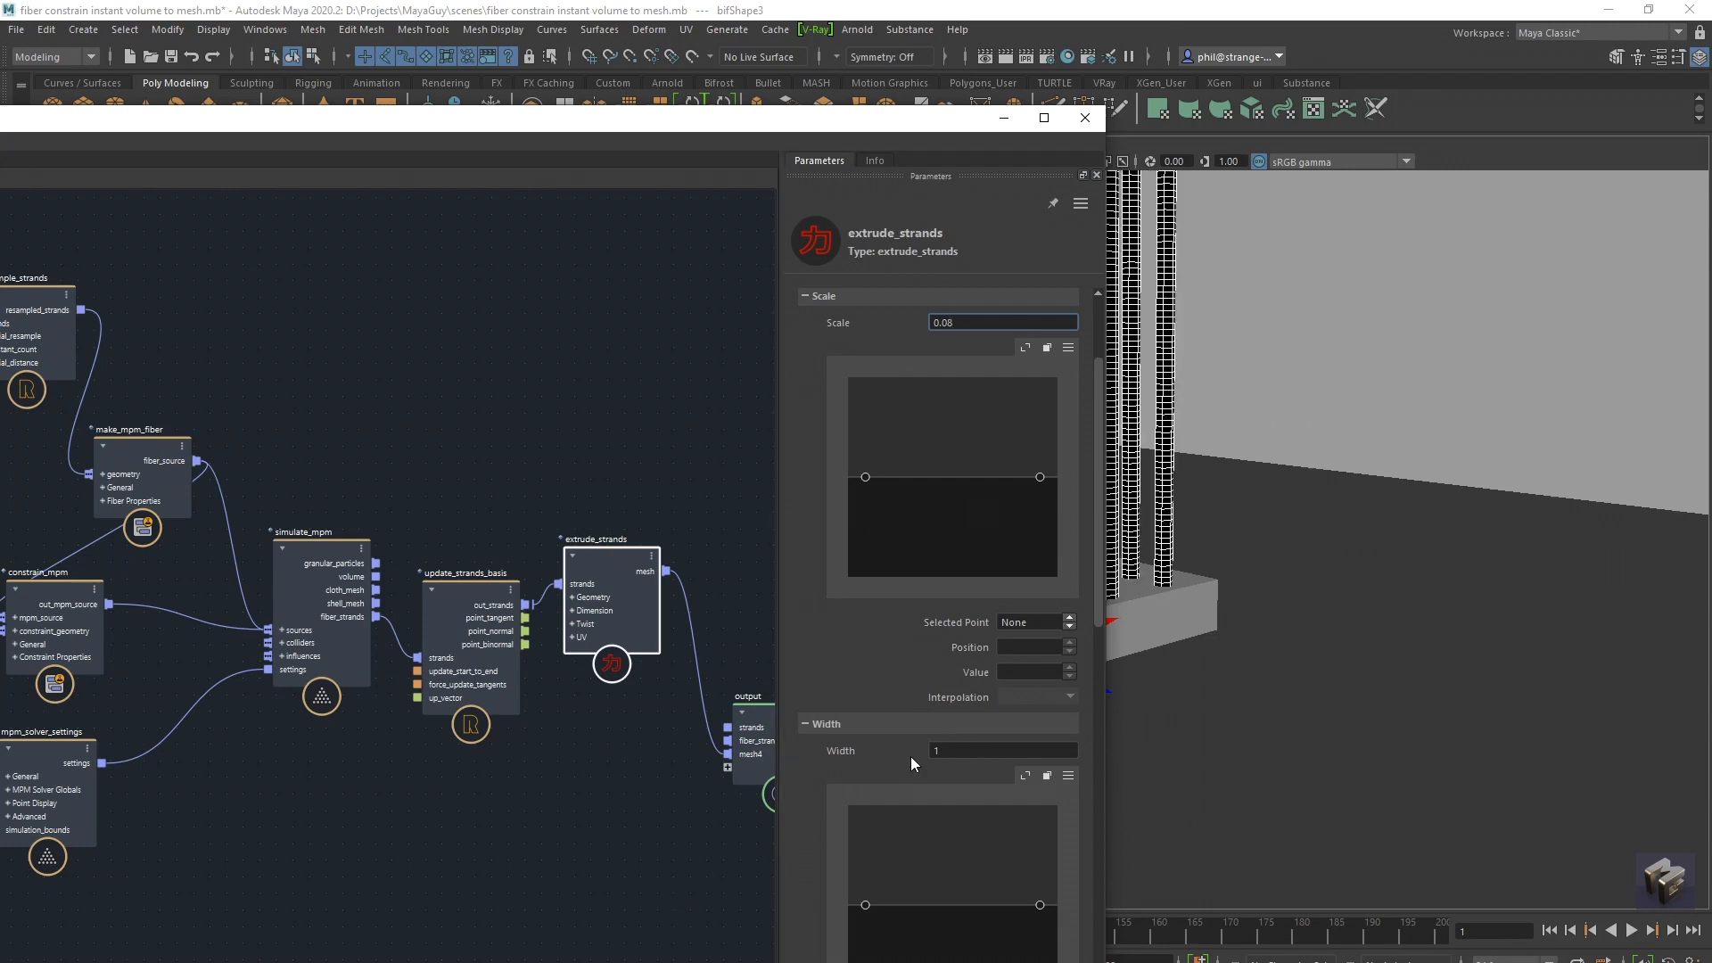
pyautogui.click(1001, 751)
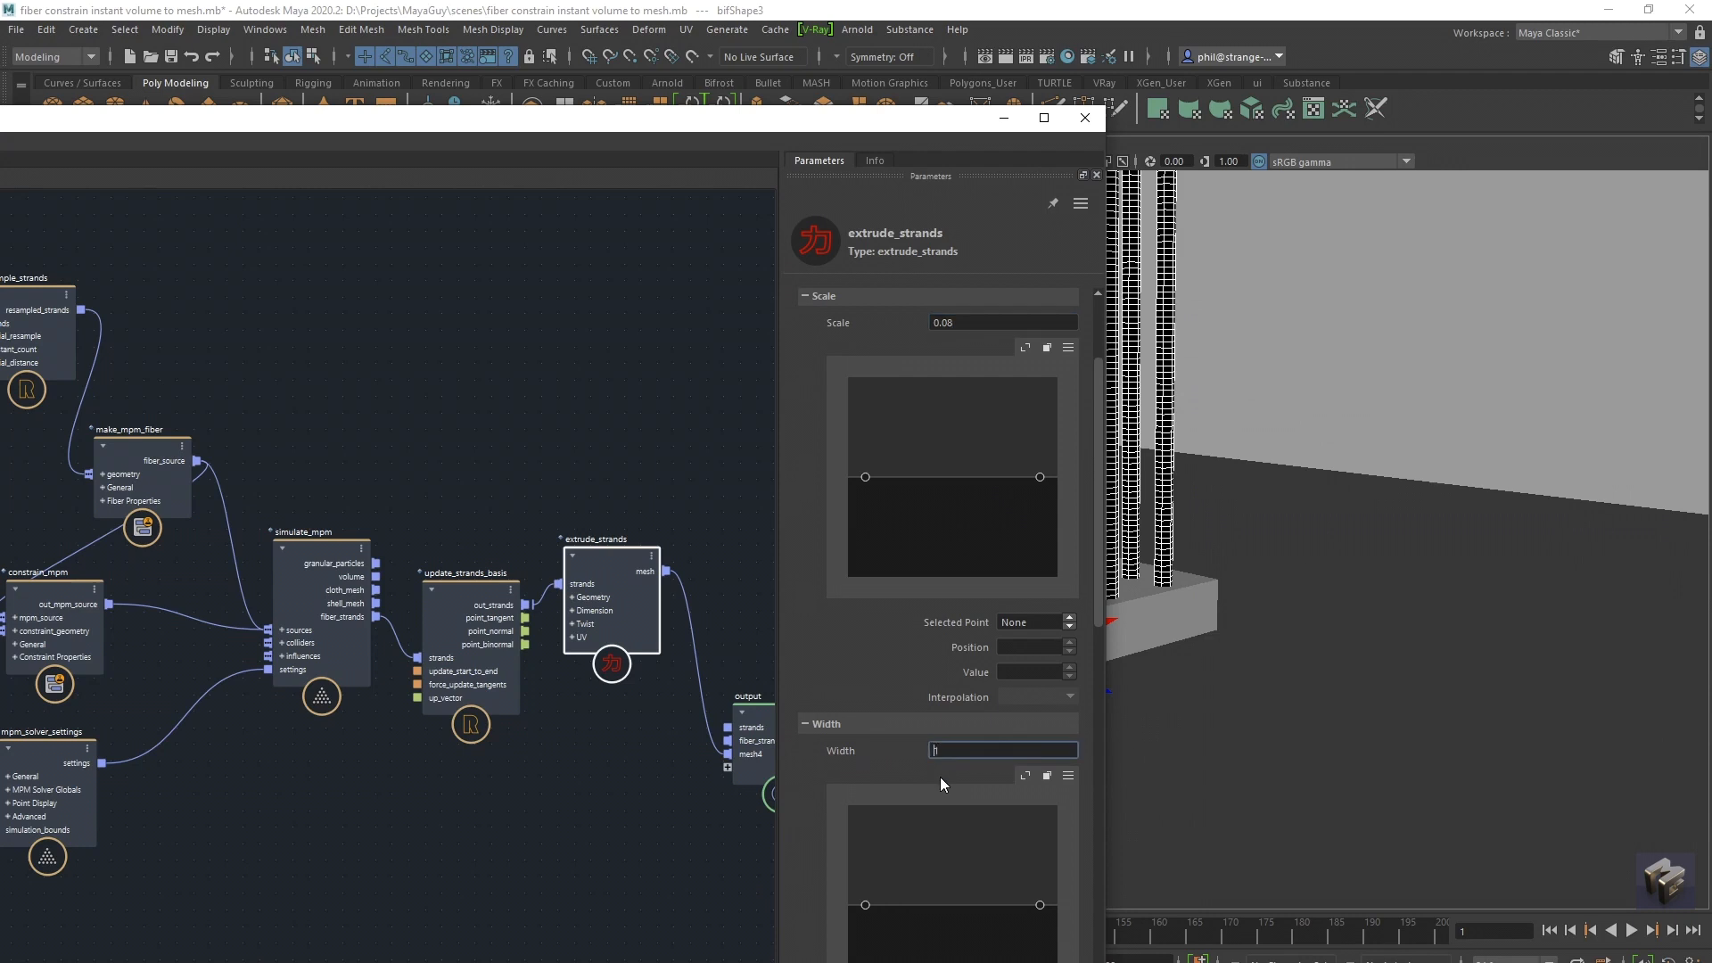
pyautogui.click(1000, 749)
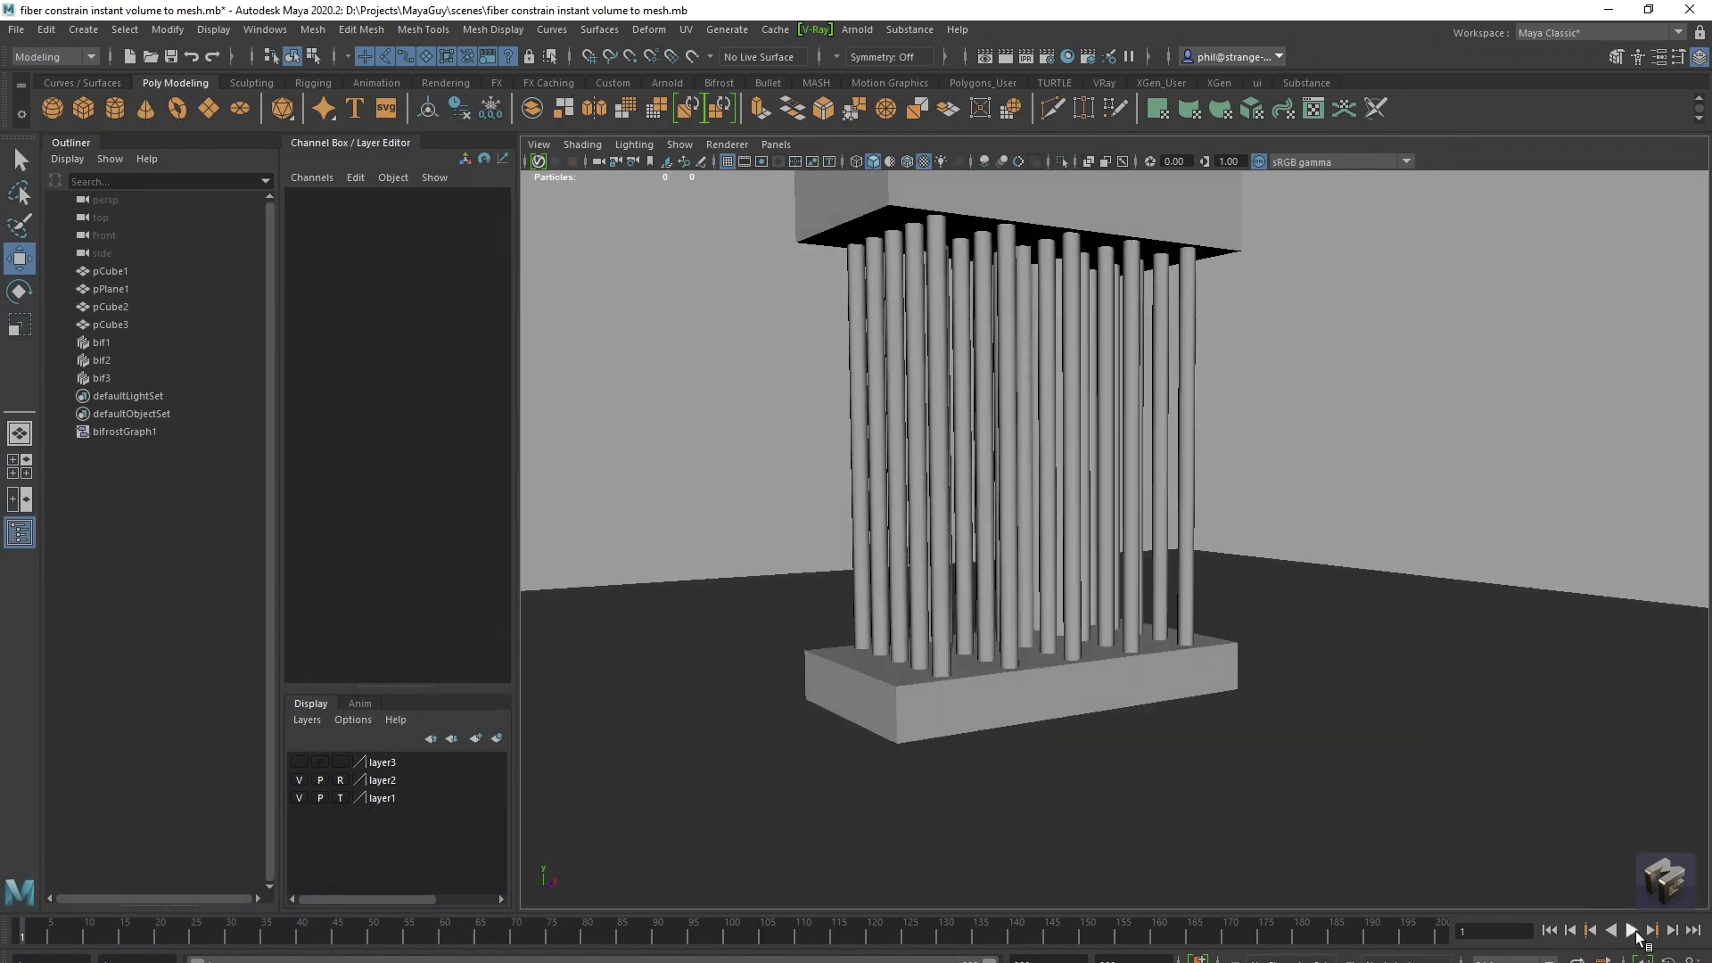
# Play the extruded tubes collapsing onto the cubes, then rewind to the first frame.
pyautogui.click(1632, 931)
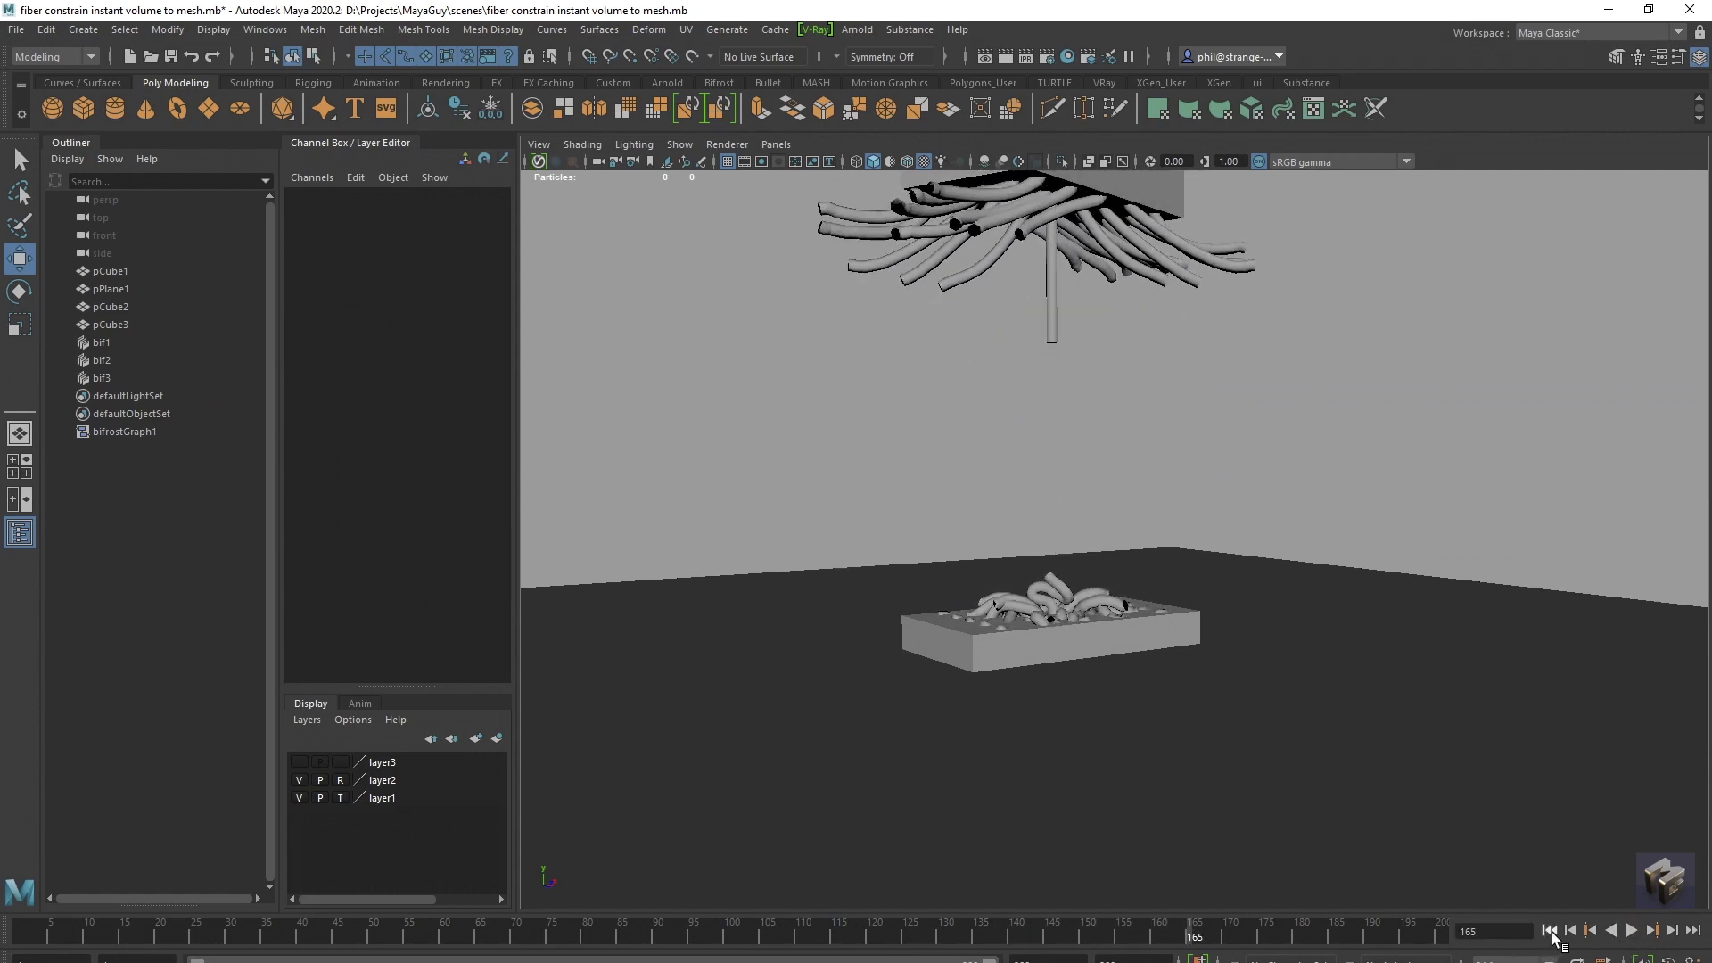
pyautogui.click(1548, 931)
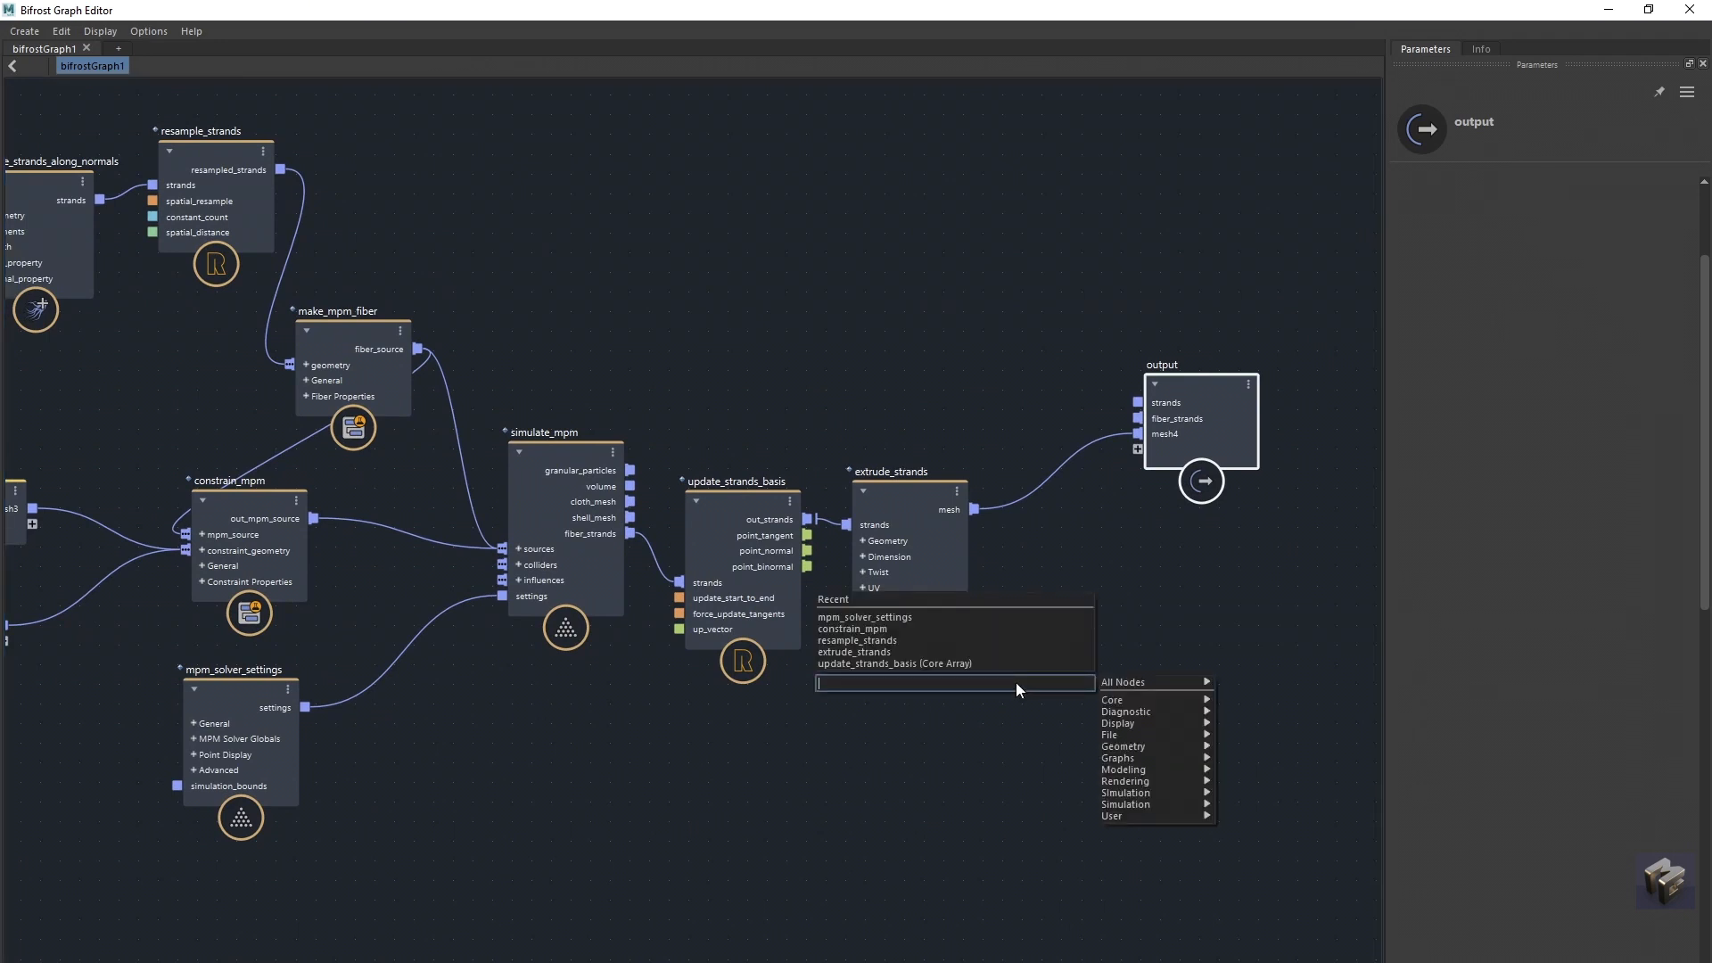
# Add mesh_to_volume and volume_to_mesh nodes fed by the extruded mesh.
pyautogui.write('mesh')
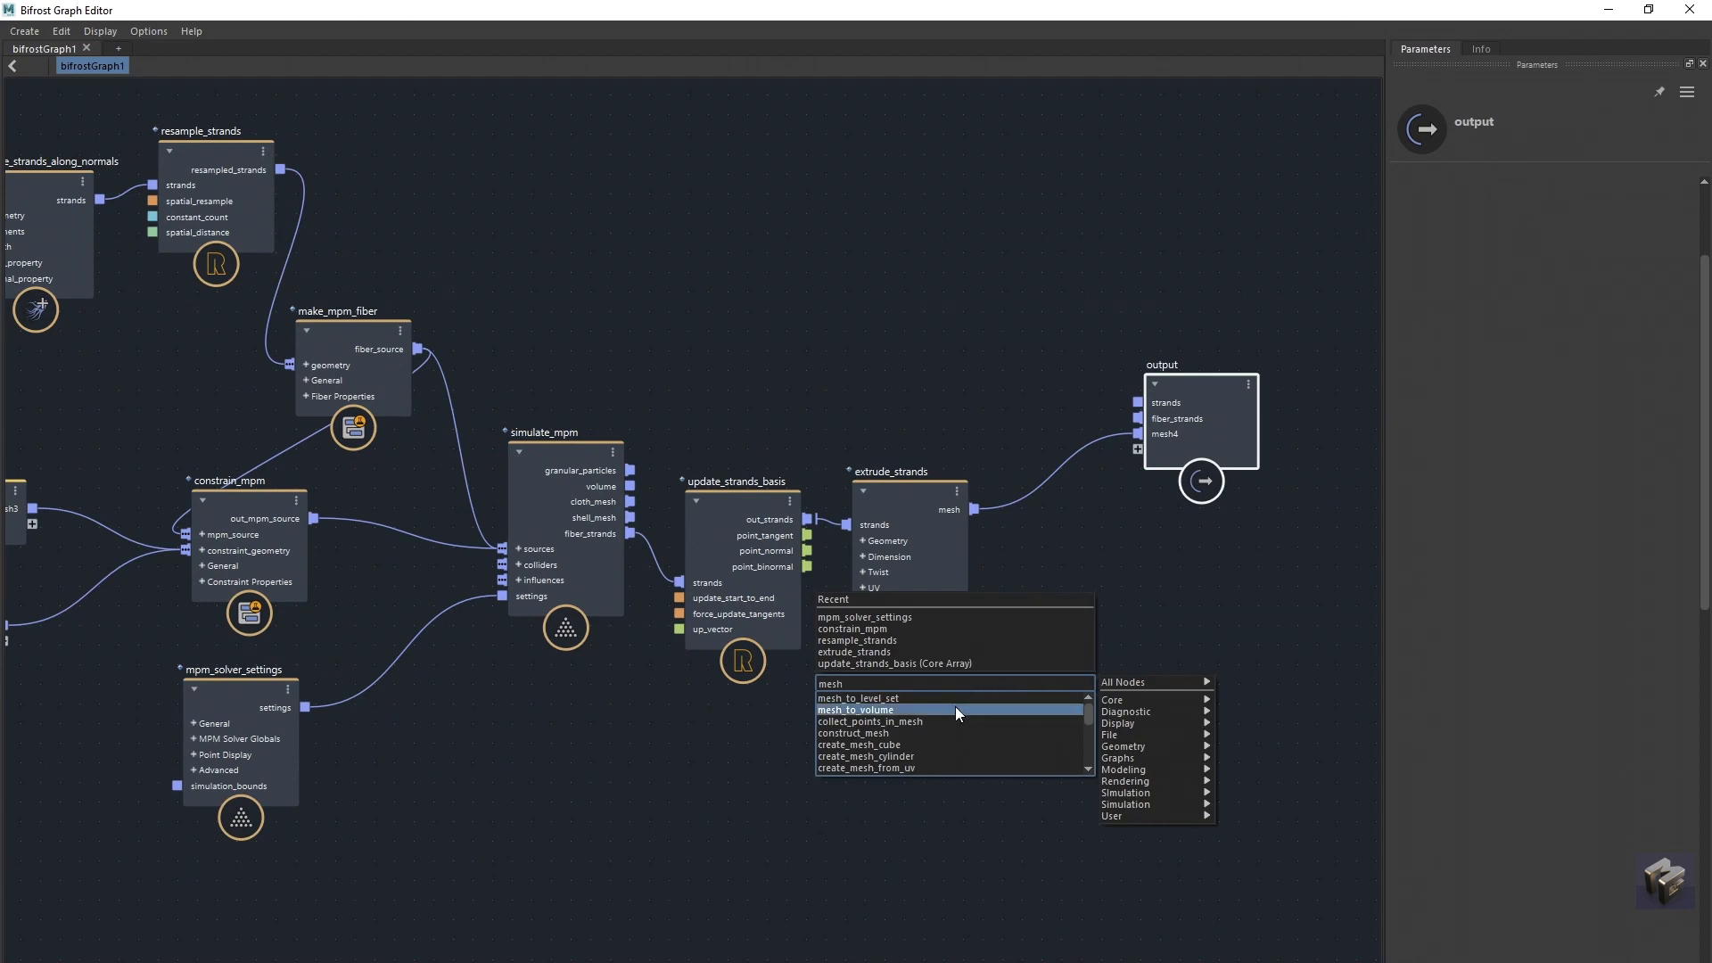
pyautogui.moveTo(960, 703)
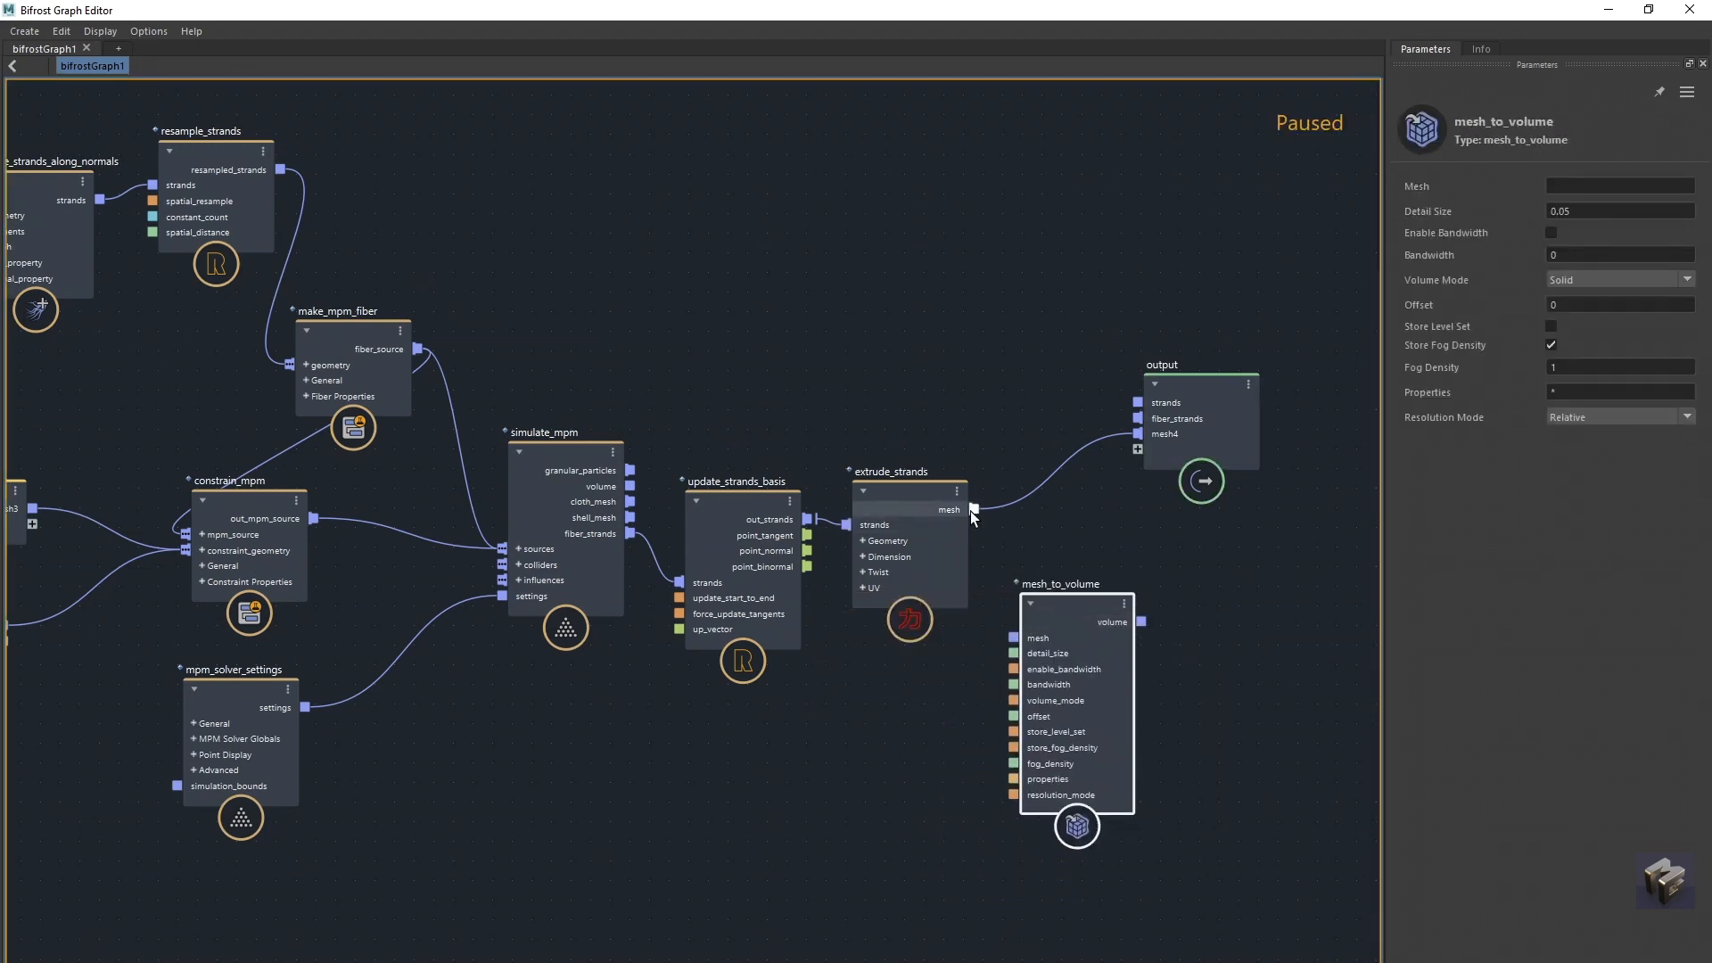
pyautogui.moveTo(972, 509); pyautogui.dragTo(1014, 636)
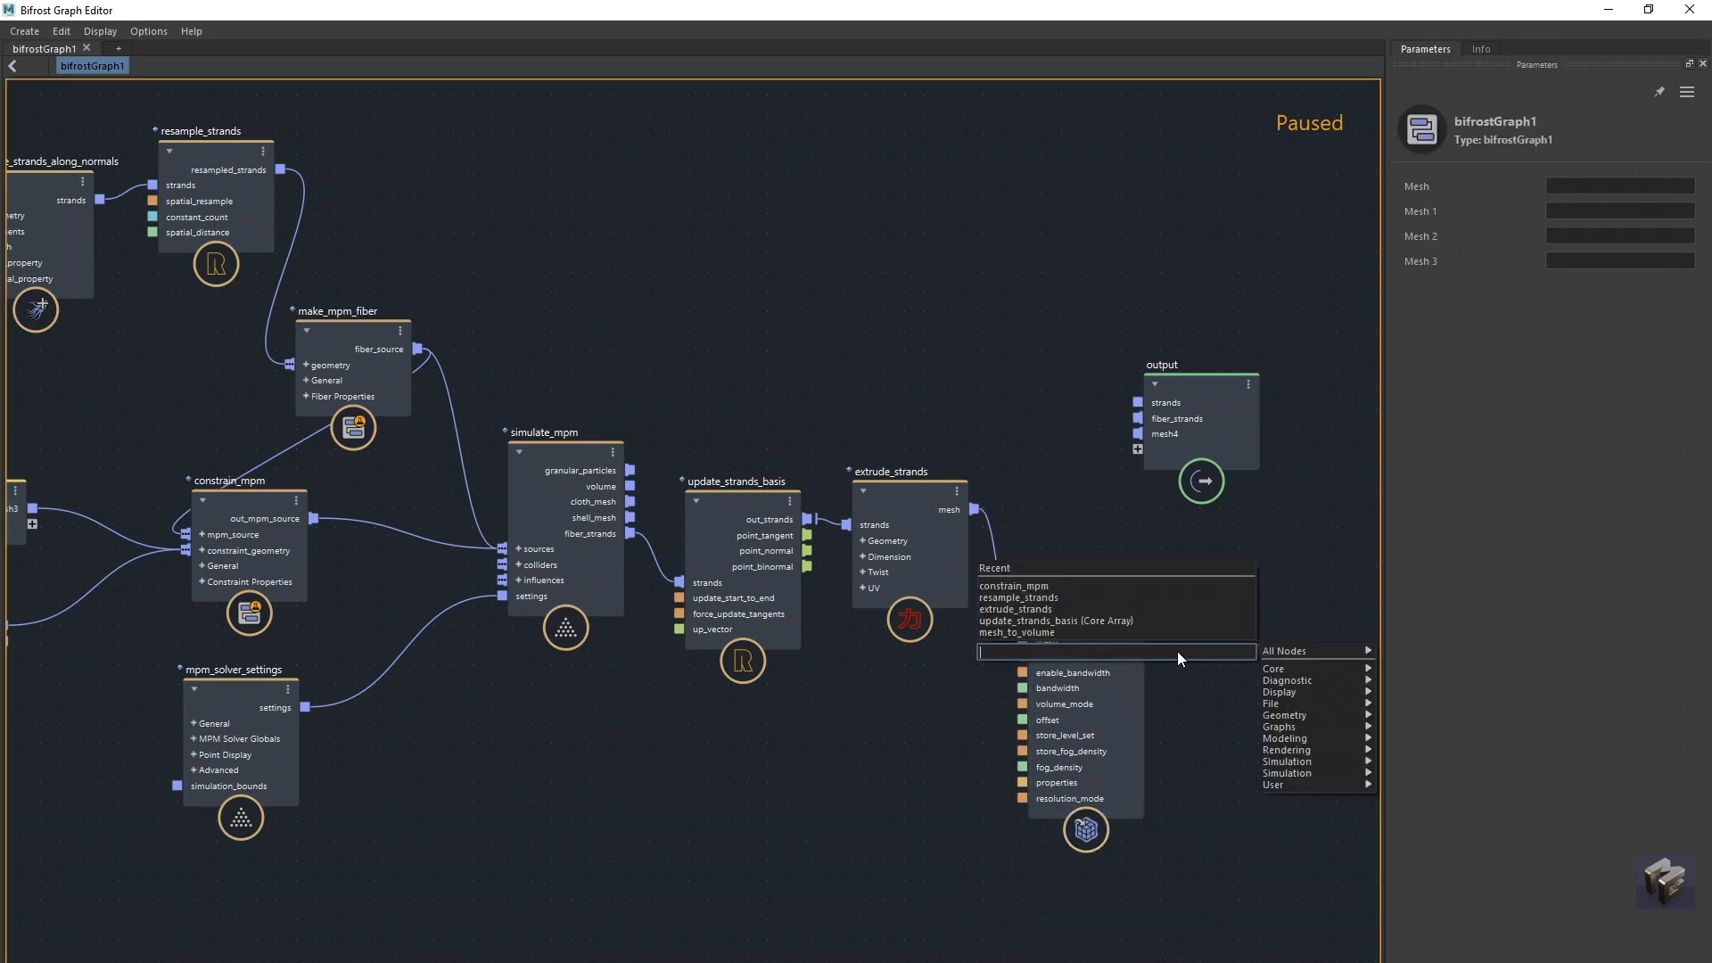
pyautogui.write('vol')
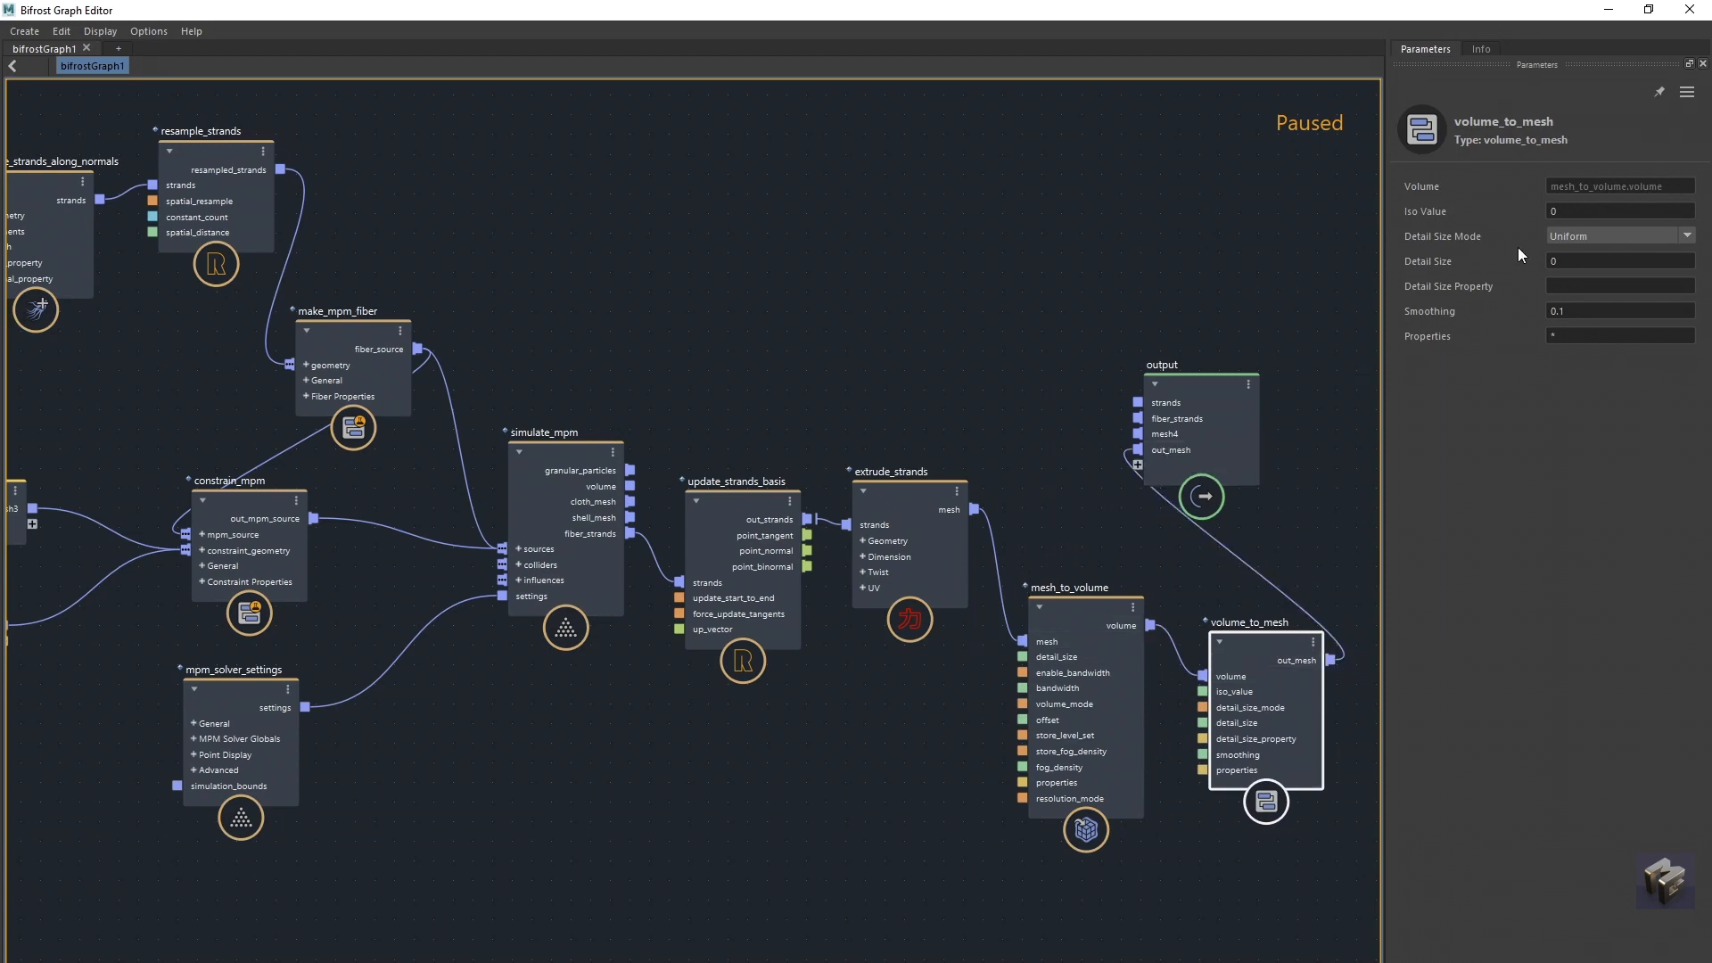
pyautogui.moveTo(1195, 587)
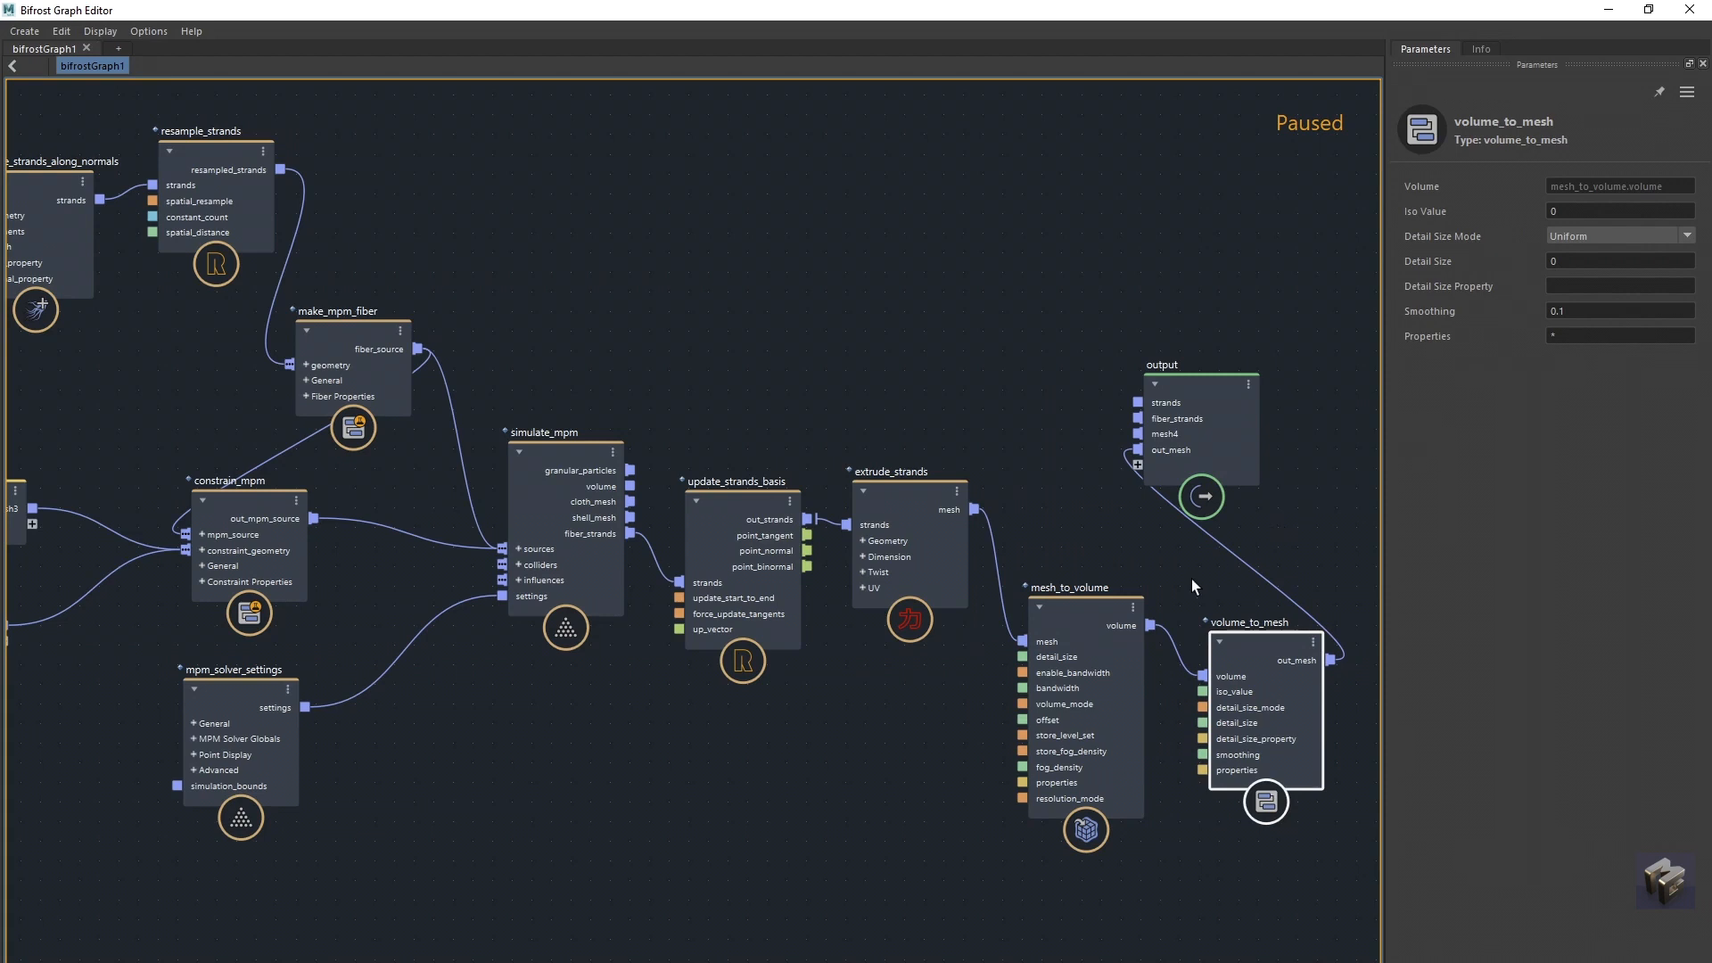
pyautogui.moveTo(1080, 550)
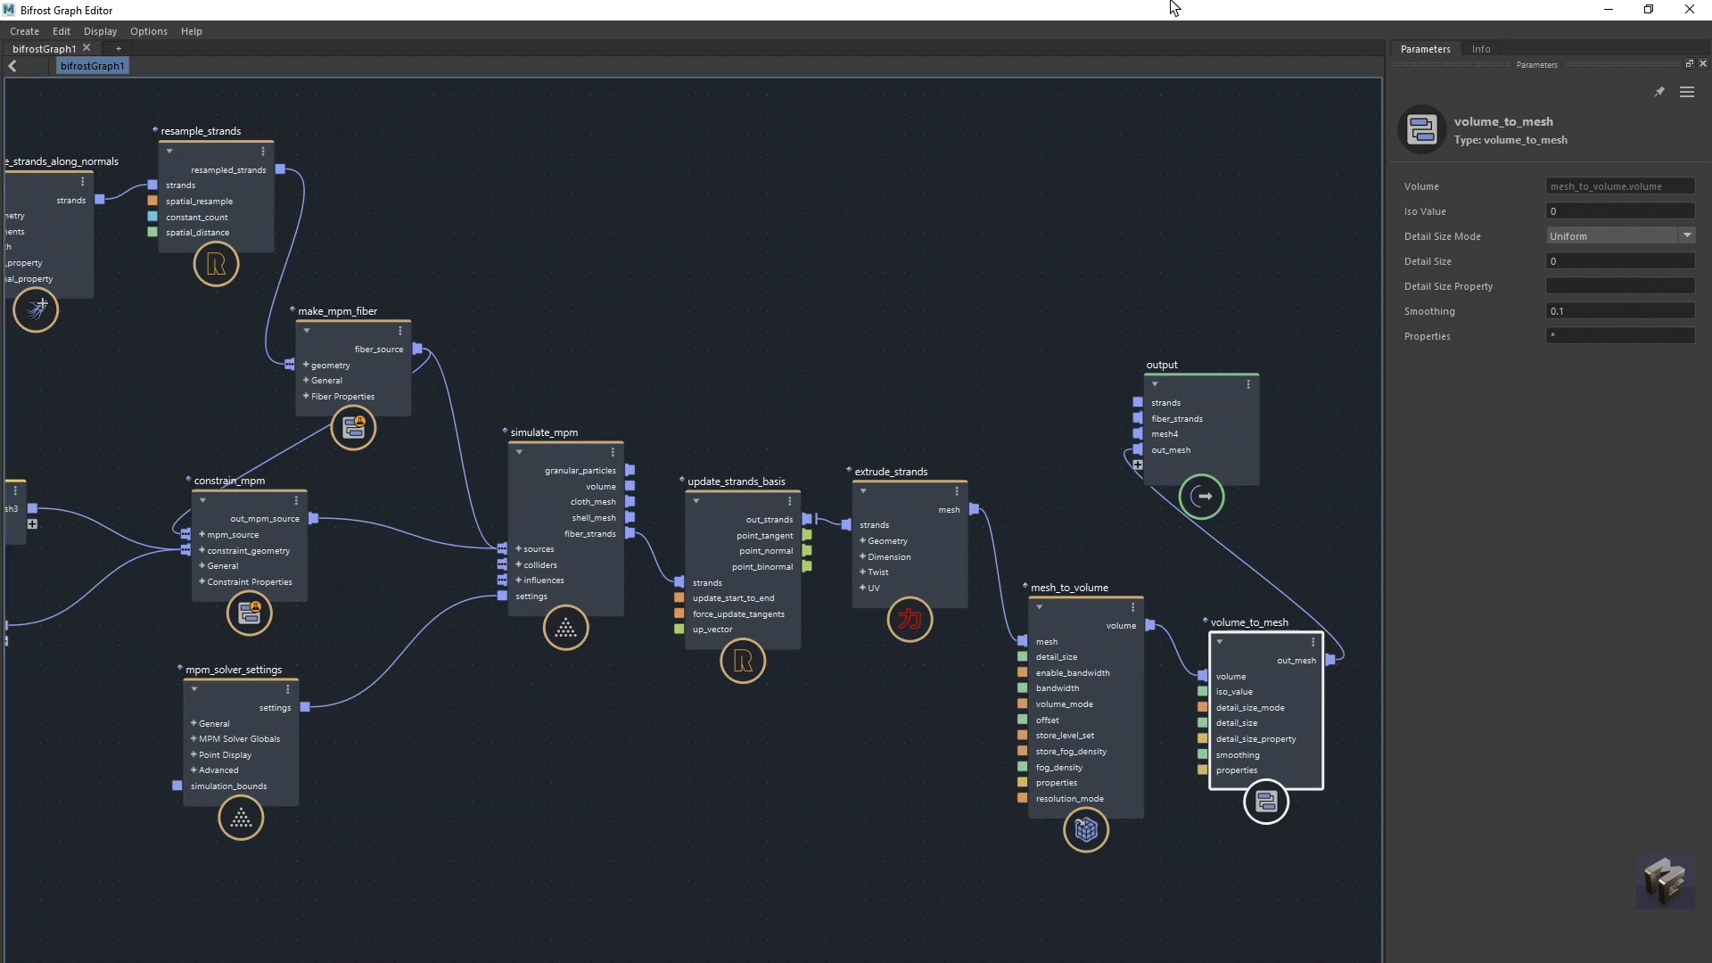
pyautogui.moveTo(677, 265)
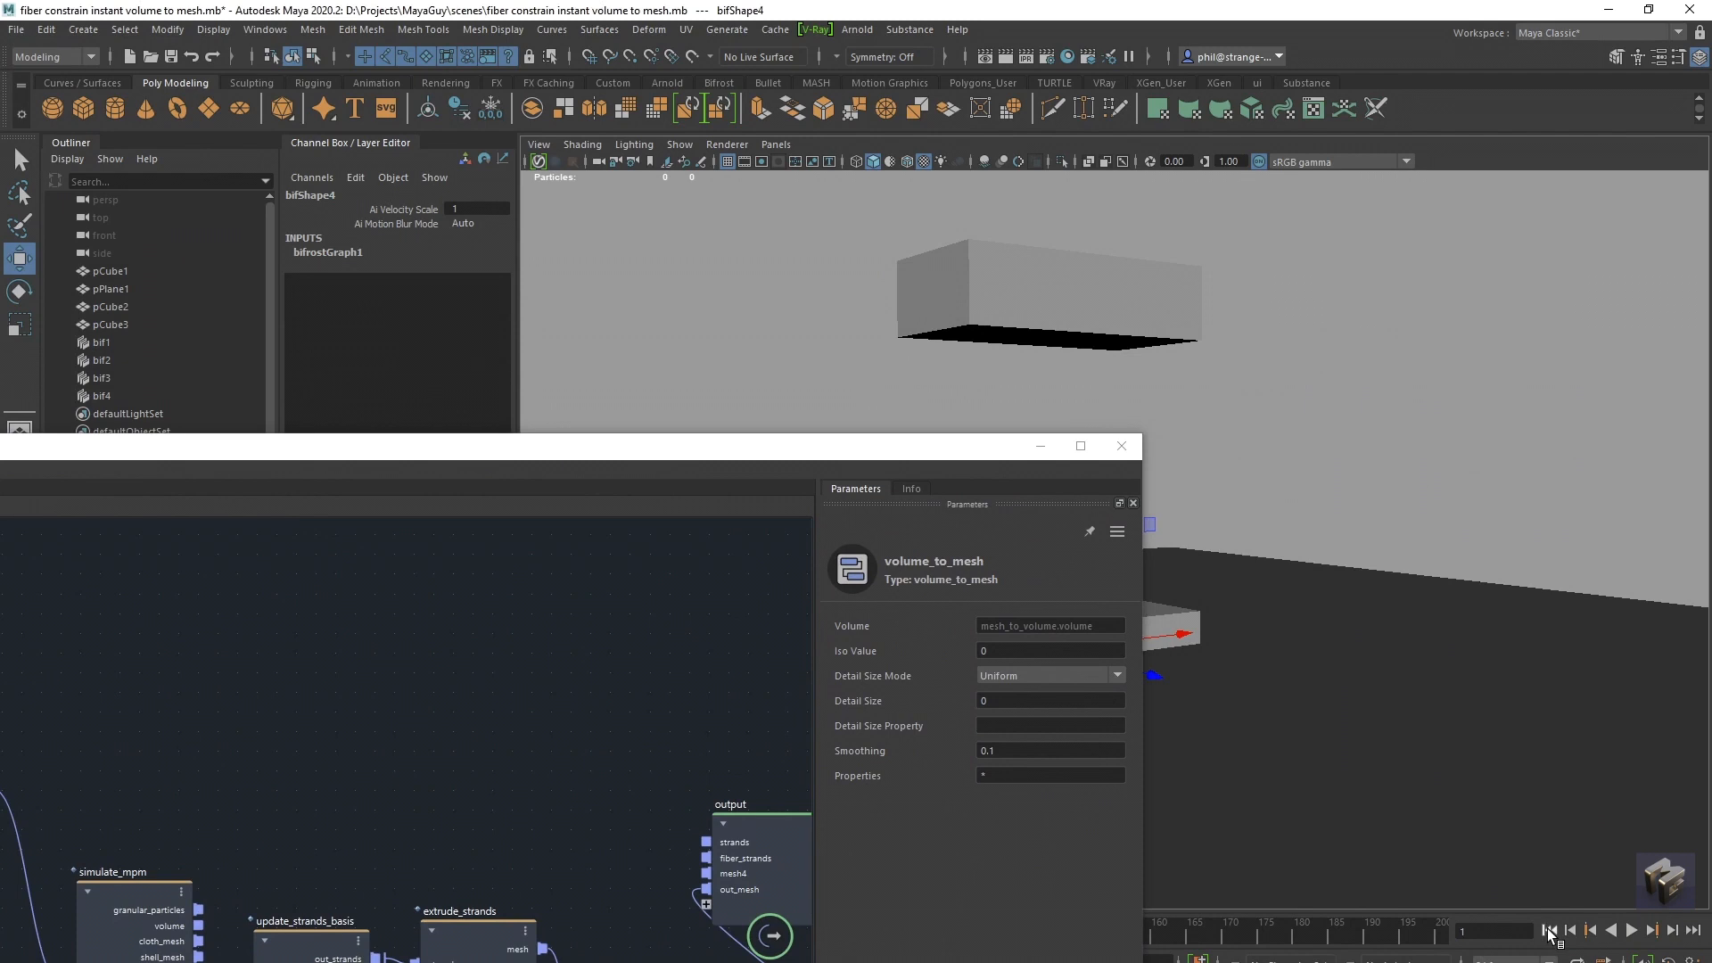
pyautogui.moveTo(1409, 756)
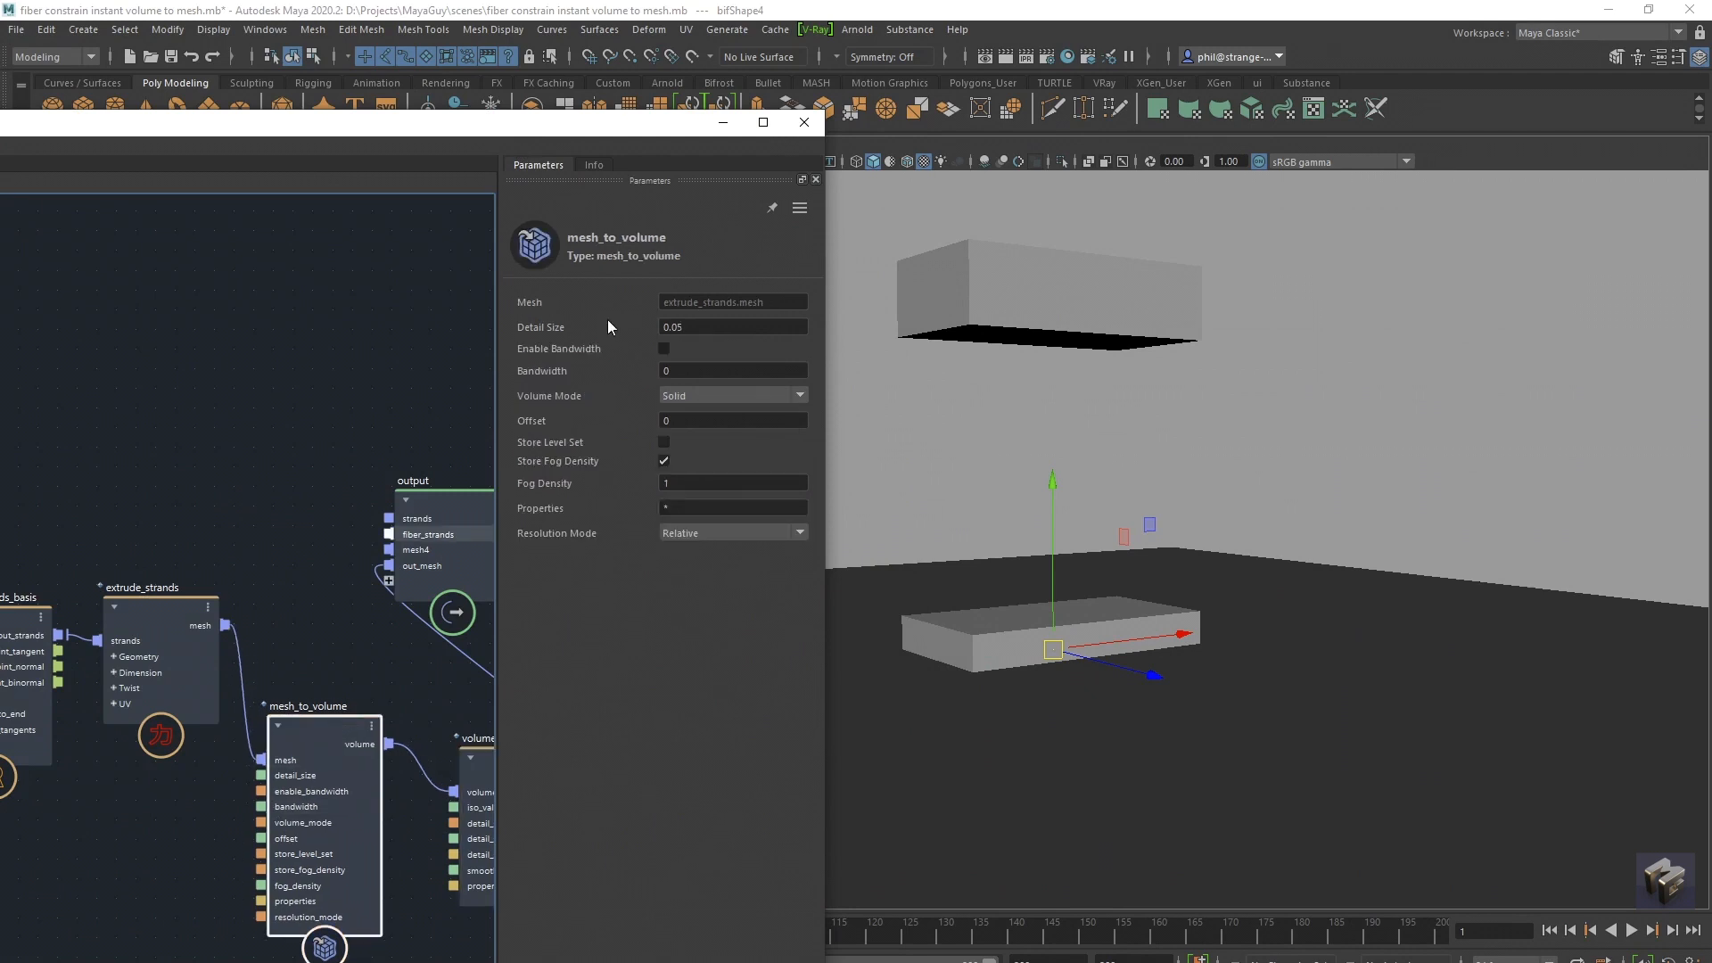
# Set mesh_to_volume Detail Size 0.01 and volume_to_mesh Detail Size 0.1.
pyautogui.click(731, 327)
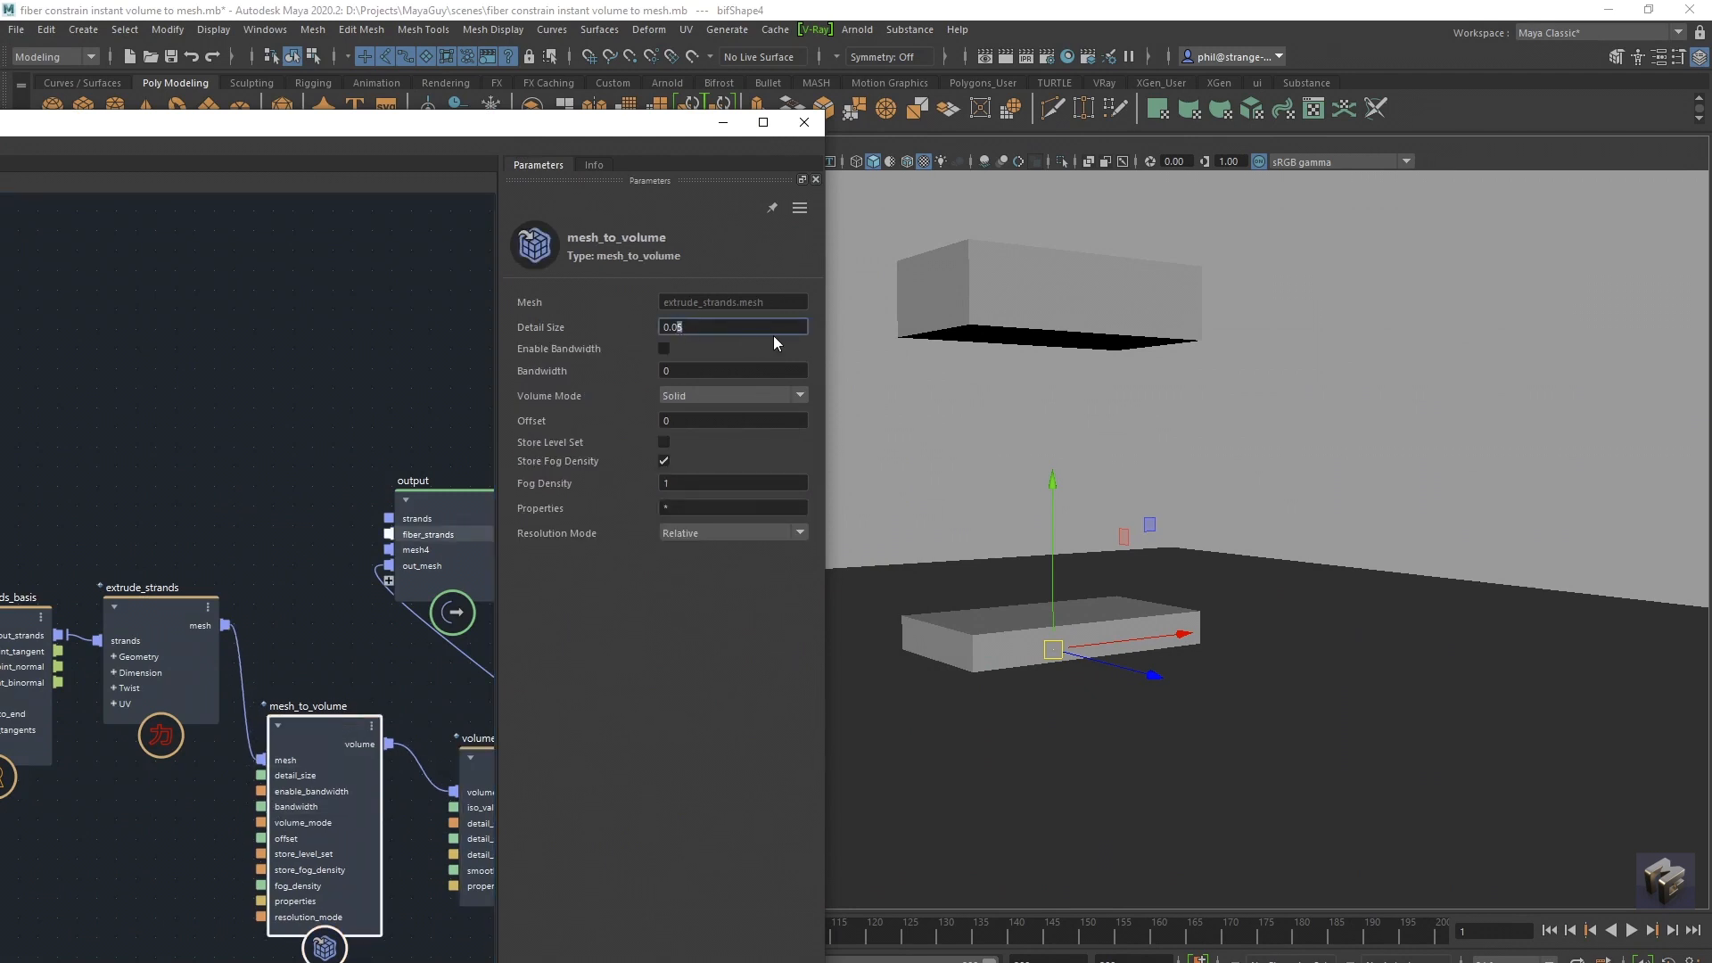
pyautogui.write('0.01')
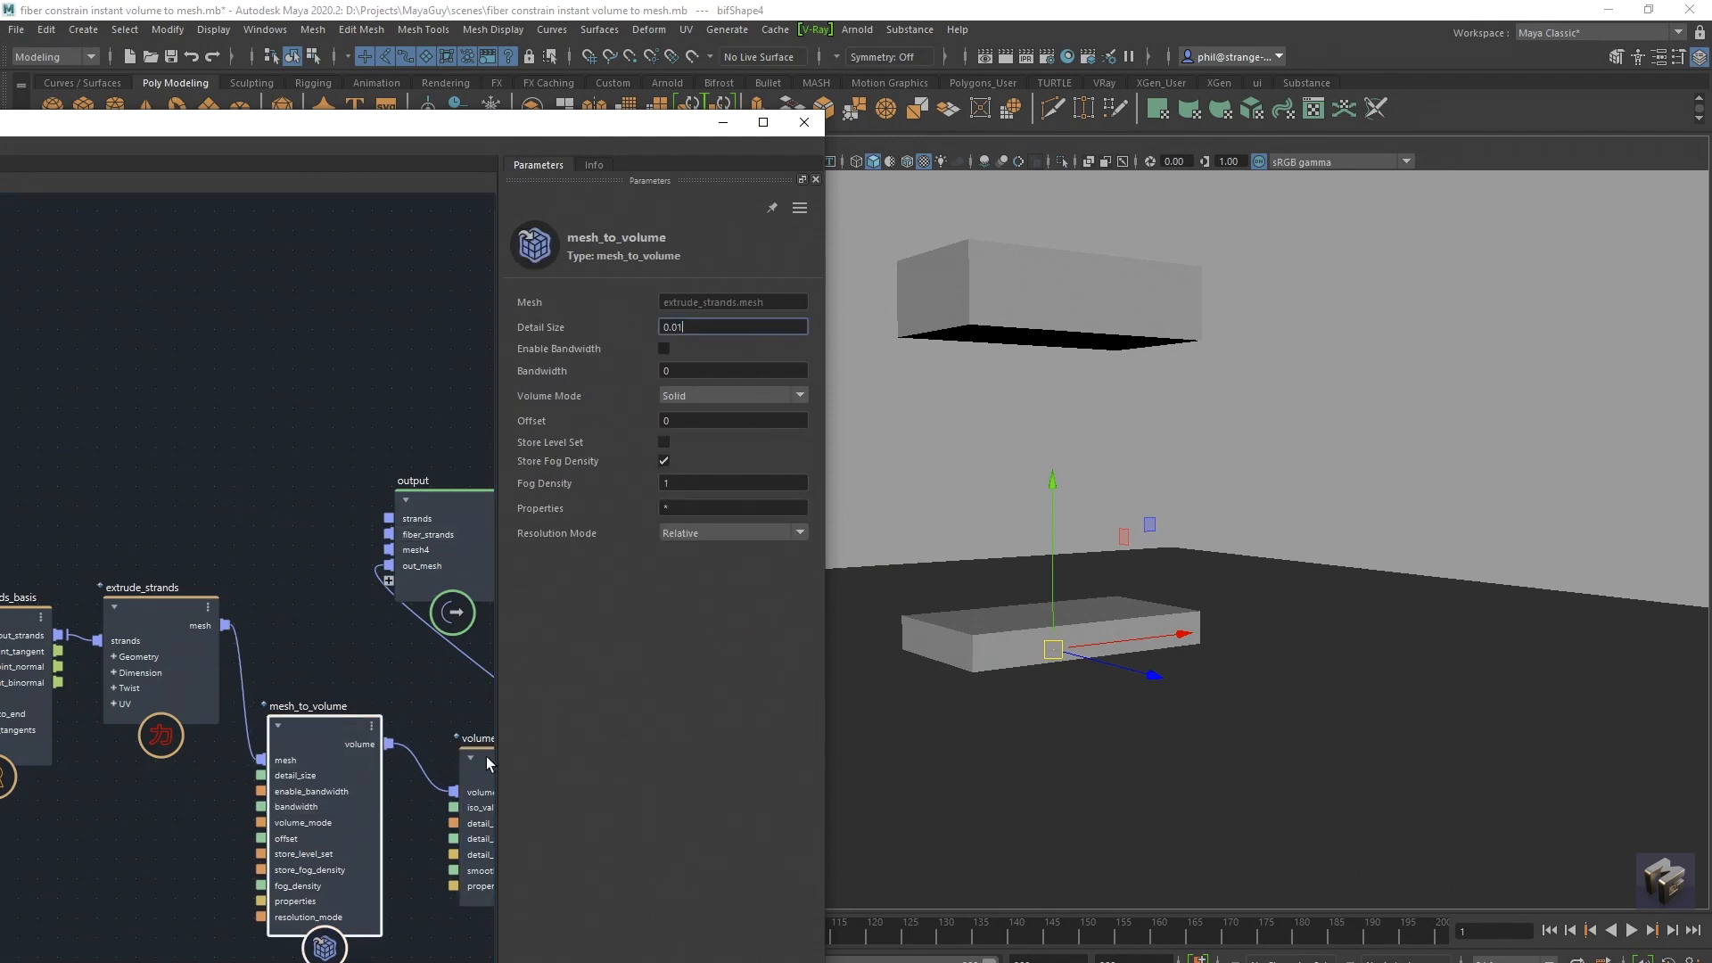
pyautogui.moveTo(464, 767)
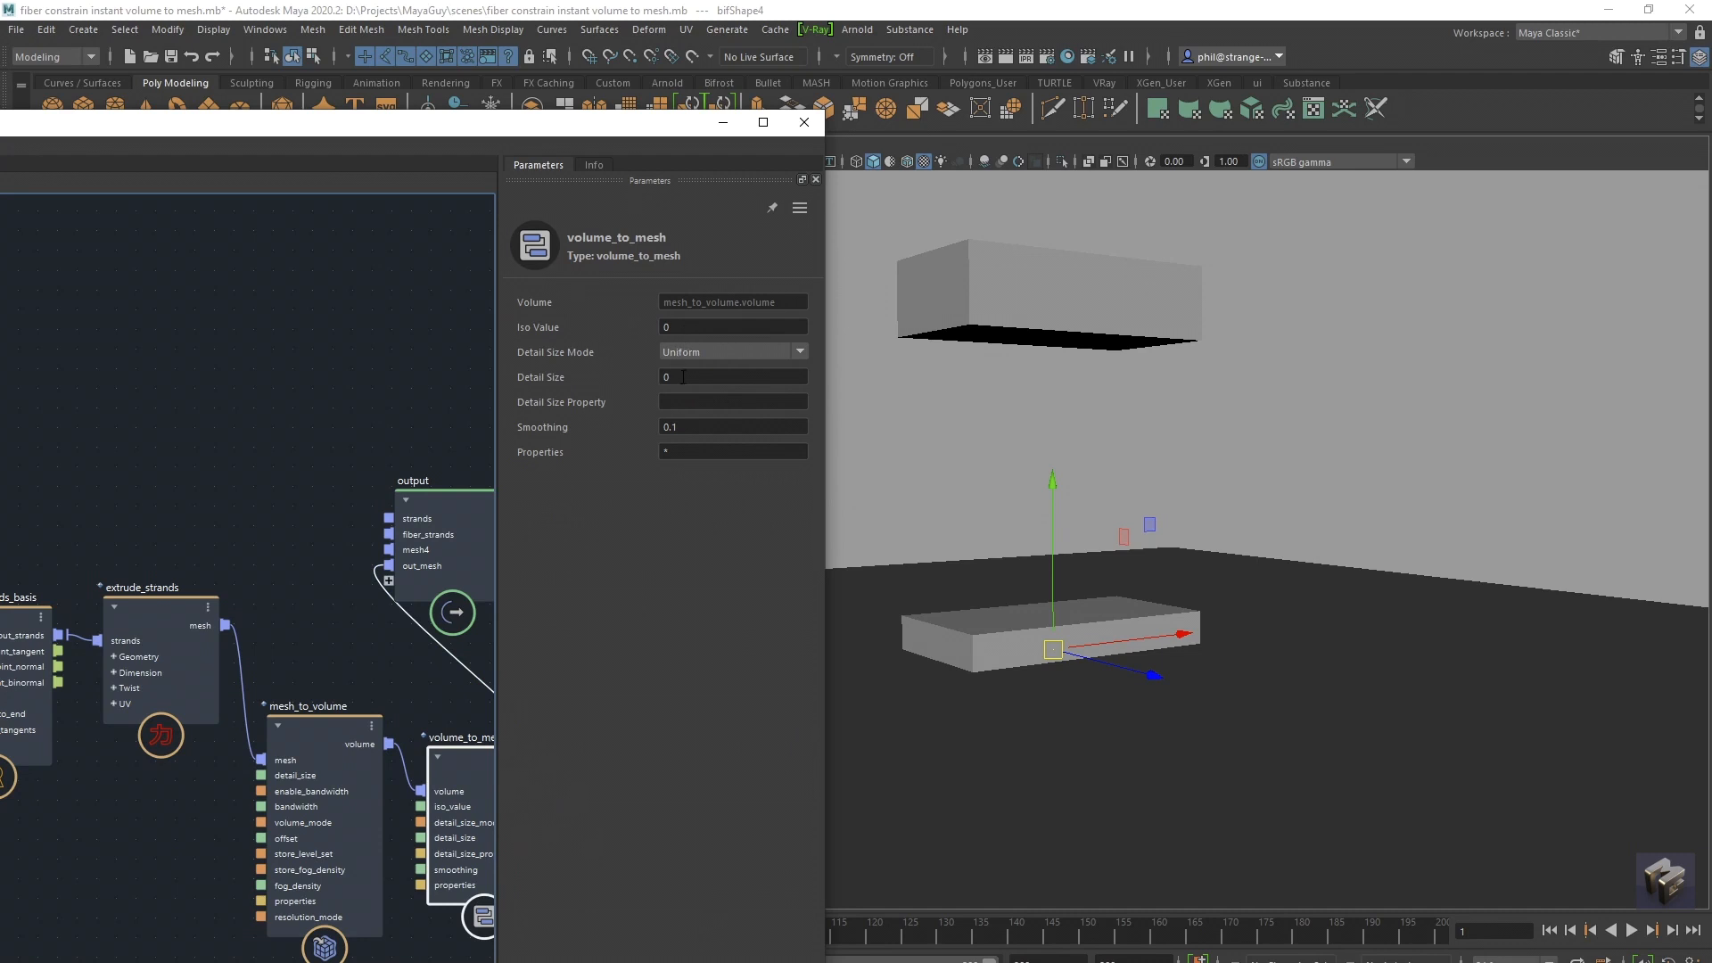
pyautogui.write('0.1')
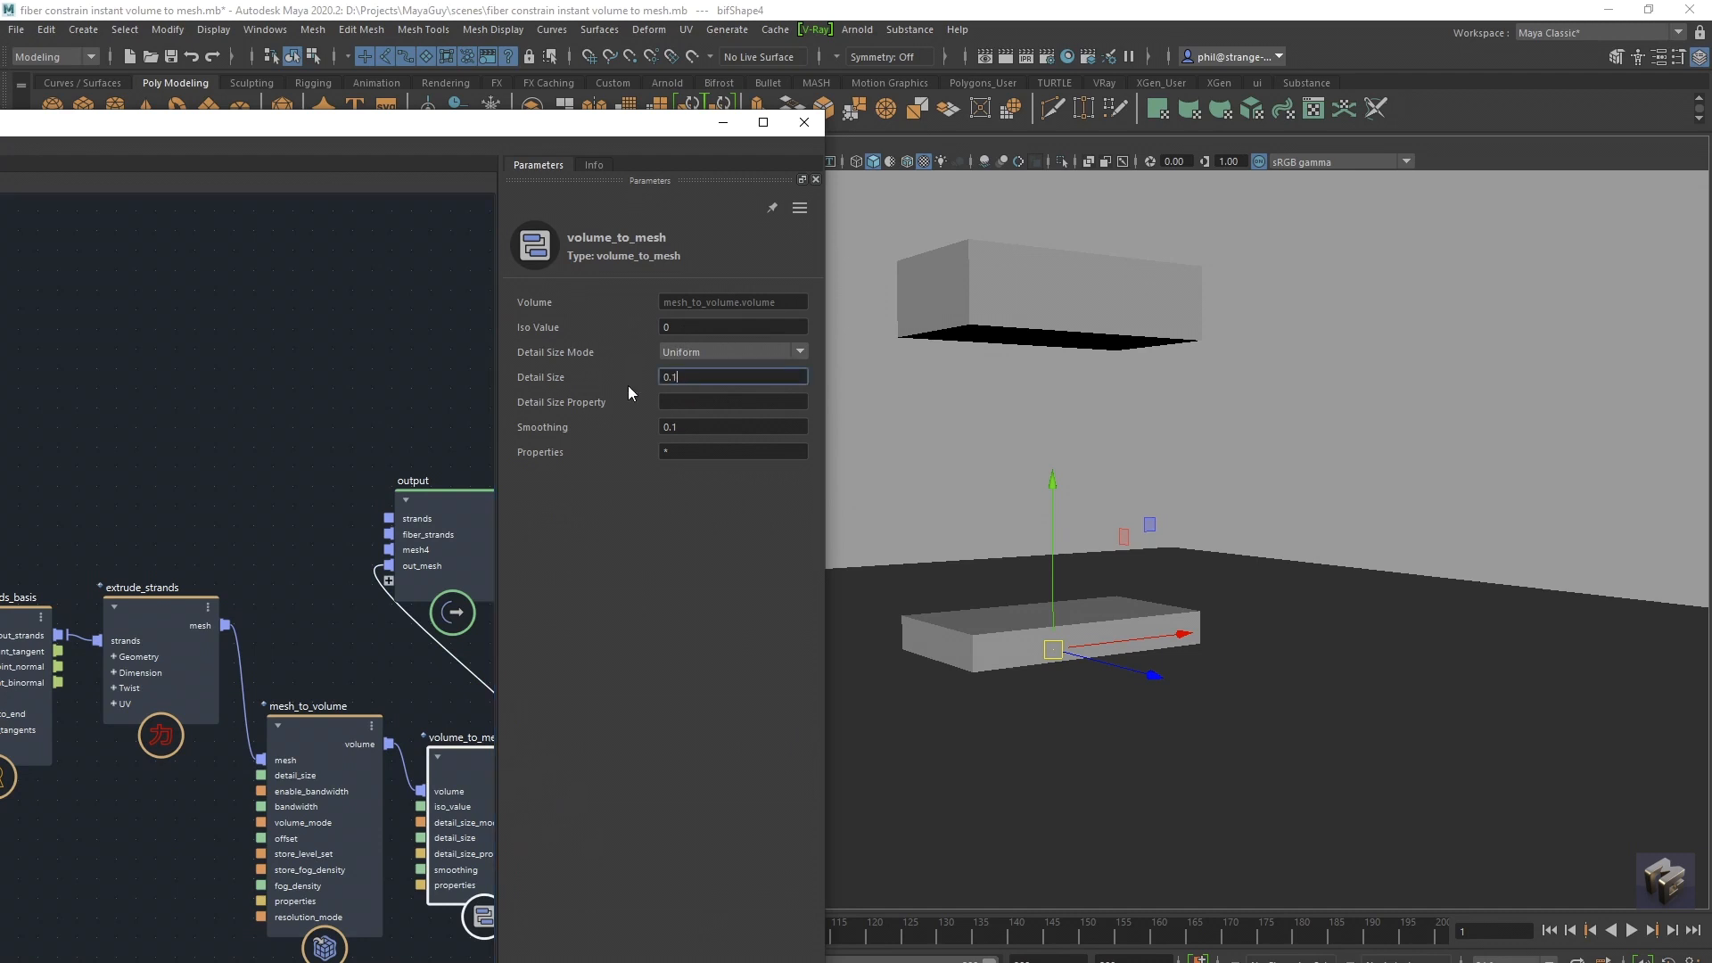
pyautogui.moveTo(636, 325)
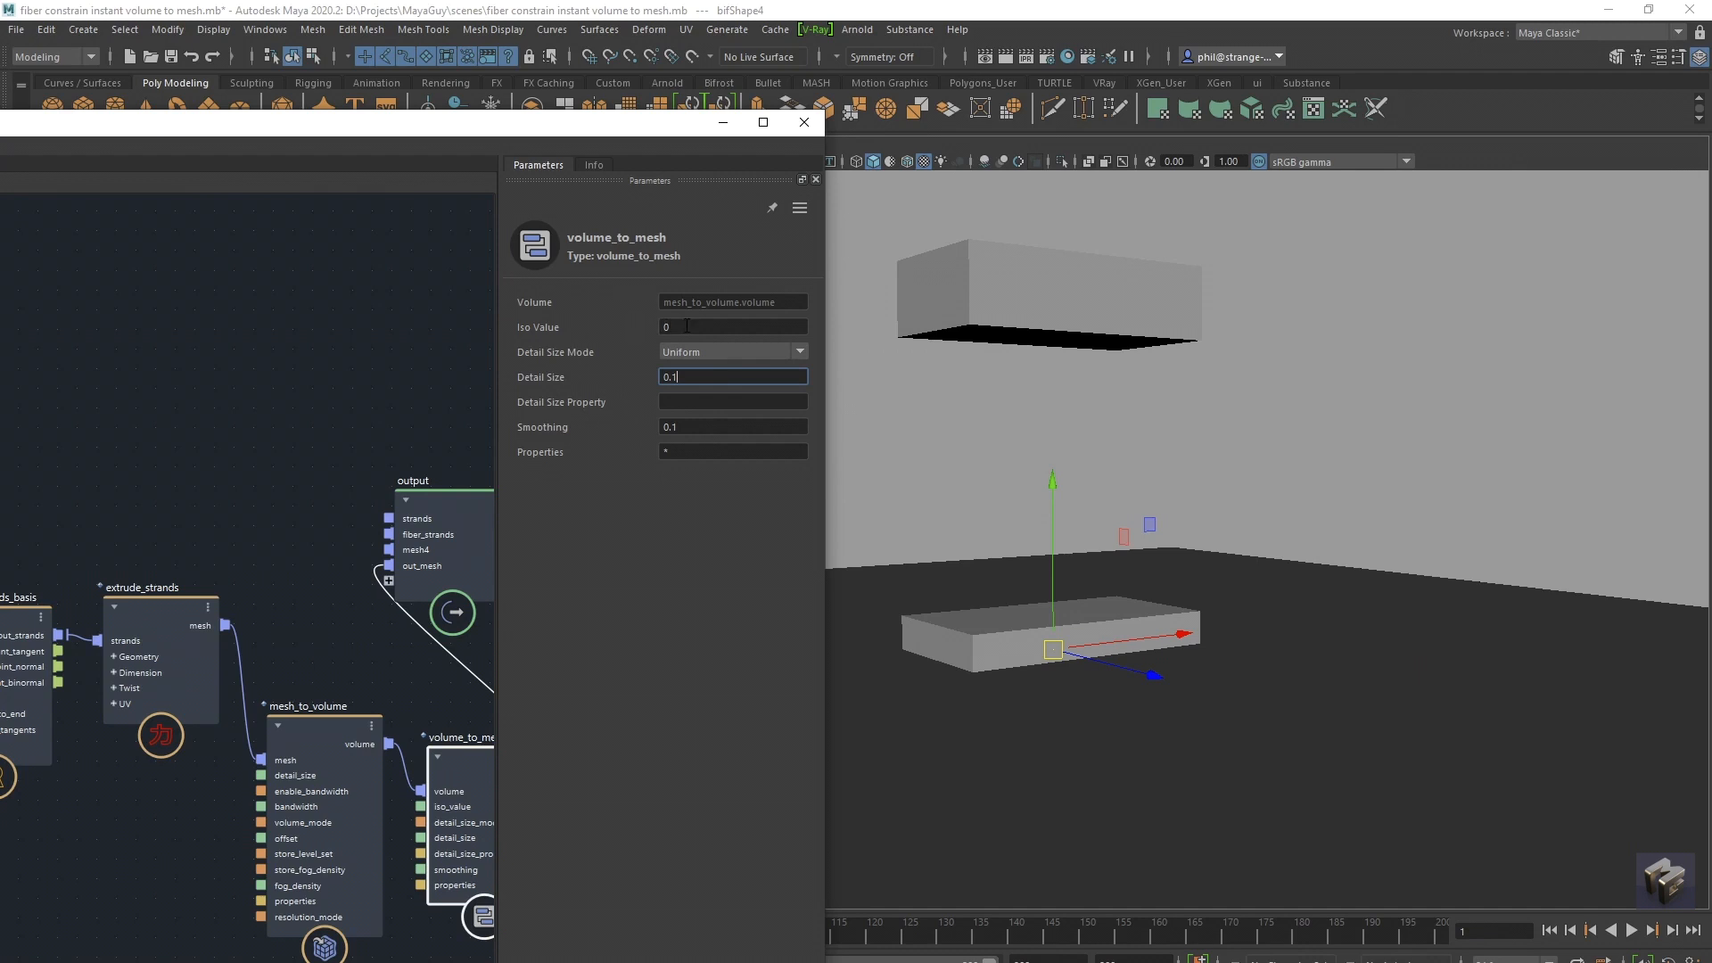
pyautogui.click(733, 327)
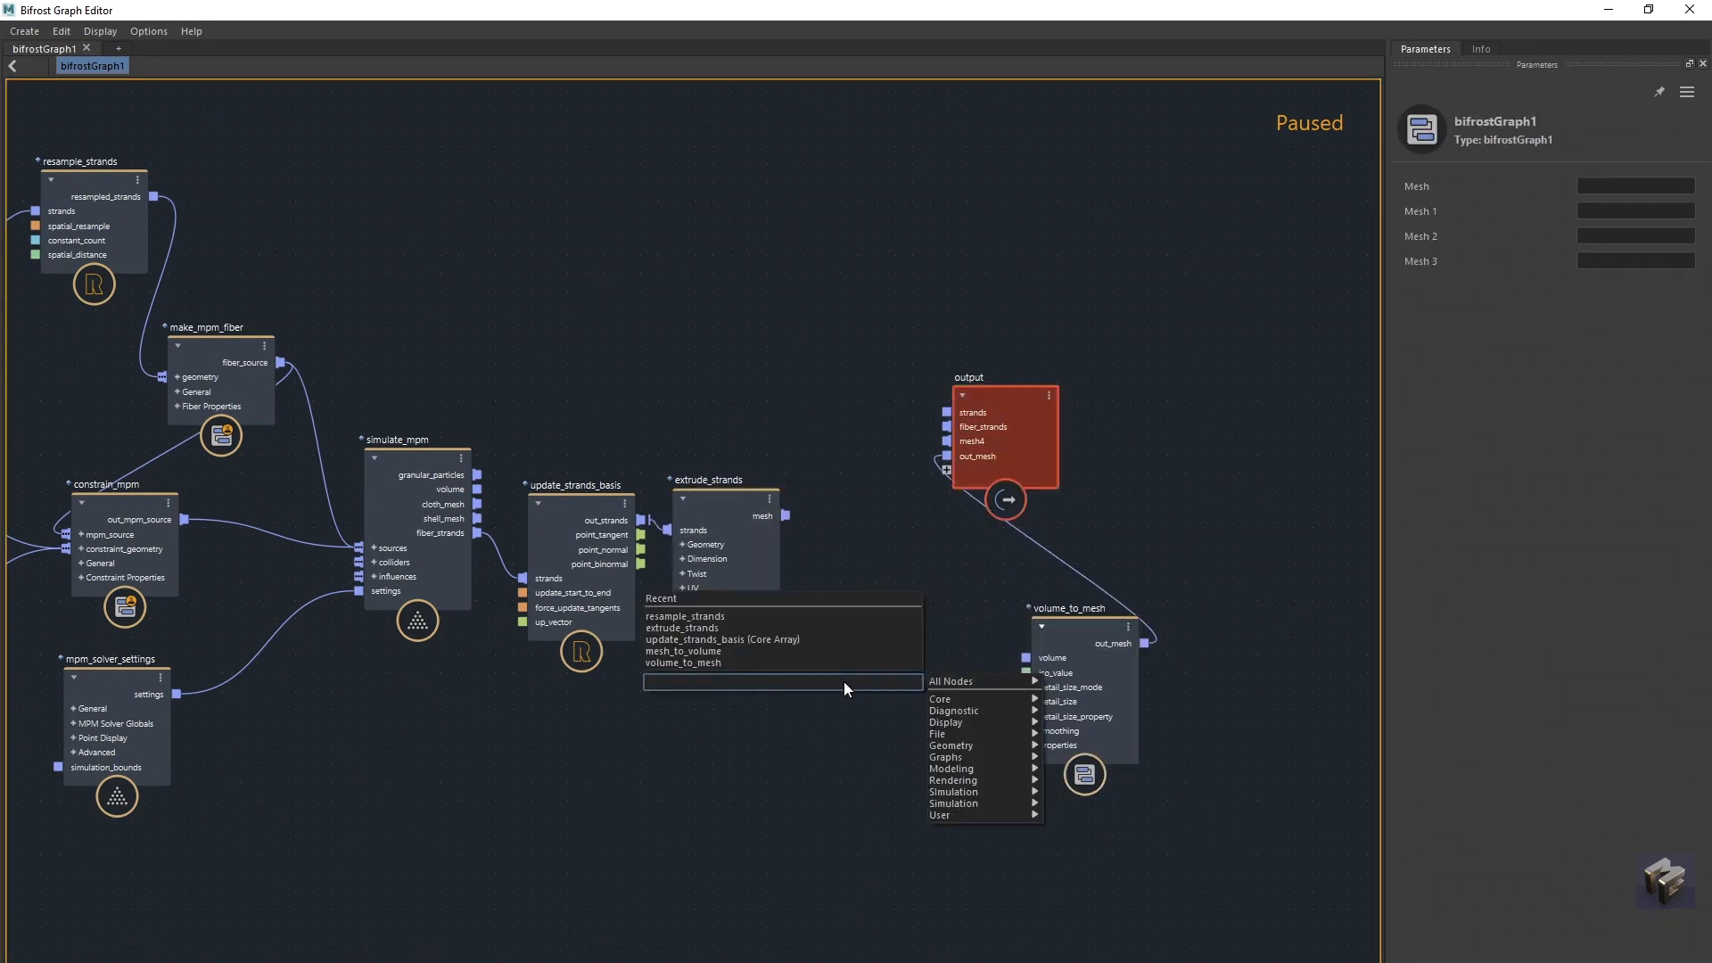
# Insert mesh_to_level_set before volume_to_mesh and set its Iso Value and Detail Size to 0.05.
pyautogui.write('level')
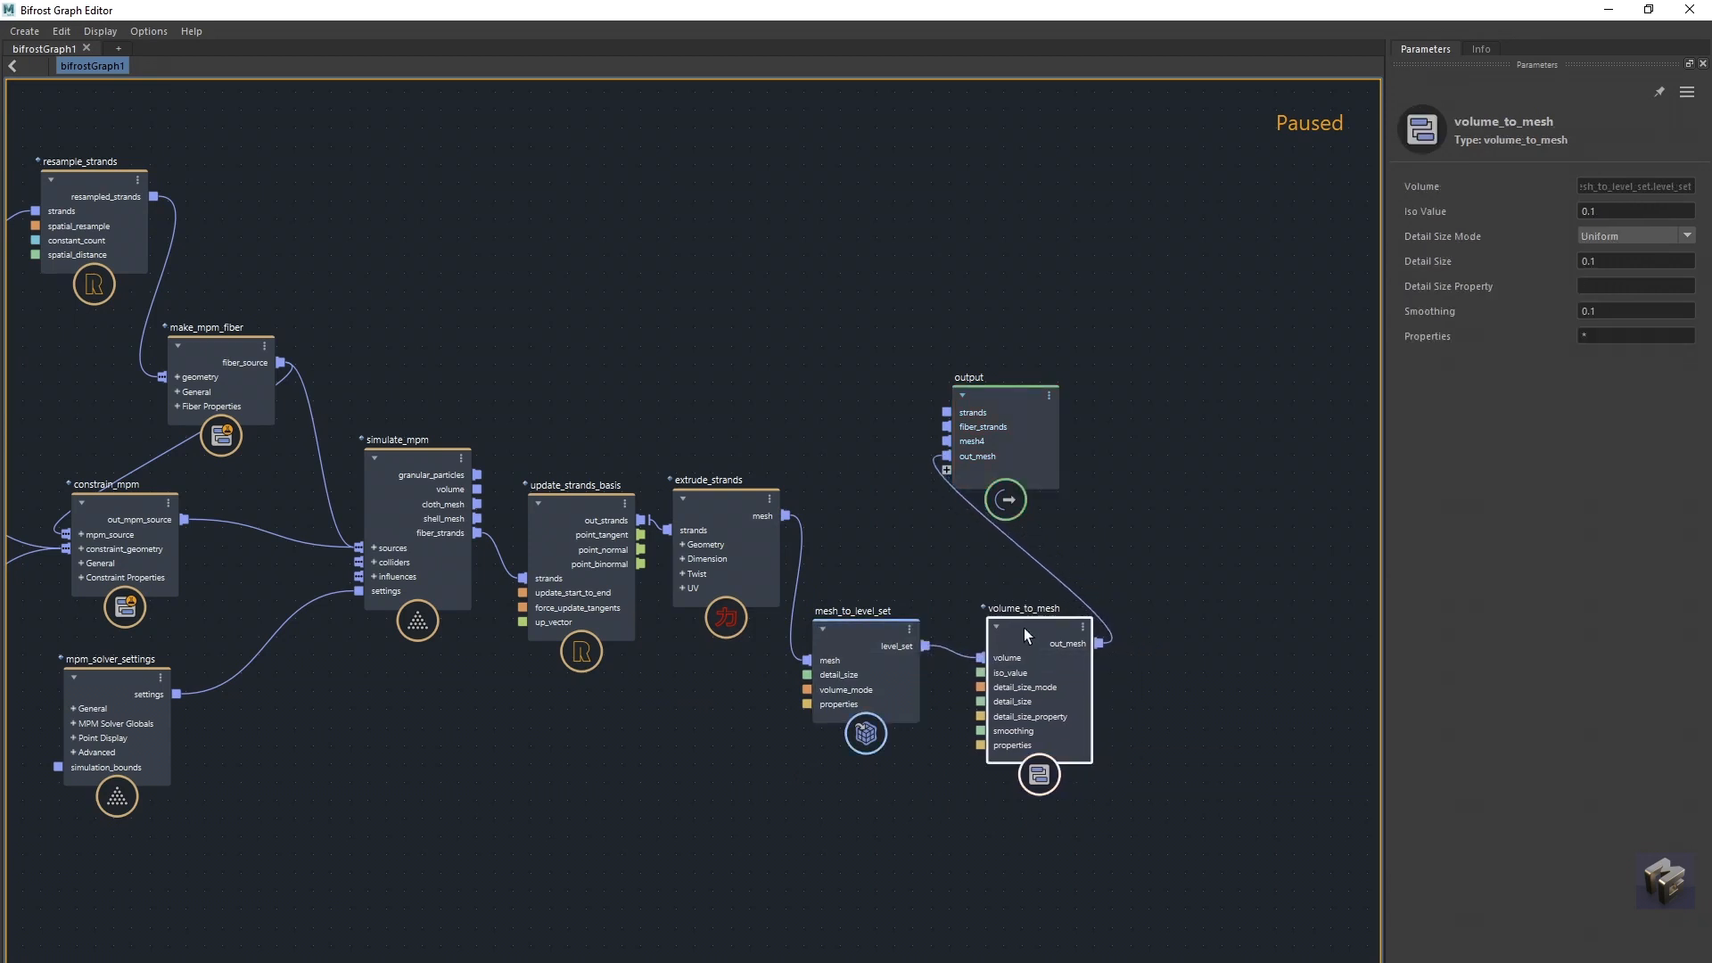
pyautogui.moveTo(863, 640)
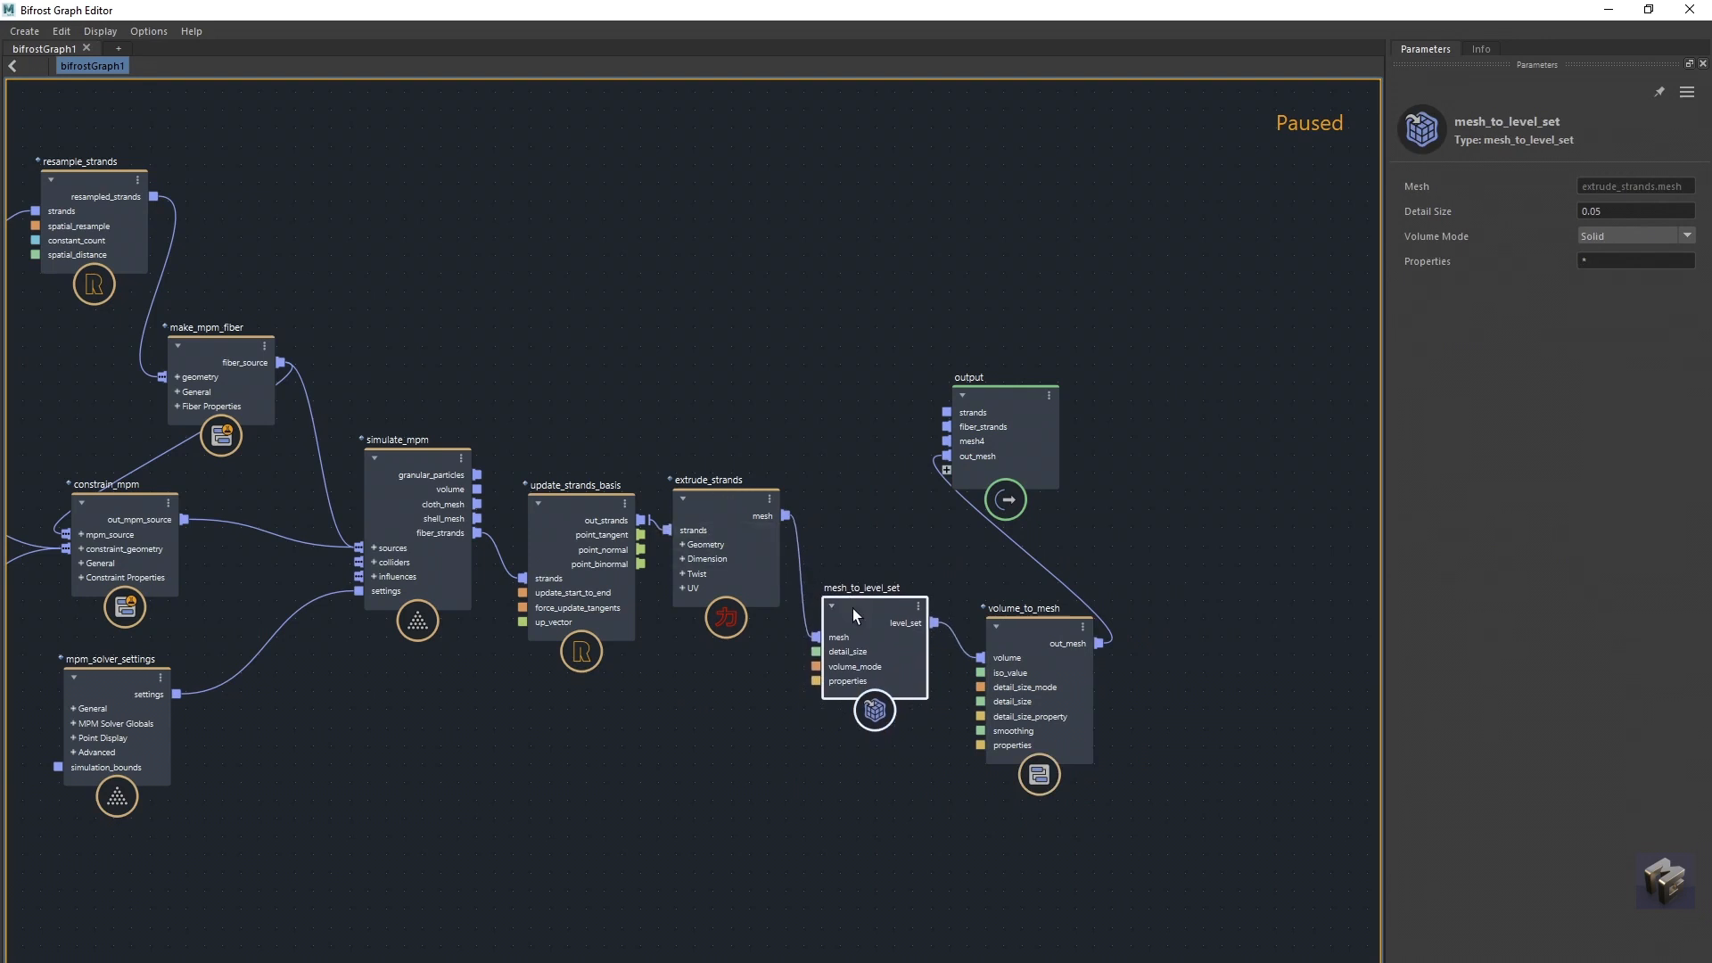
pyautogui.moveTo(1136, 437)
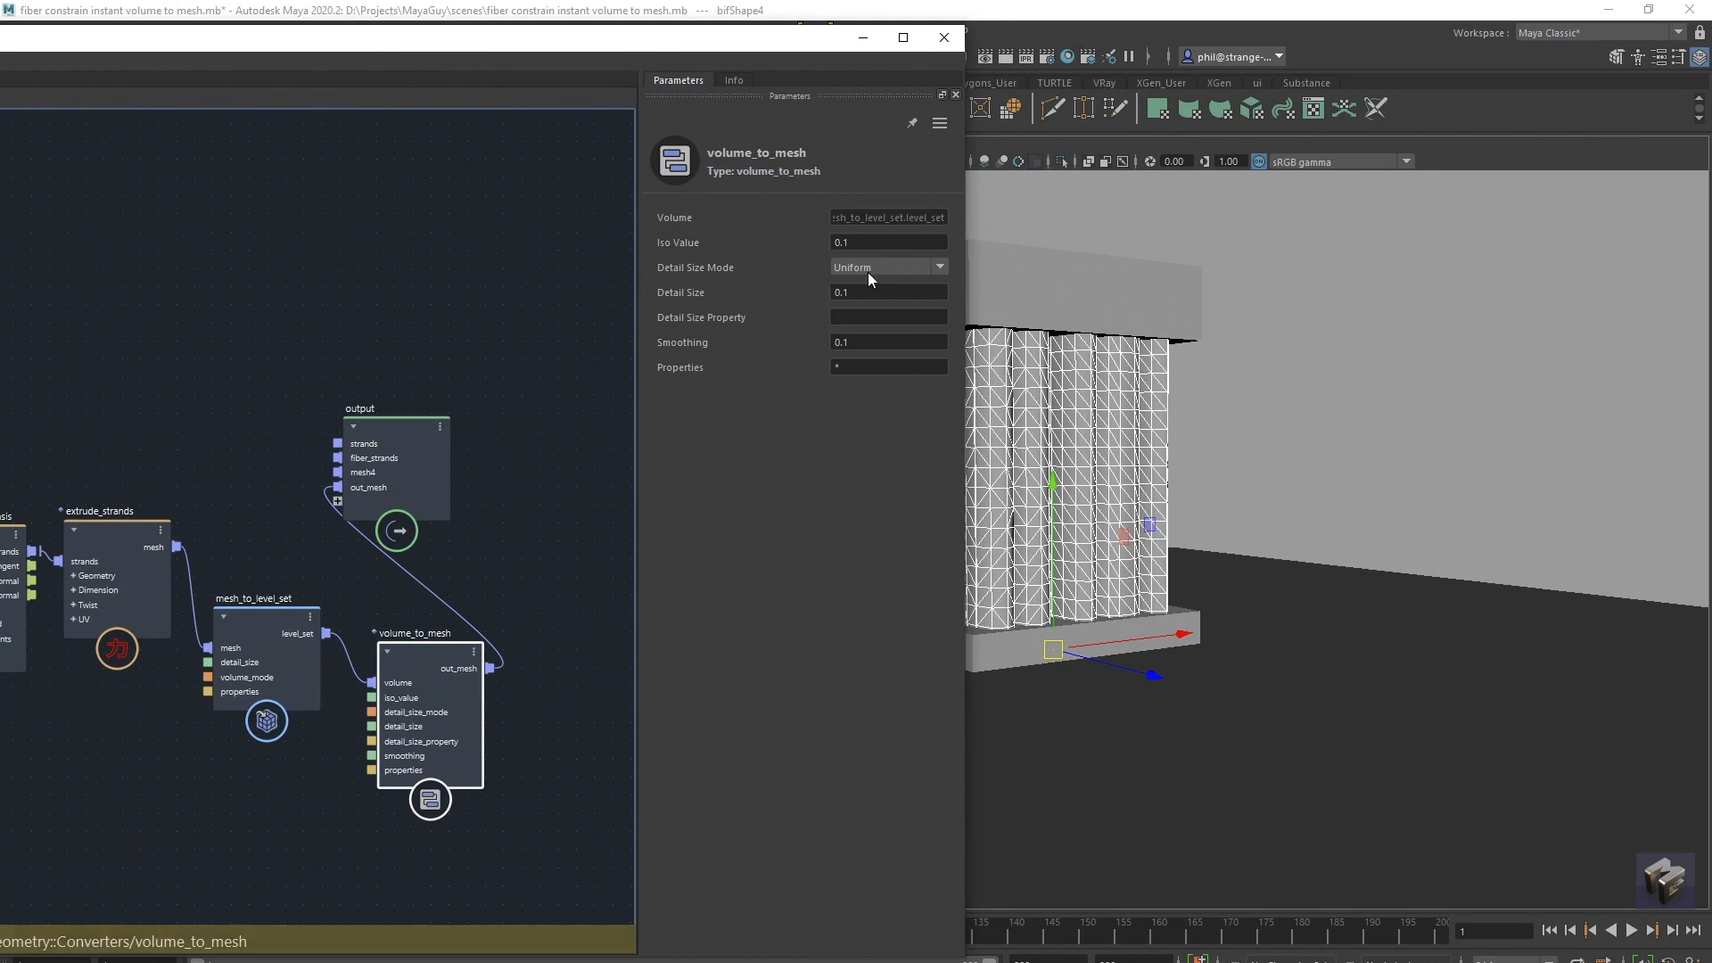
pyautogui.click(888, 291)
pyautogui.write('0.01')
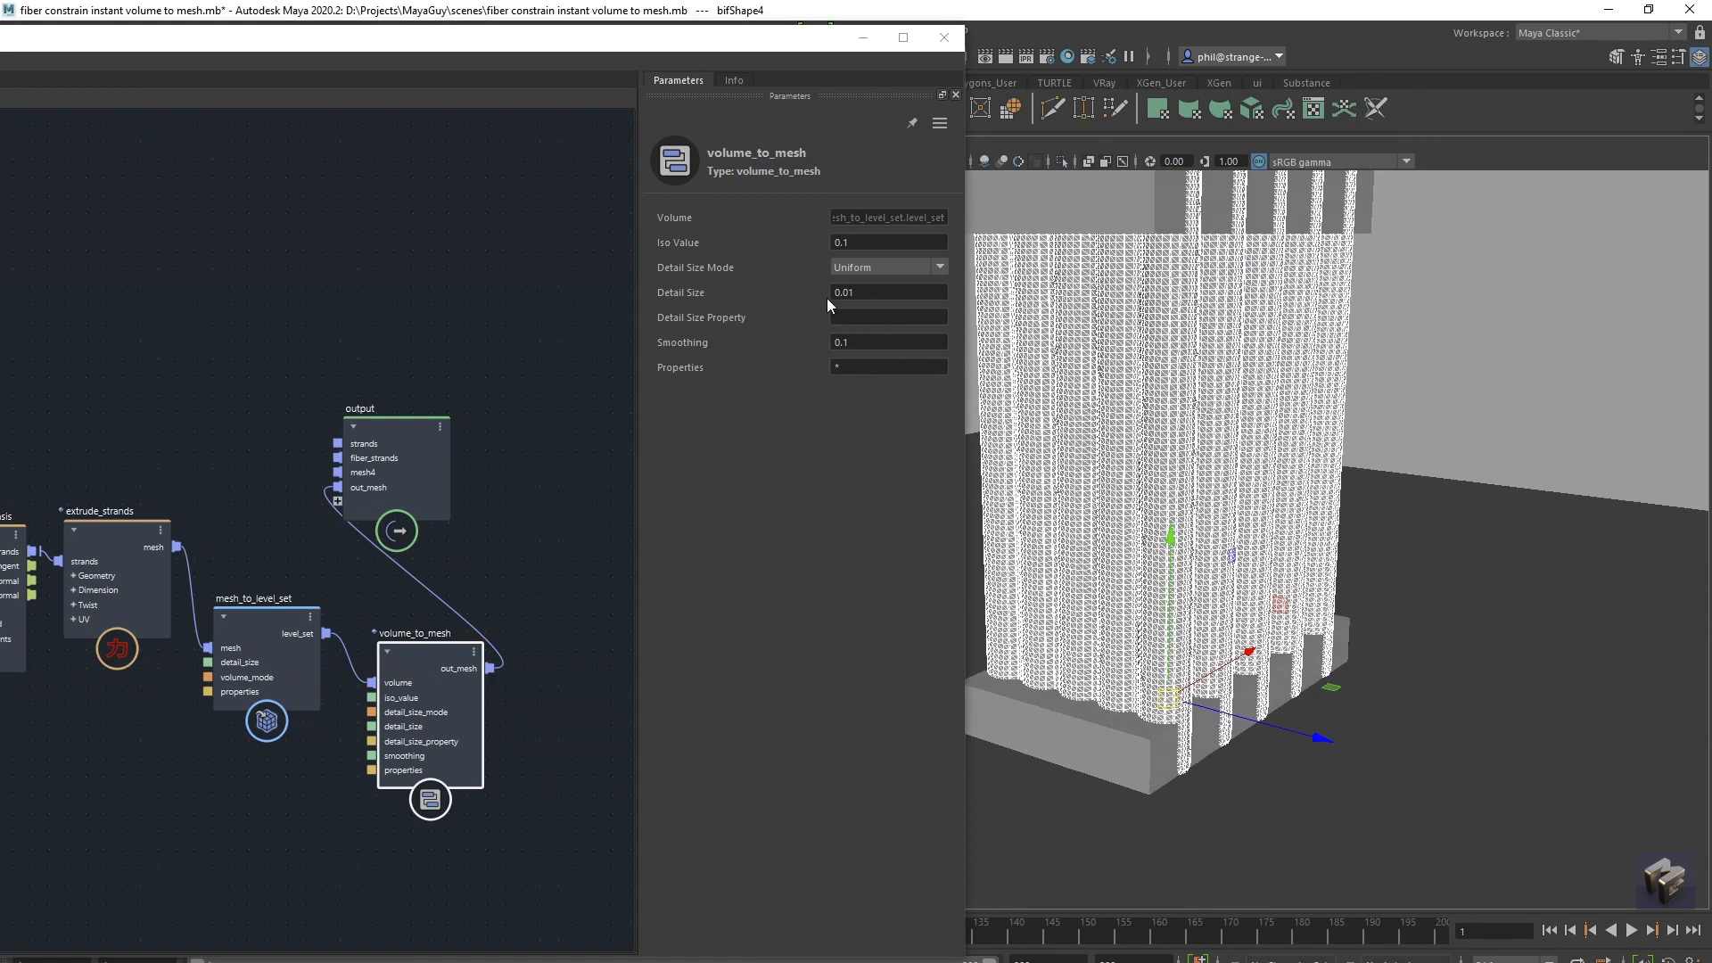
pyautogui.click(887, 241)
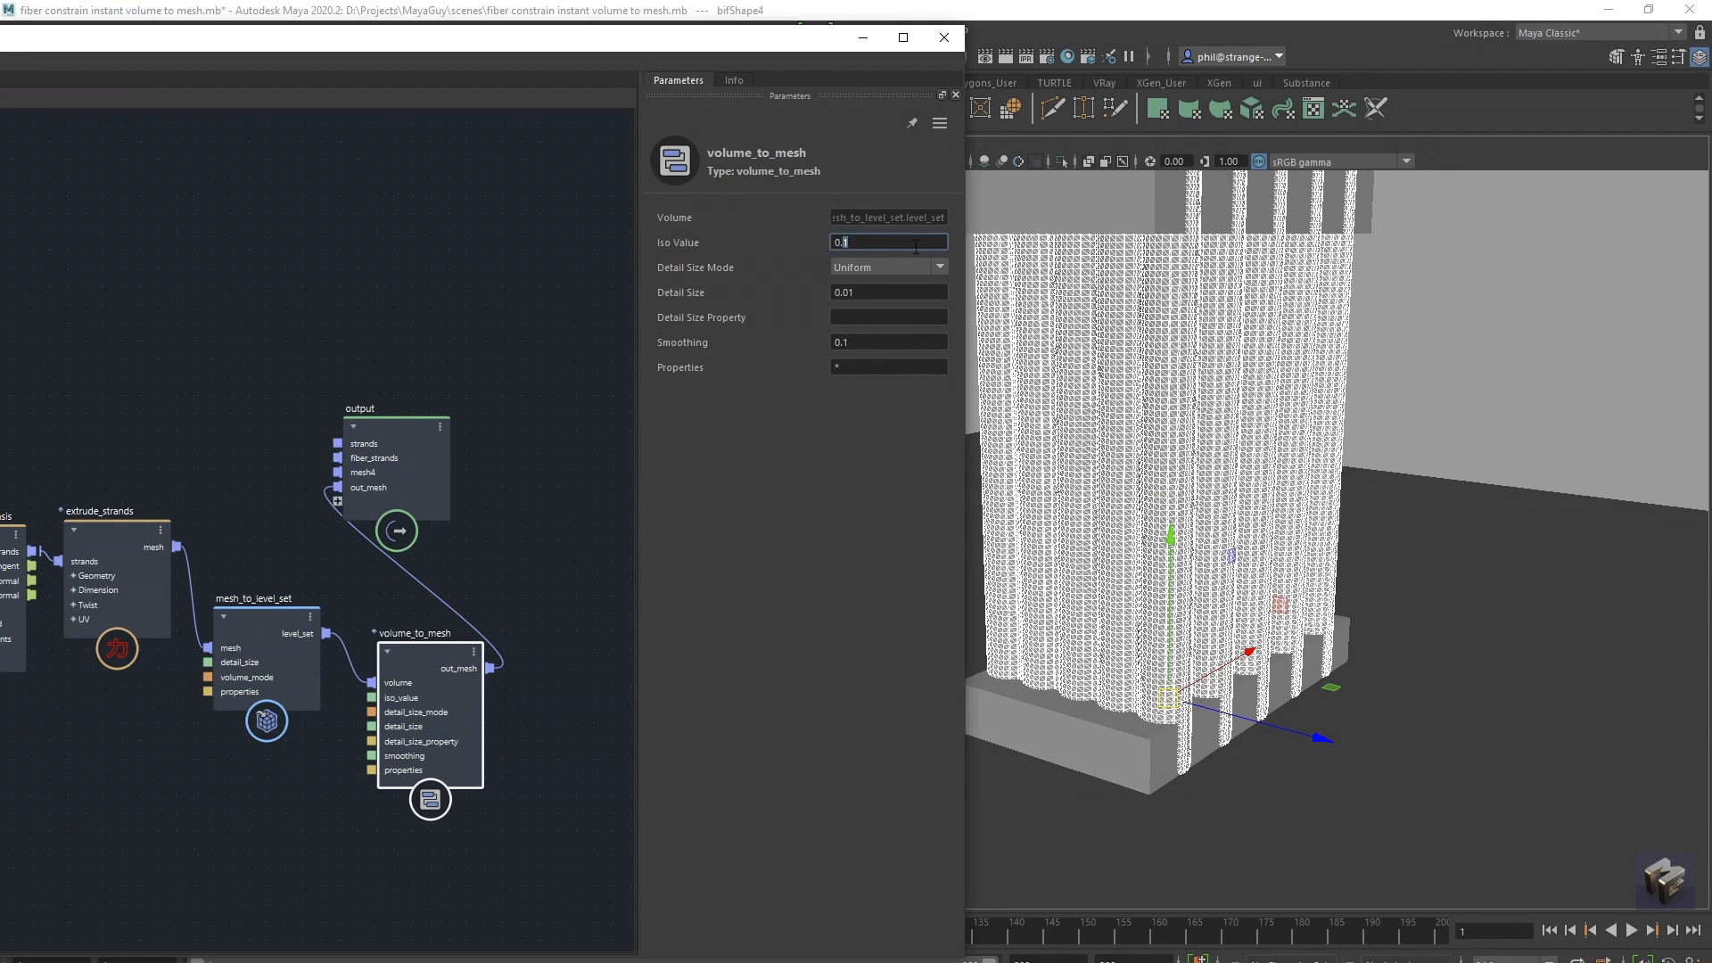
pyautogui.write('0.0')
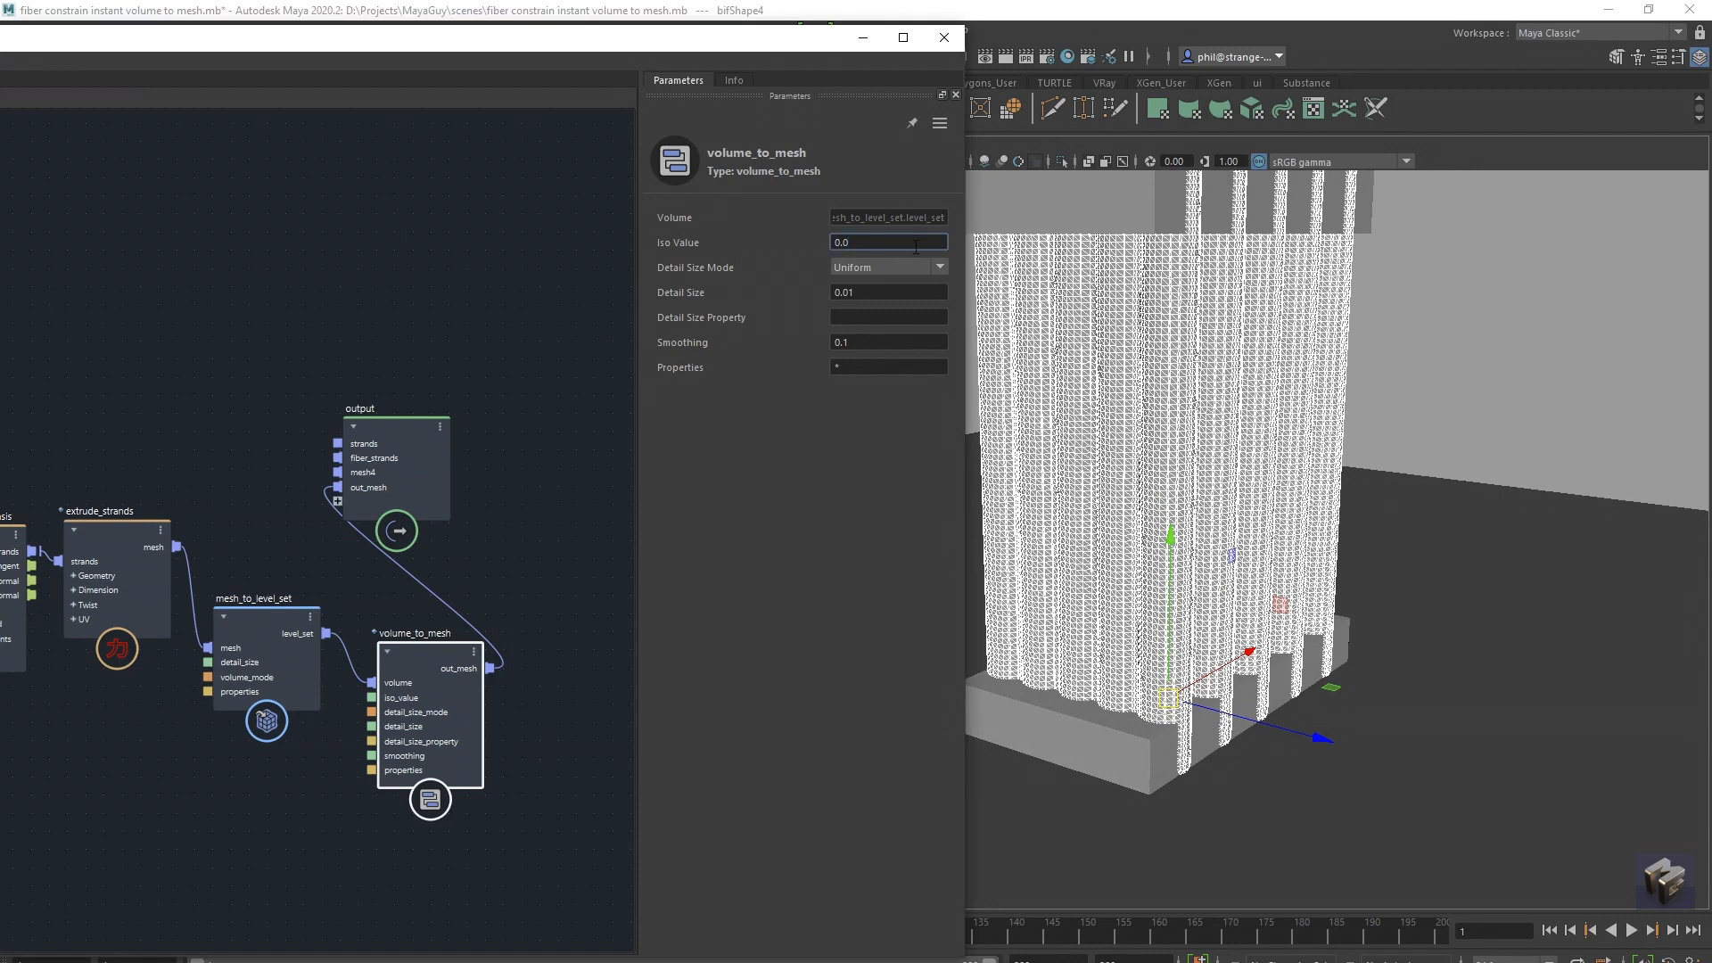
pyautogui.write('0.05')
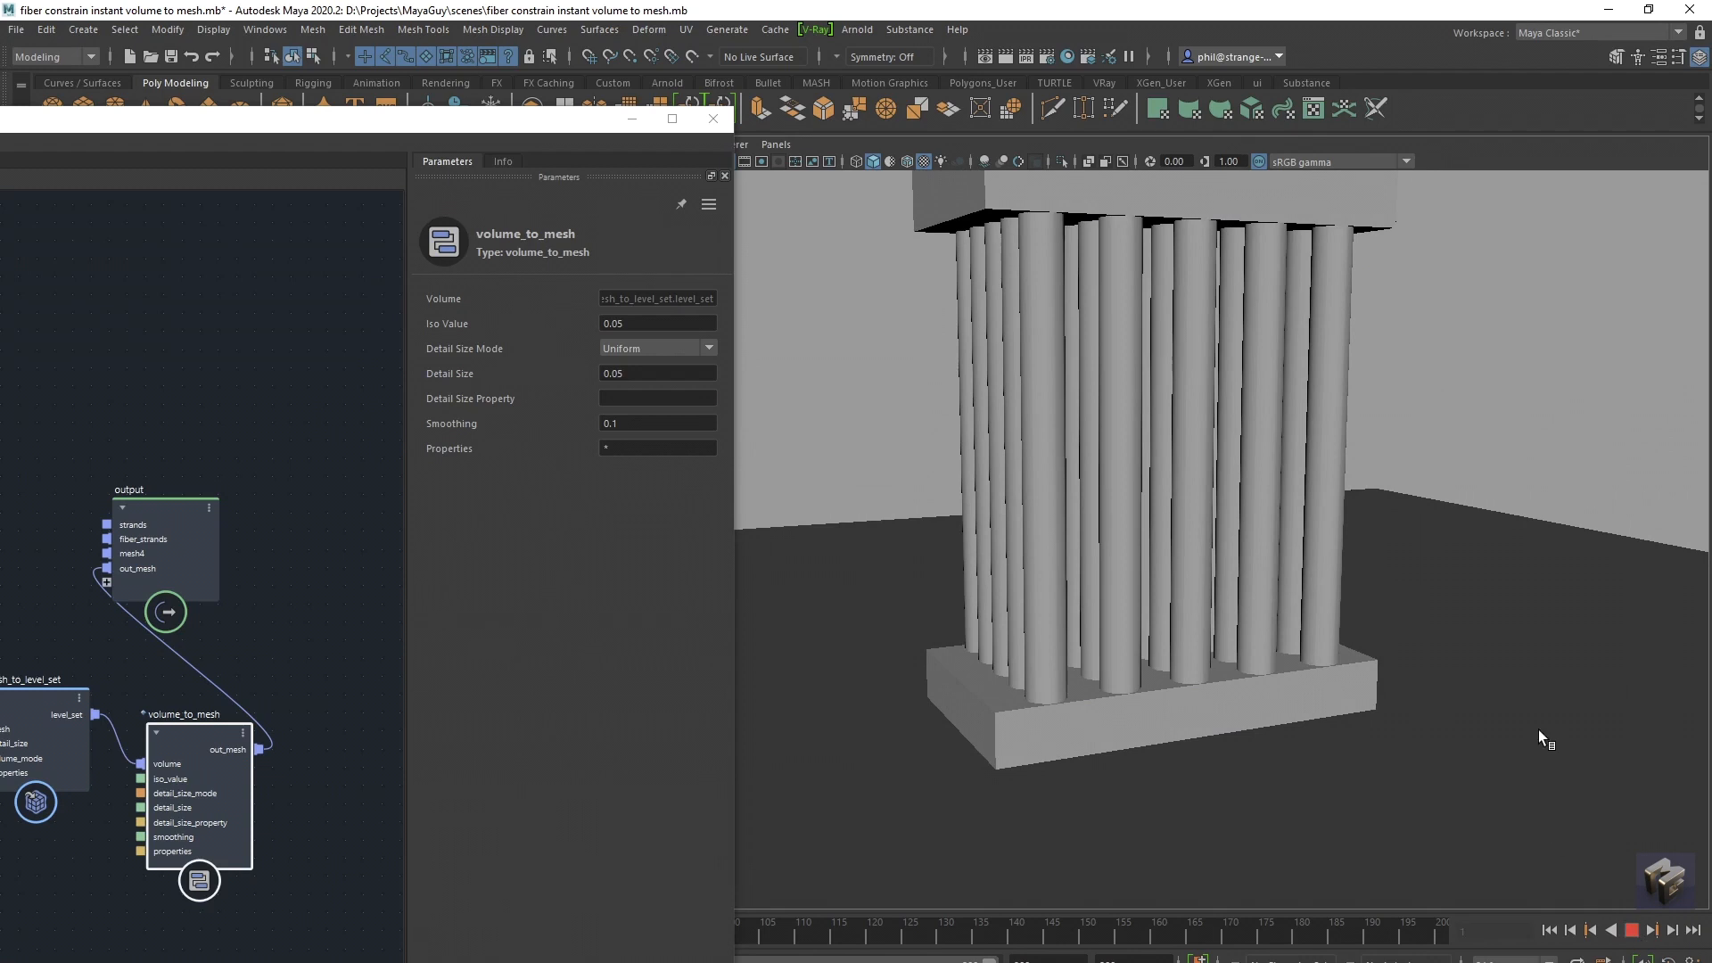
pyautogui.moveTo(1539, 733)
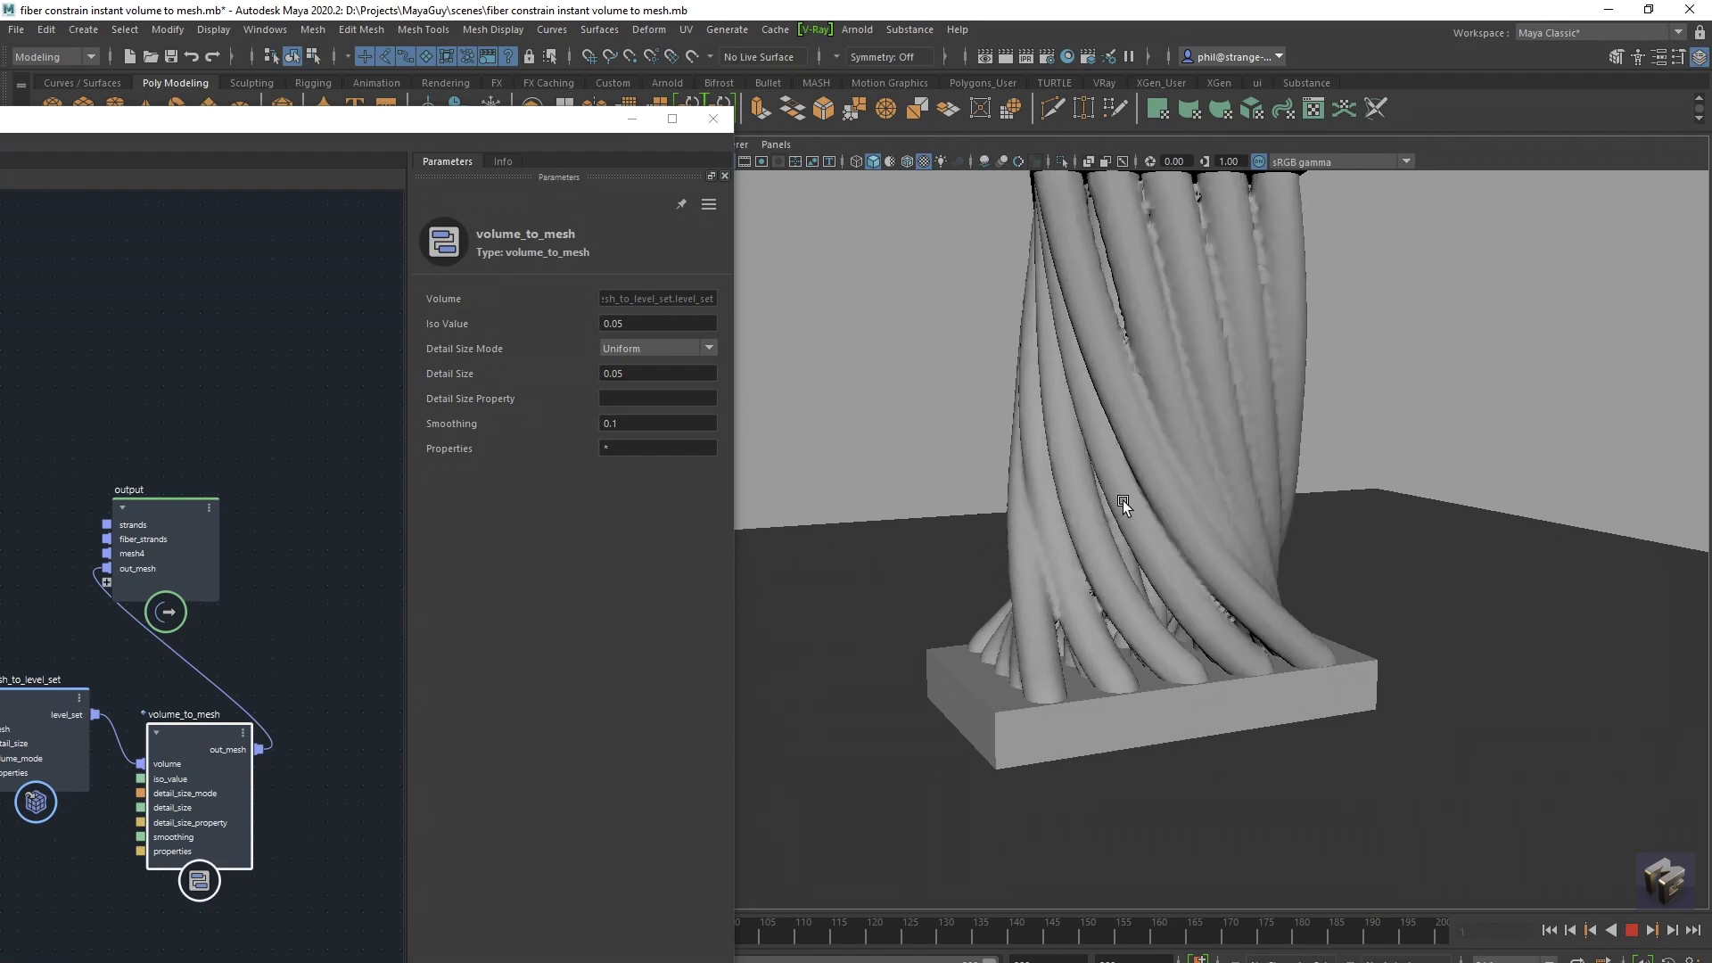
# Let the pillars twist into a braided column, orbiting to inspect, and stop playback near frame 66.
pyautogui.moveTo(1126, 507); pyautogui.dragTo(1250, 464)
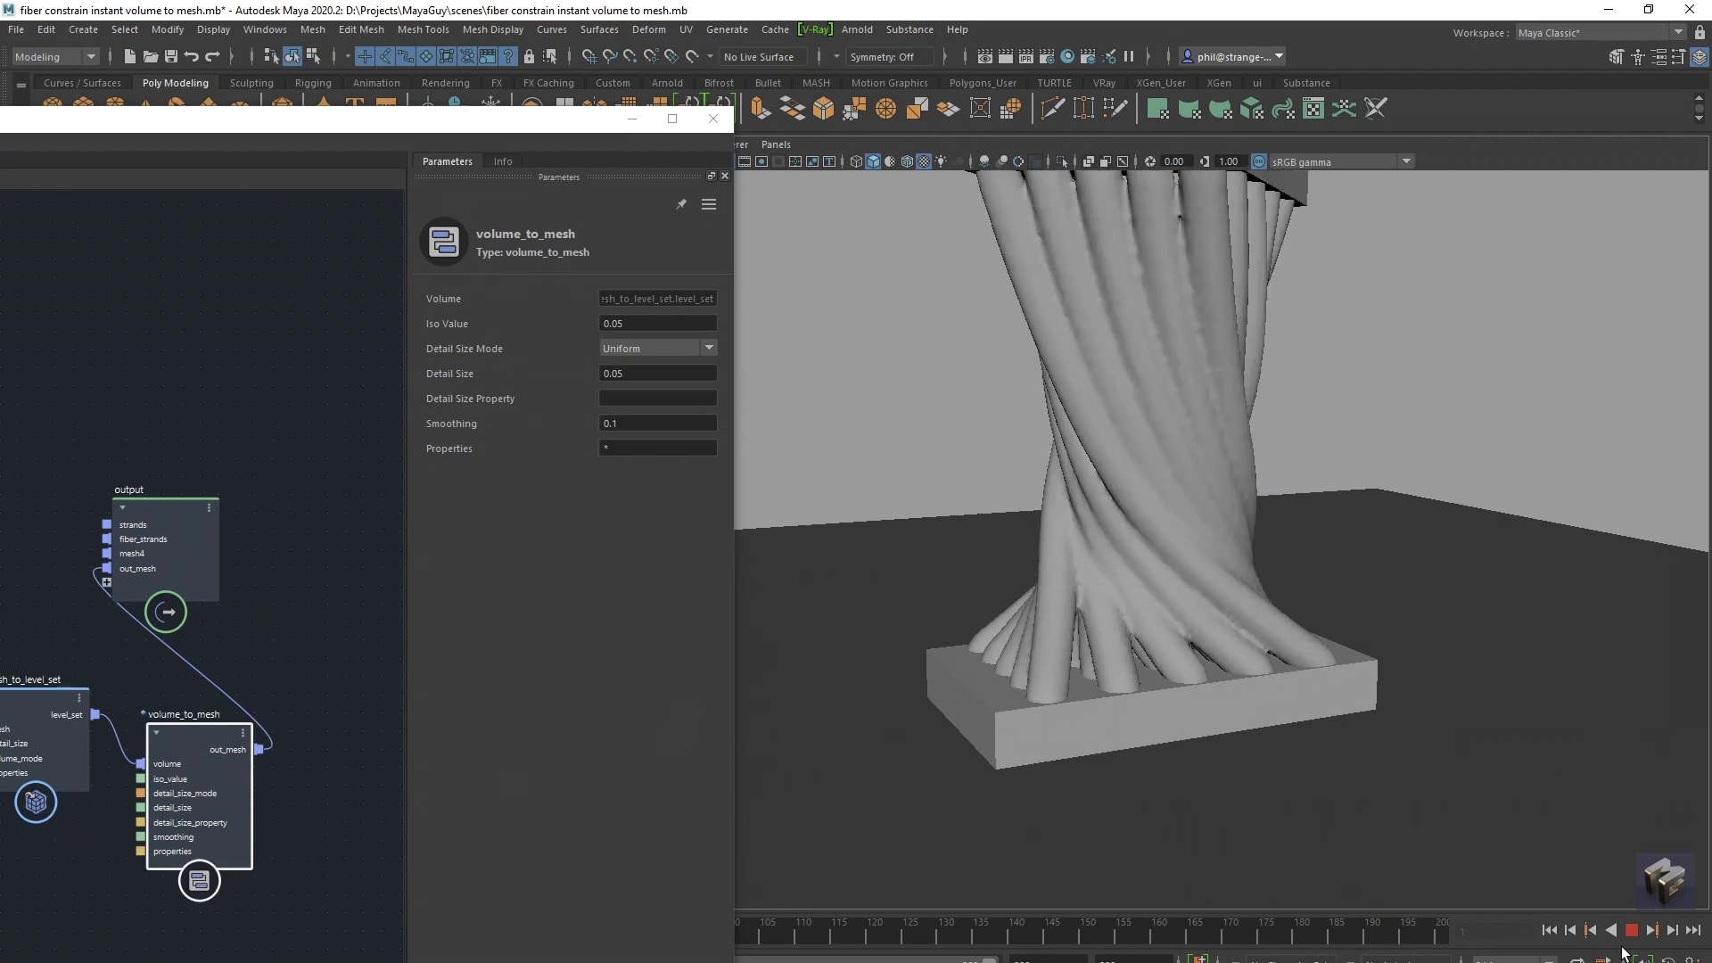
pyautogui.click(1632, 931)
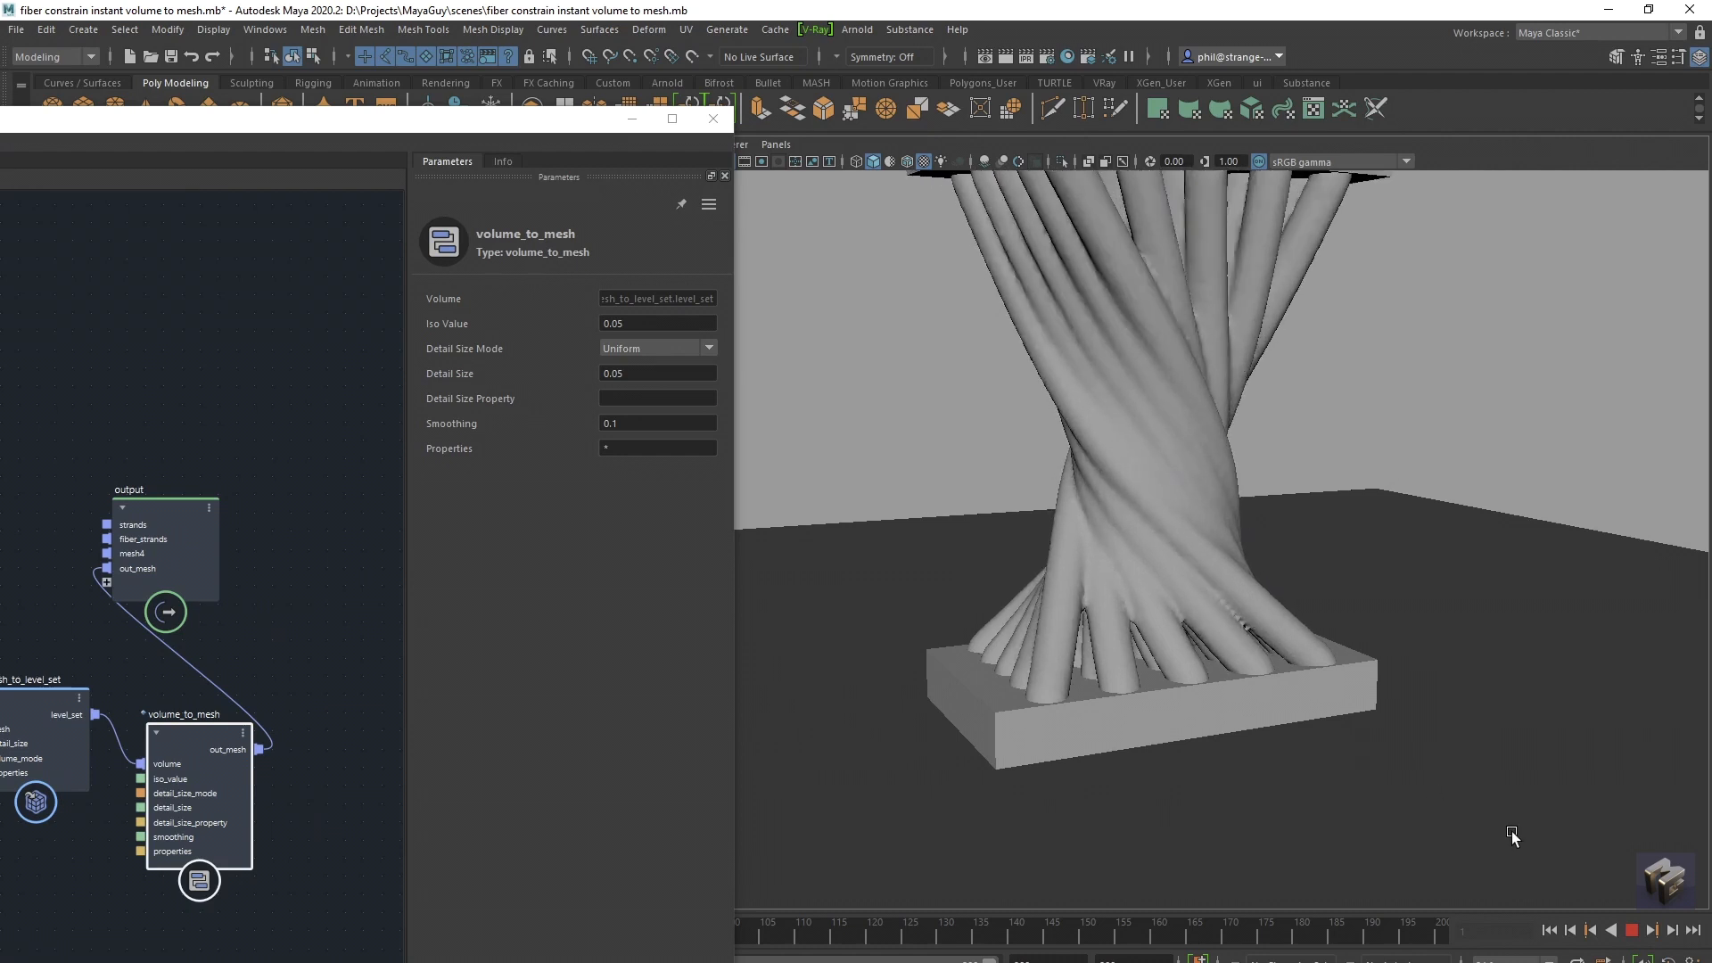
pyautogui.click(1632, 931)
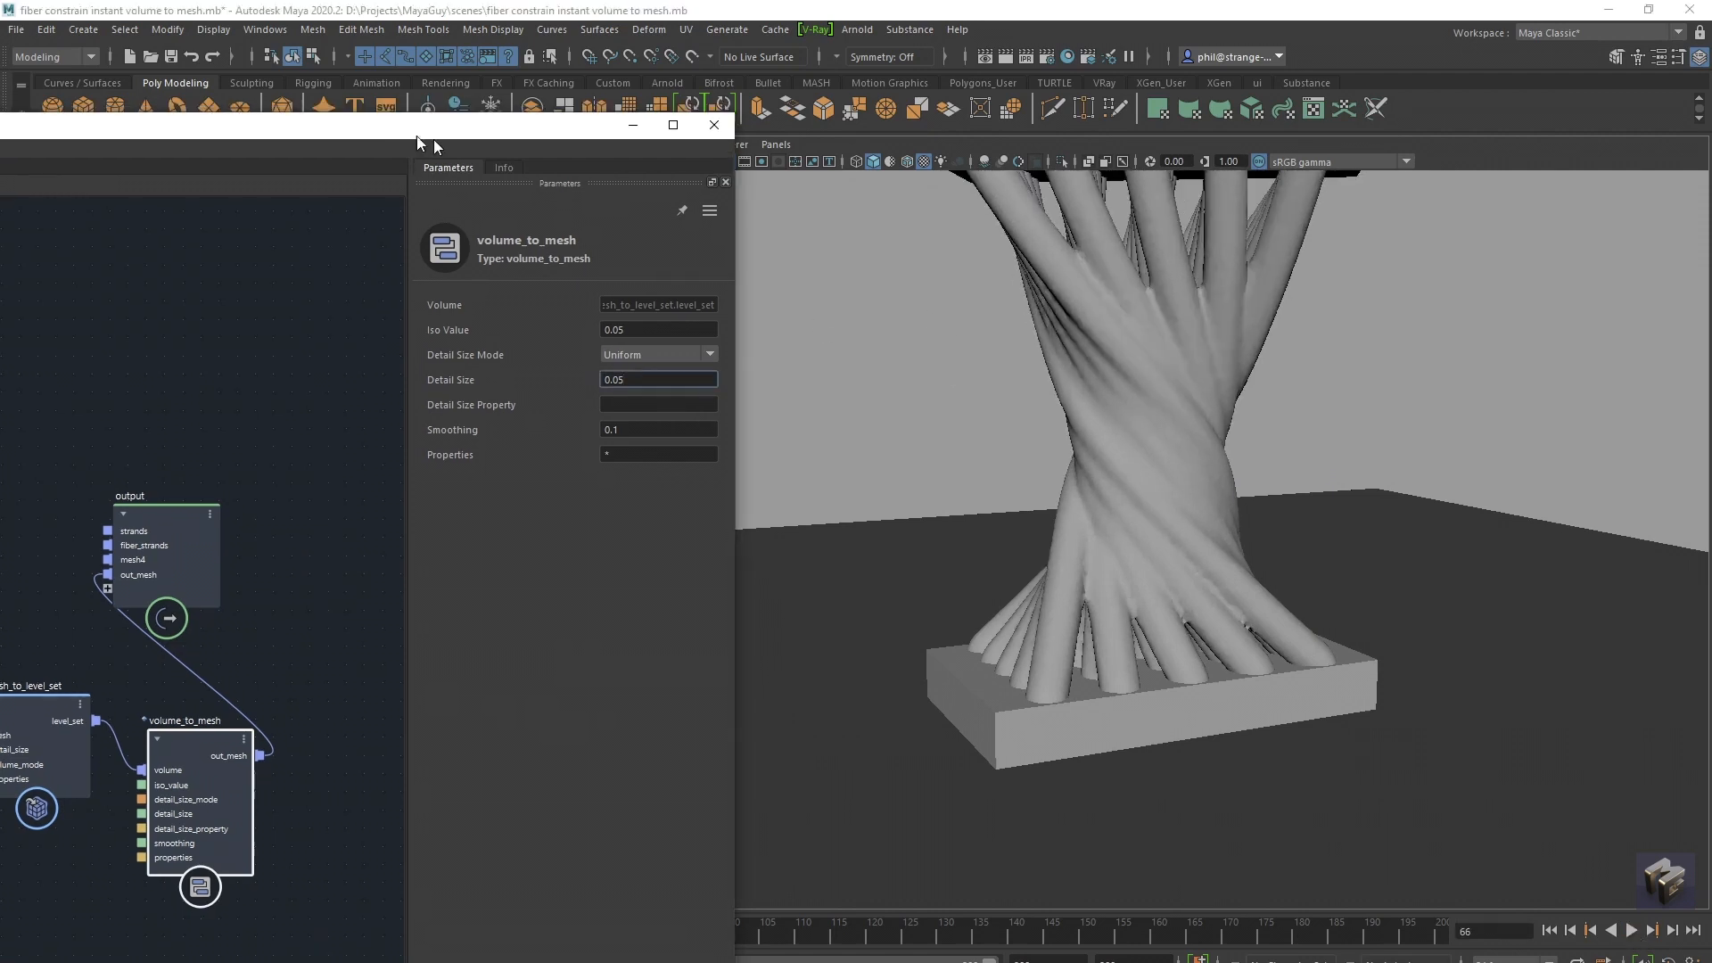
# Enlarge the graph window, line up update_strands_basis, and expand the UV section on extrude_strands.
pyautogui.click(674, 125)
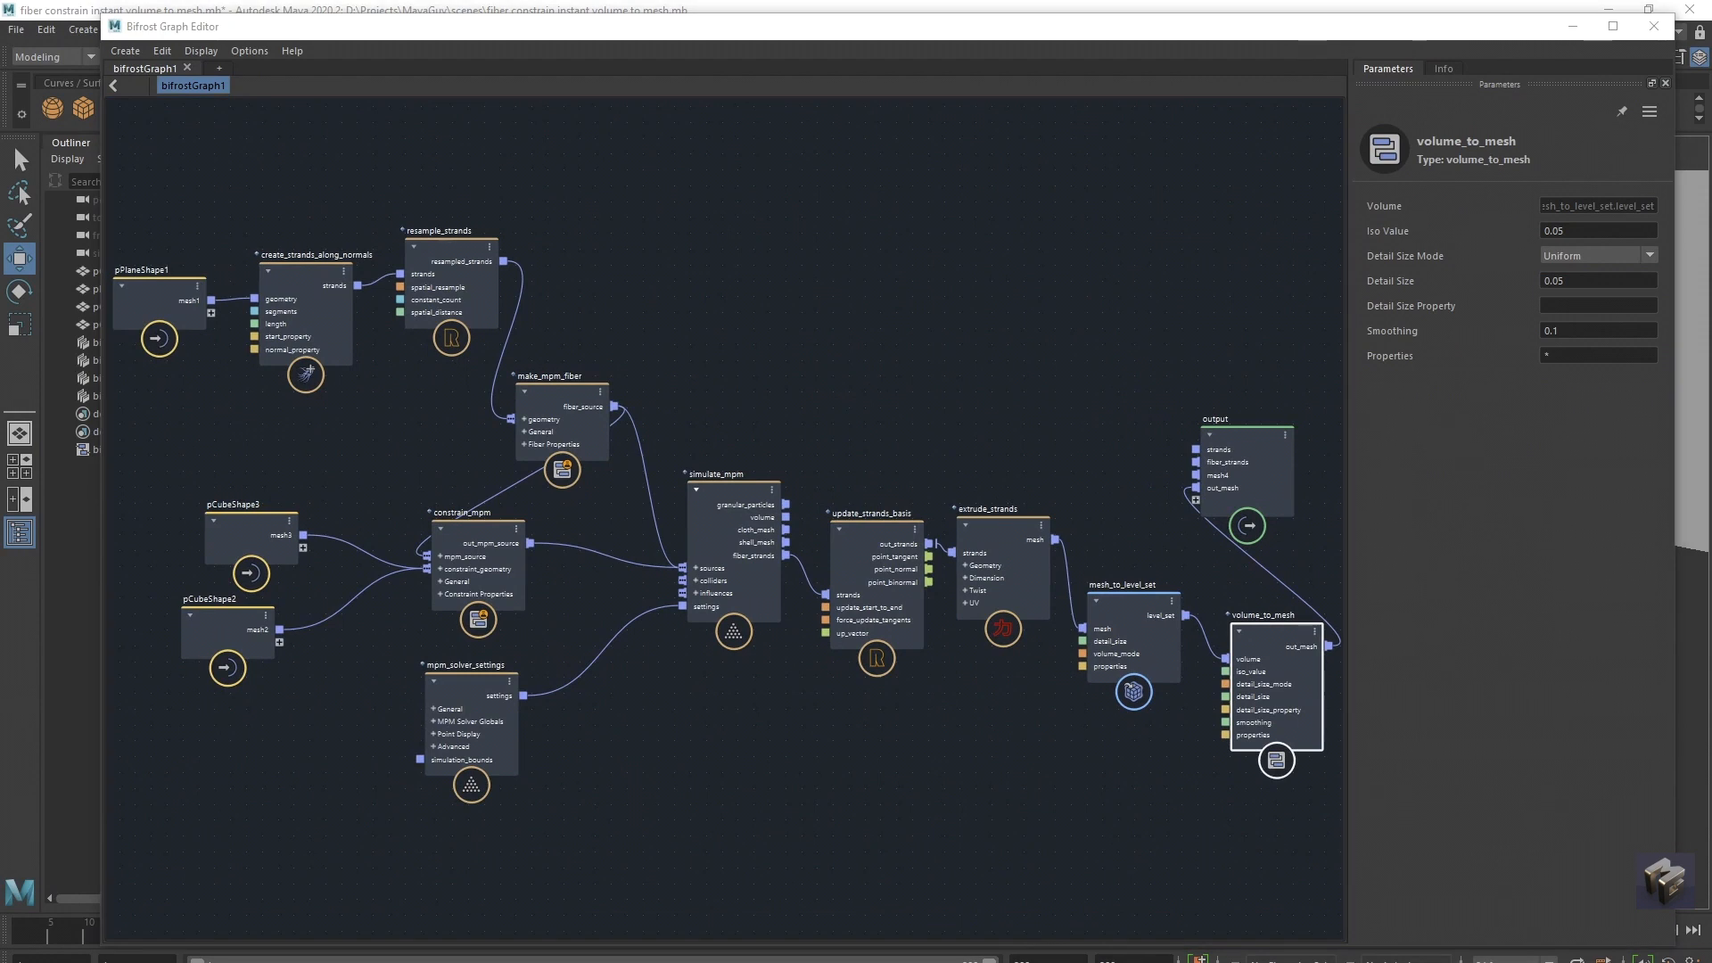
pyautogui.moveTo(896, 398)
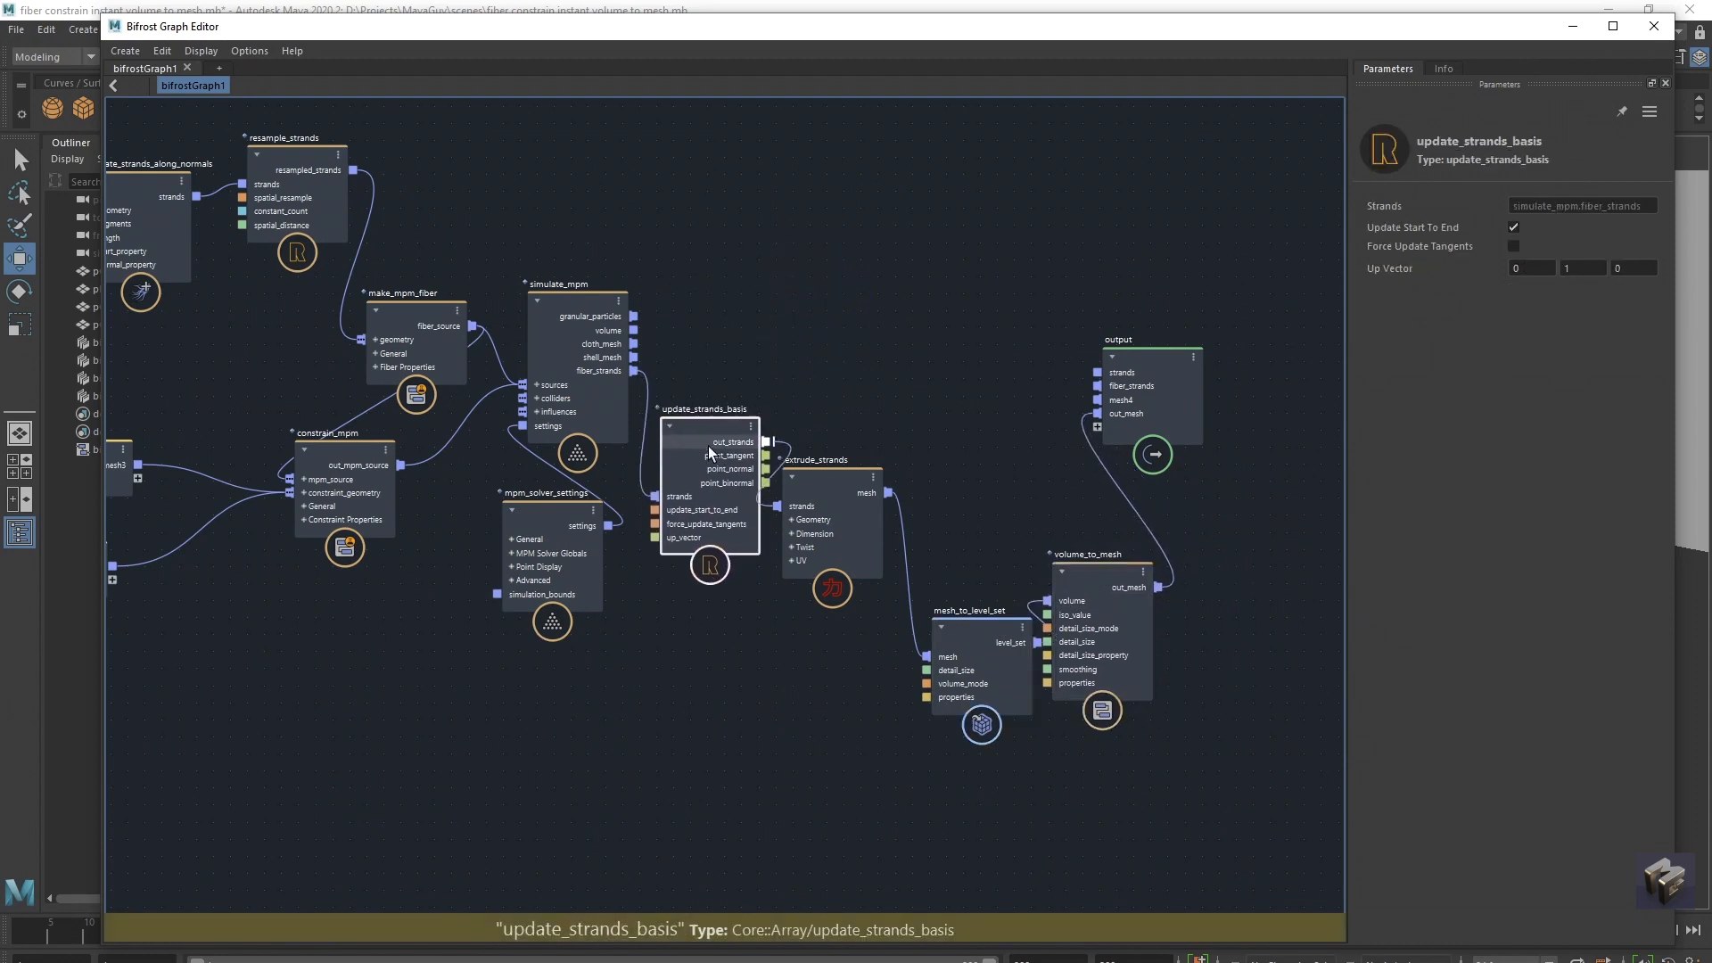
pyautogui.moveTo(710, 427); pyautogui.dragTo(719, 295)
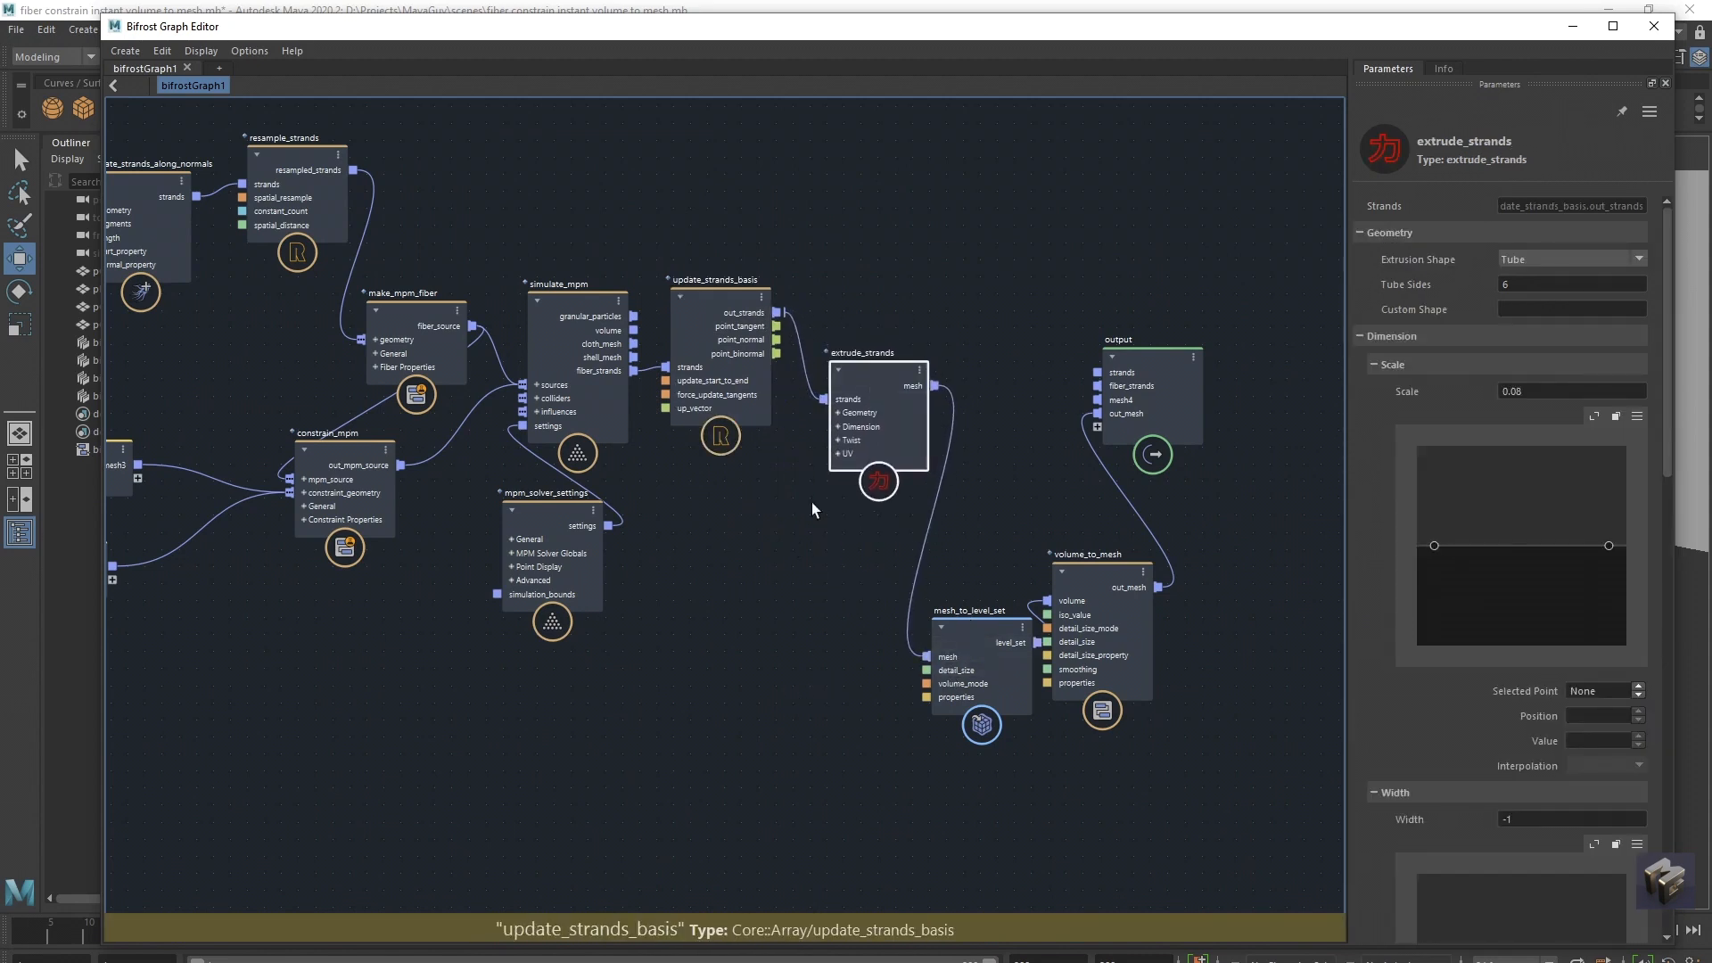
pyautogui.click(717, 280)
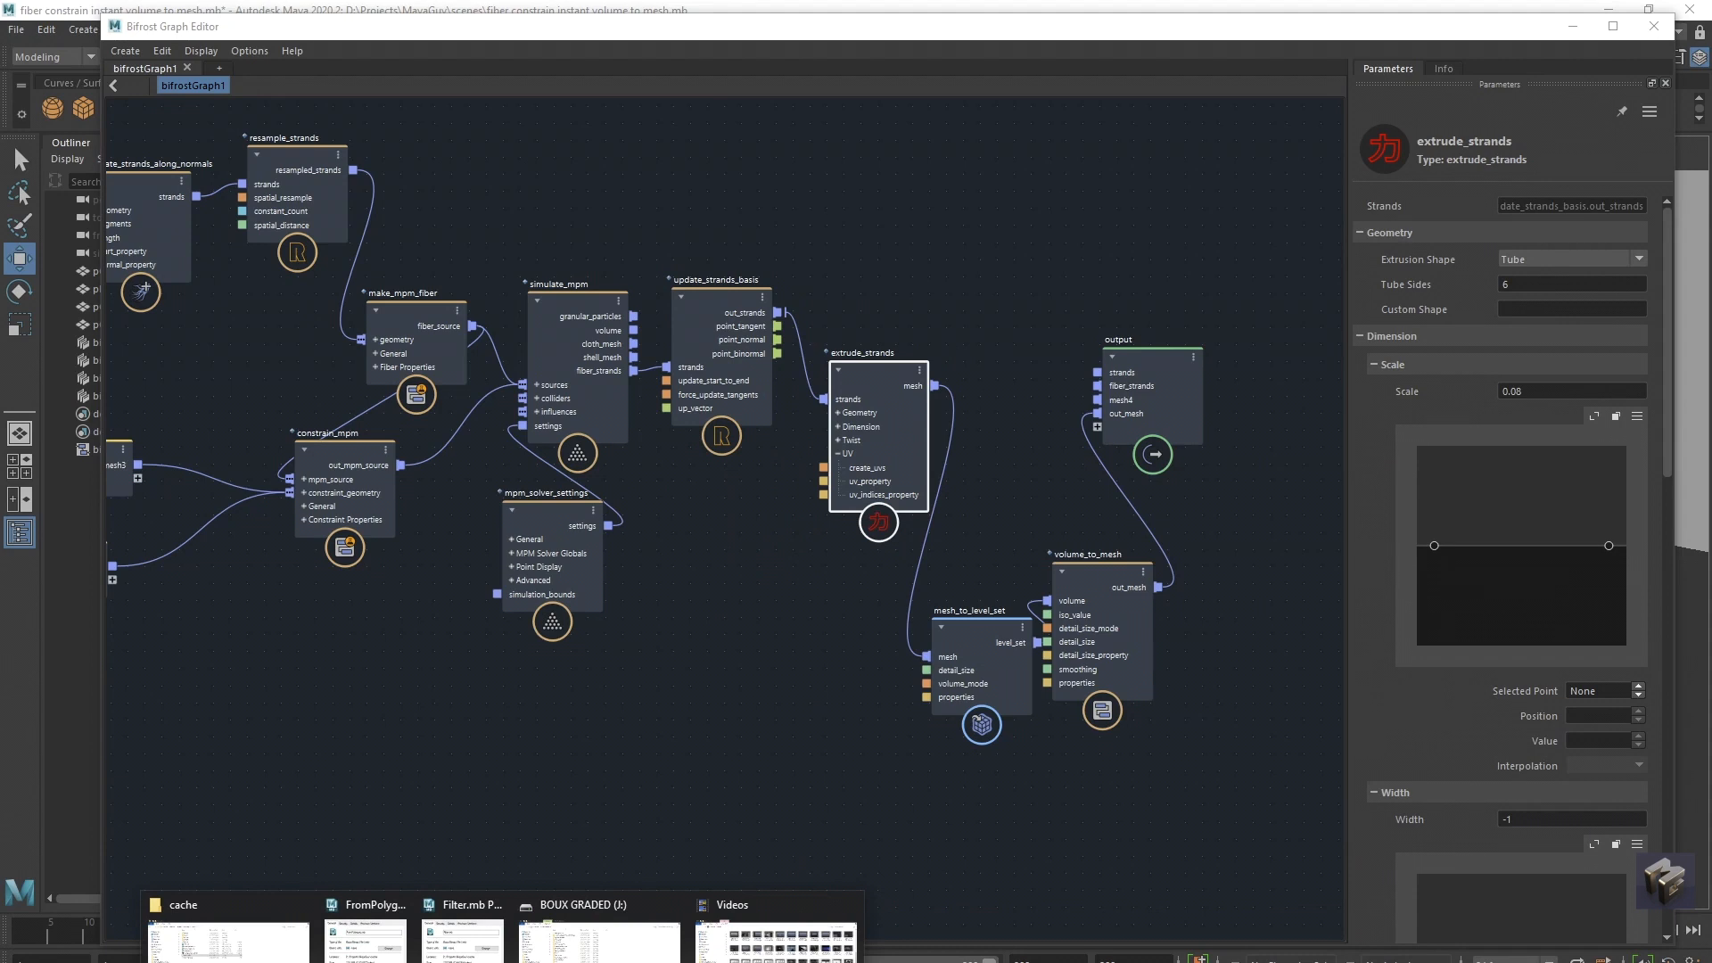
pyautogui.click(748, 717)
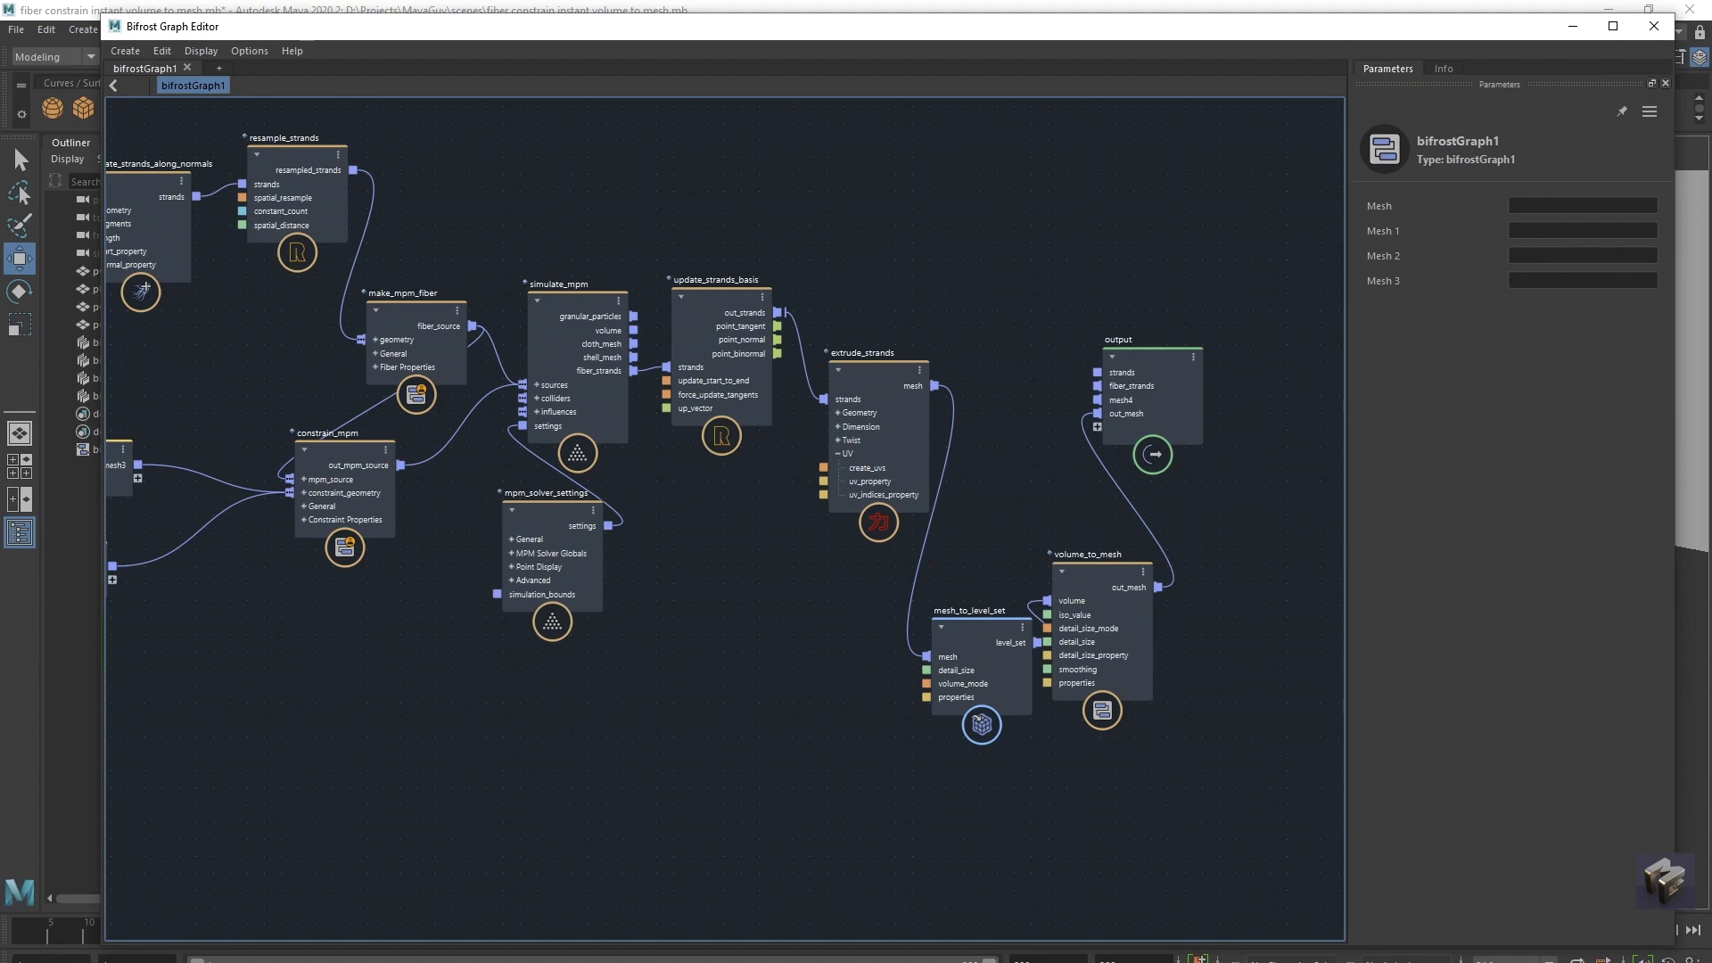
pyautogui.moveTo(1253, 811)
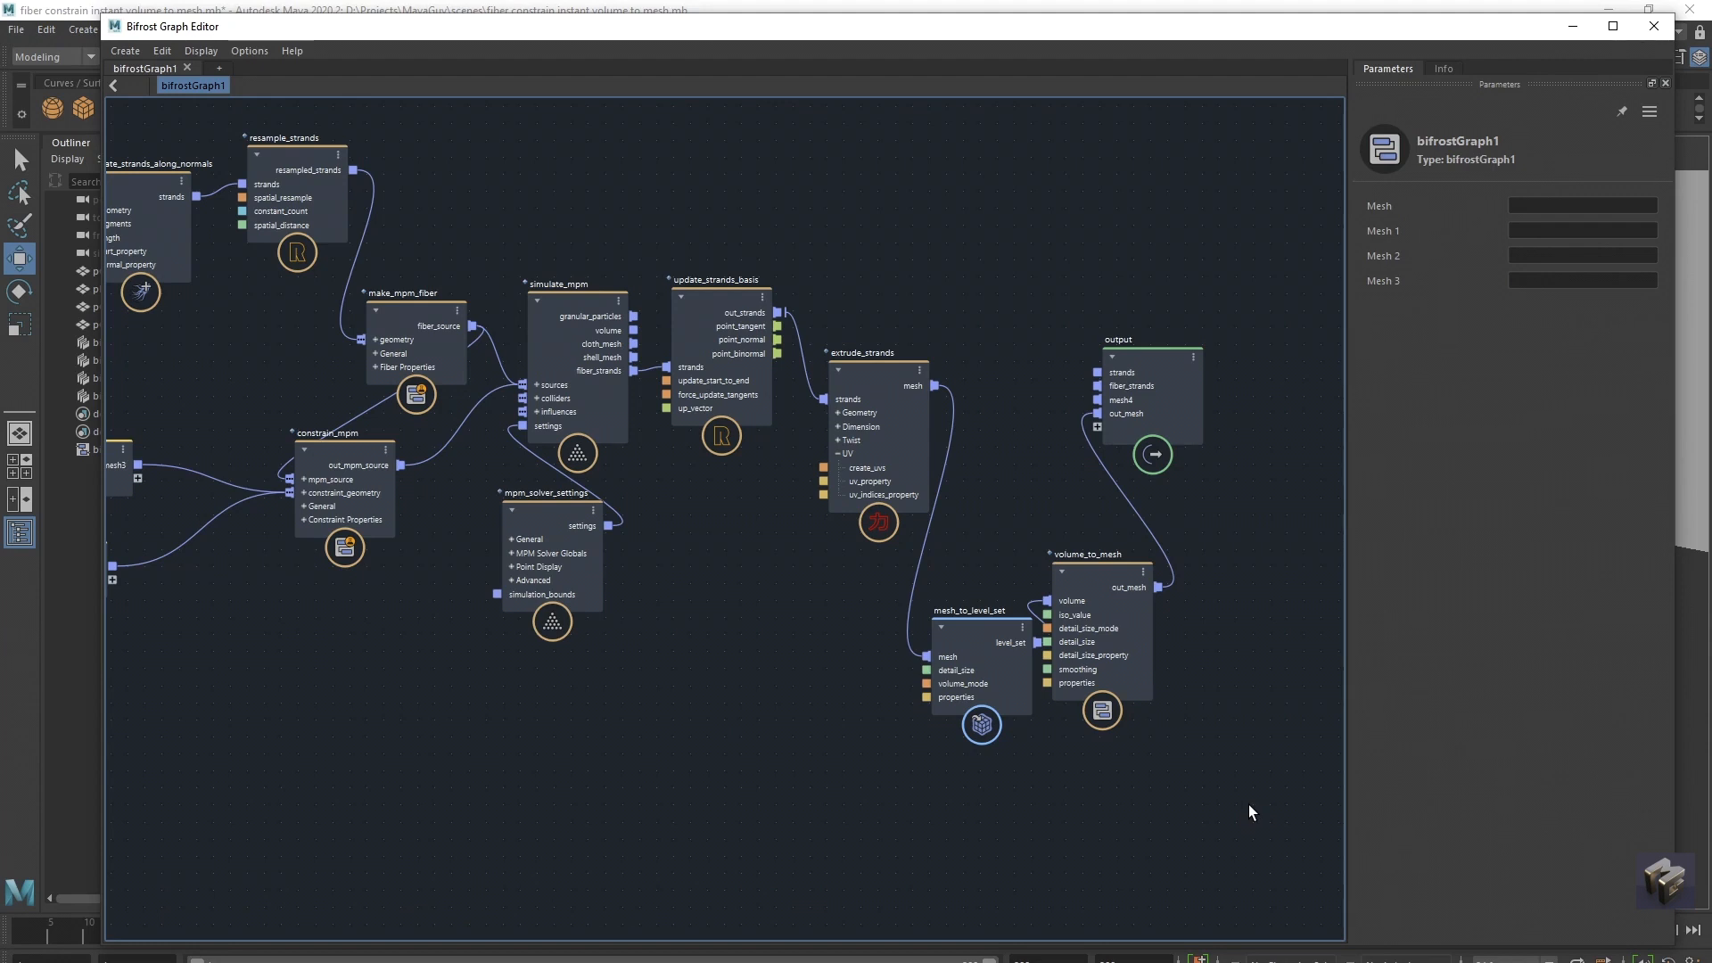